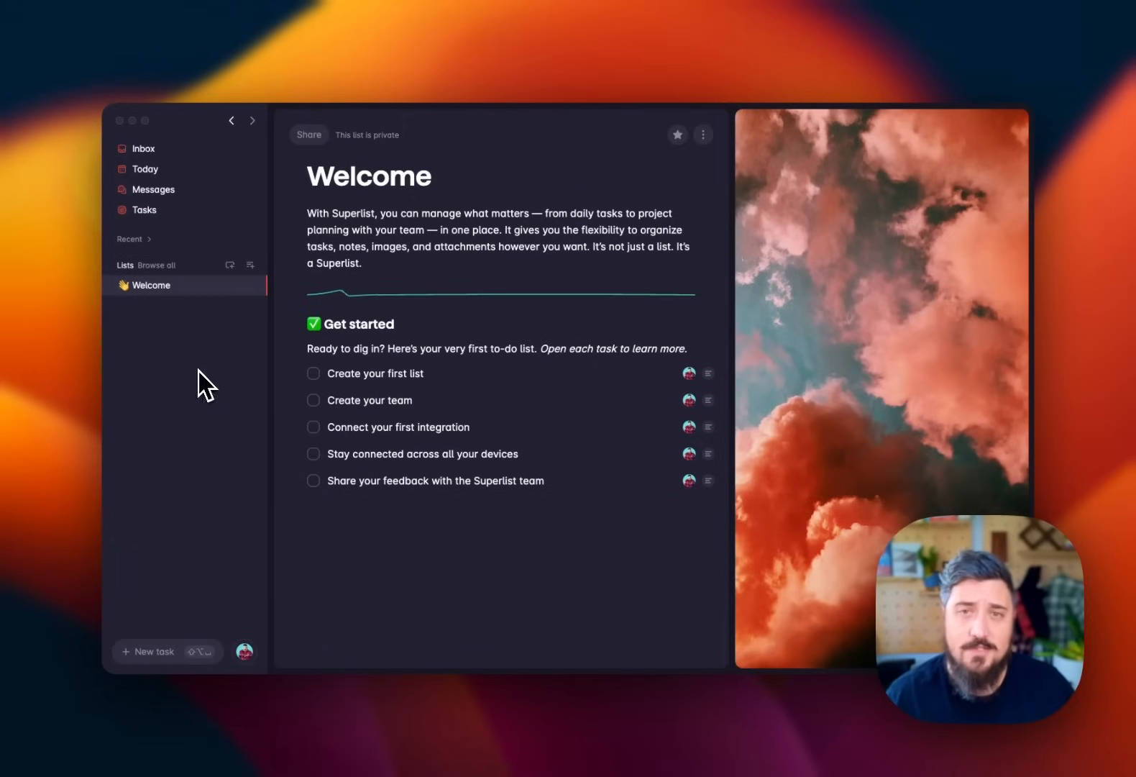
pyautogui.moveTo(201, 368)
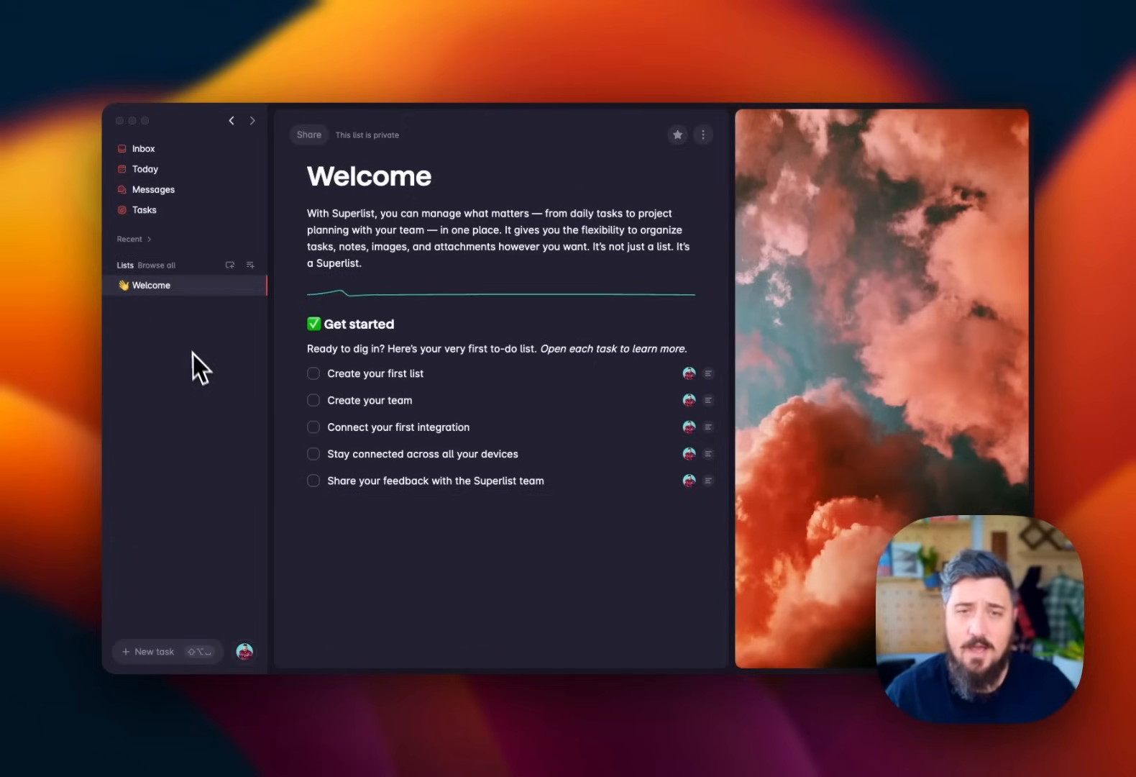
pyautogui.moveTo(185, 189)
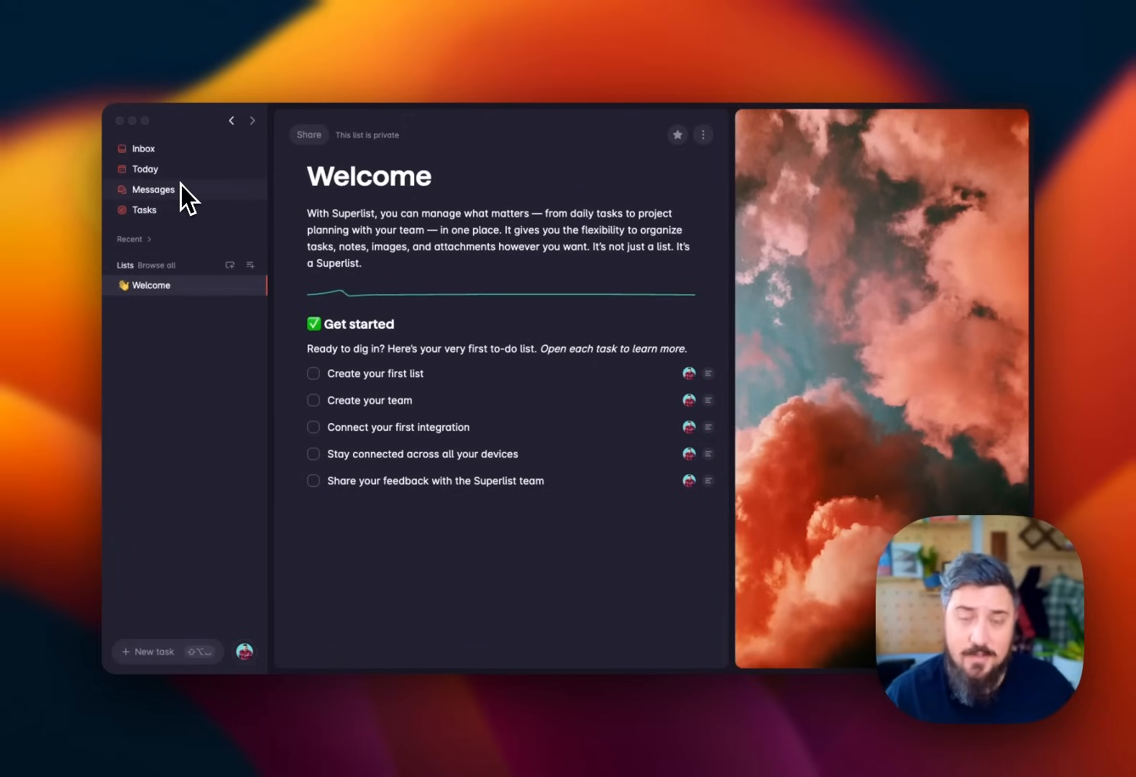
# - Create a new list titled 'Backyard' with its first task line ready for entry
pyautogui.click(149, 238)
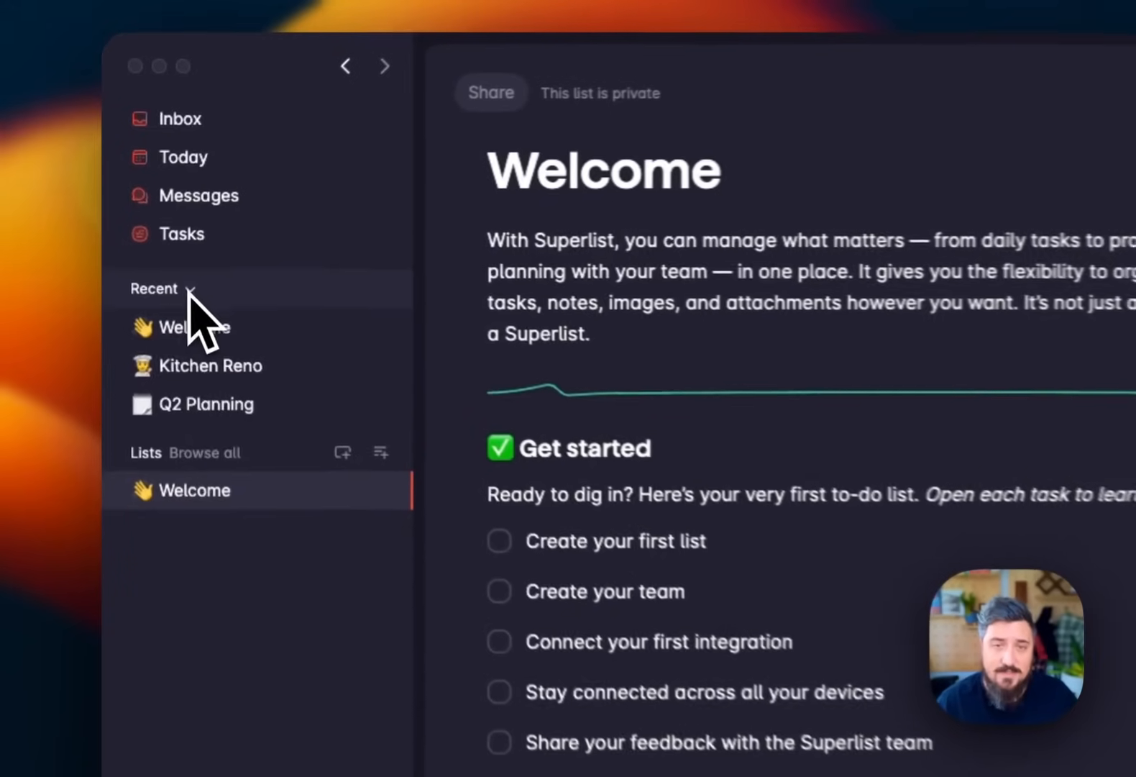
pyautogui.click(157, 289)
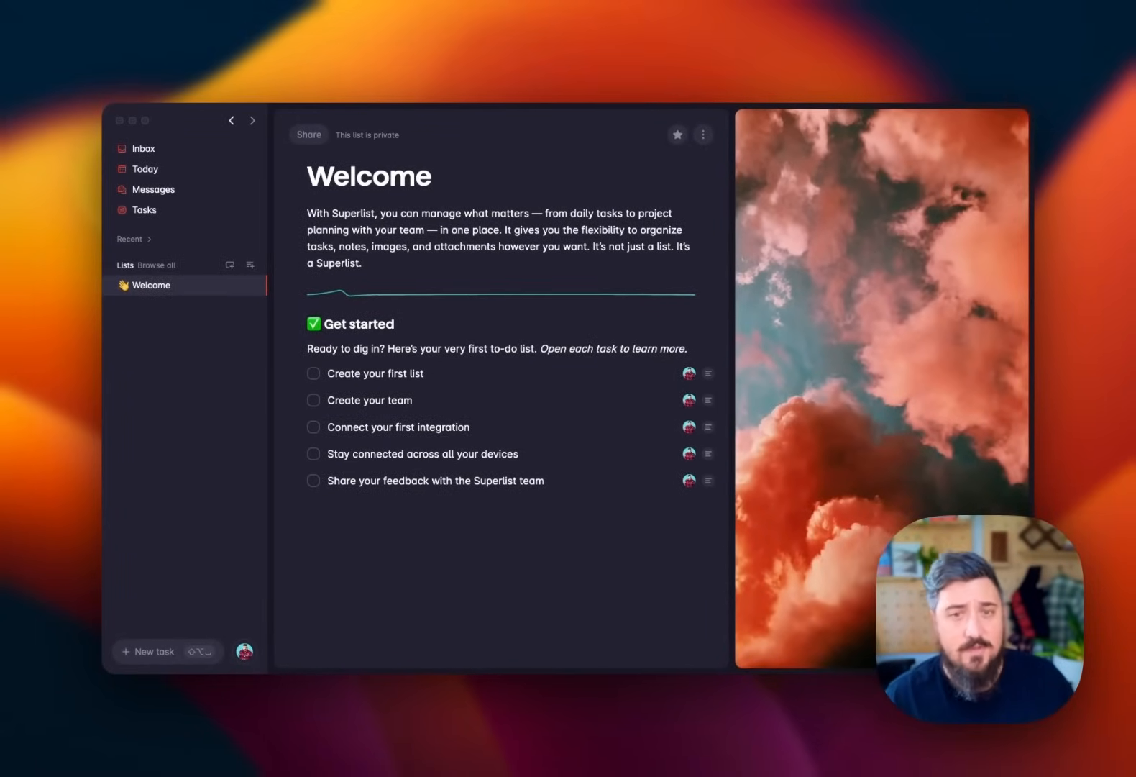
pyautogui.moveTo(201, 331)
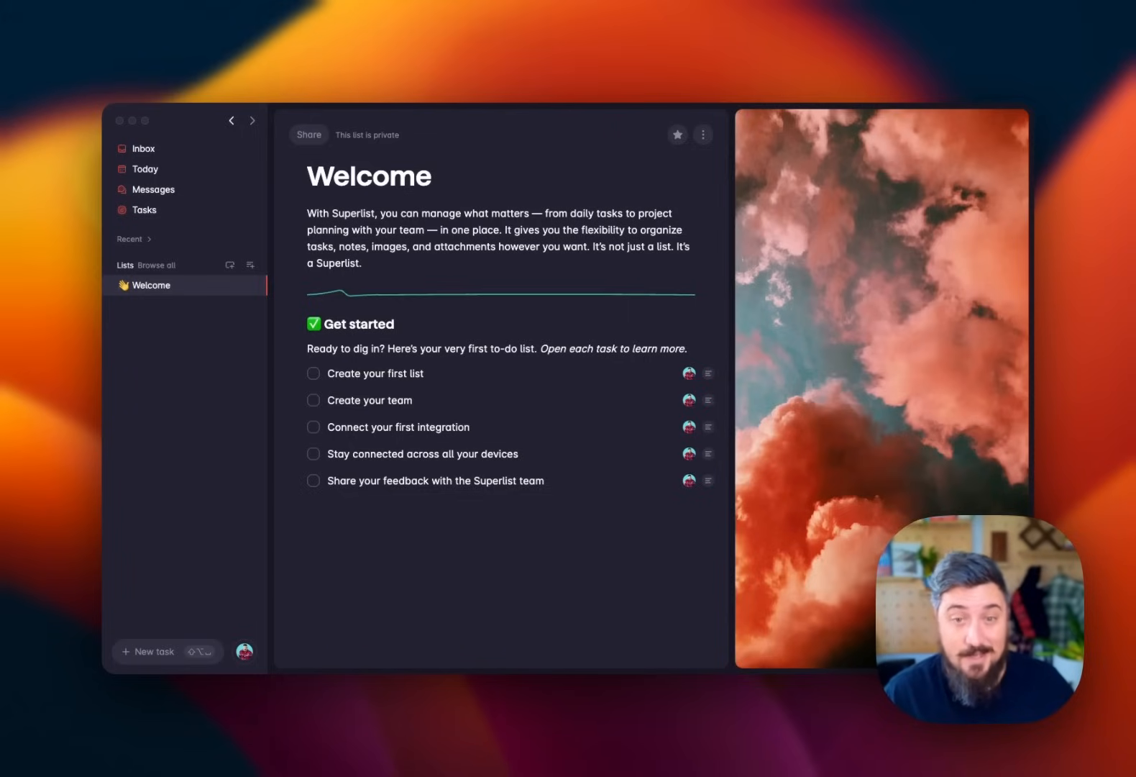
pyautogui.moveTo(250, 264)
pyautogui.write('B')
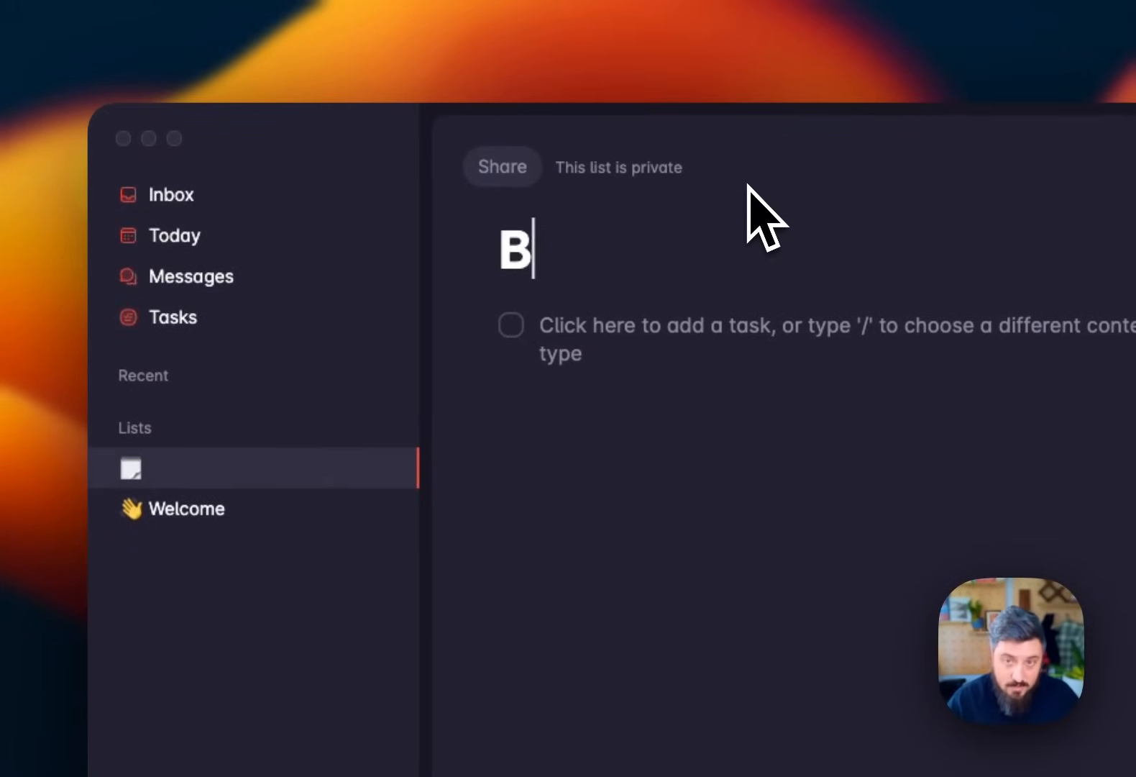
pyautogui.write('acky')
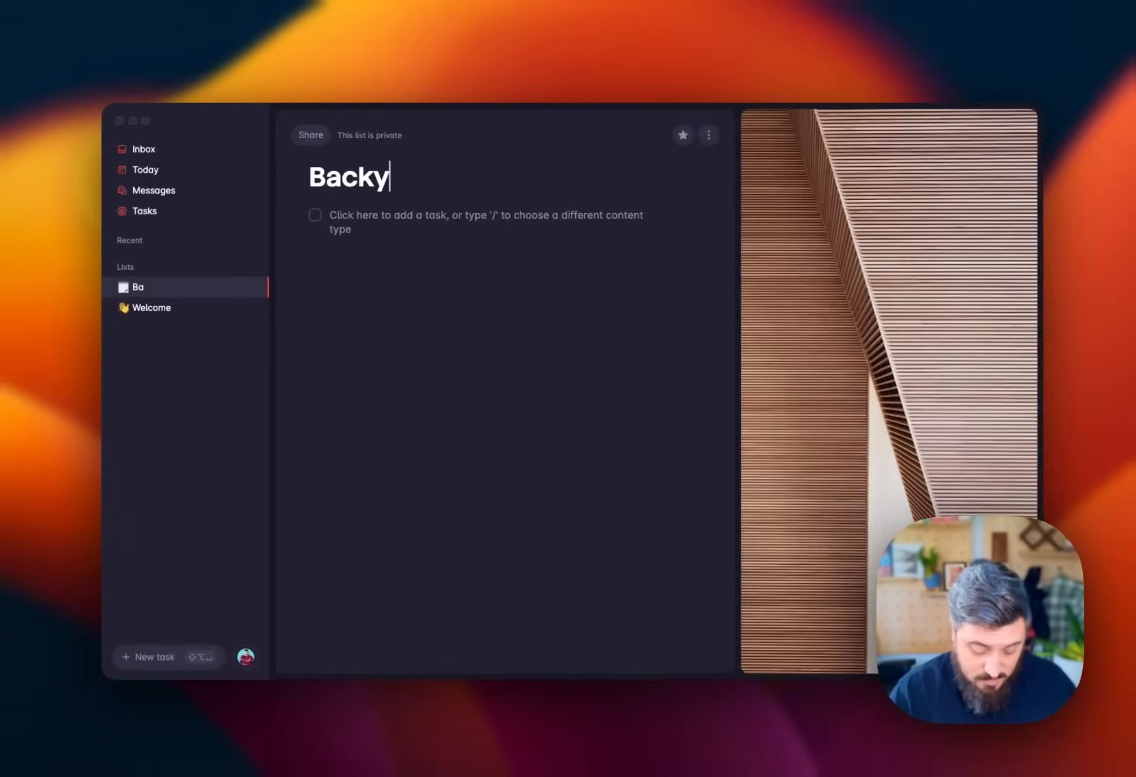
pyautogui.write('ard')
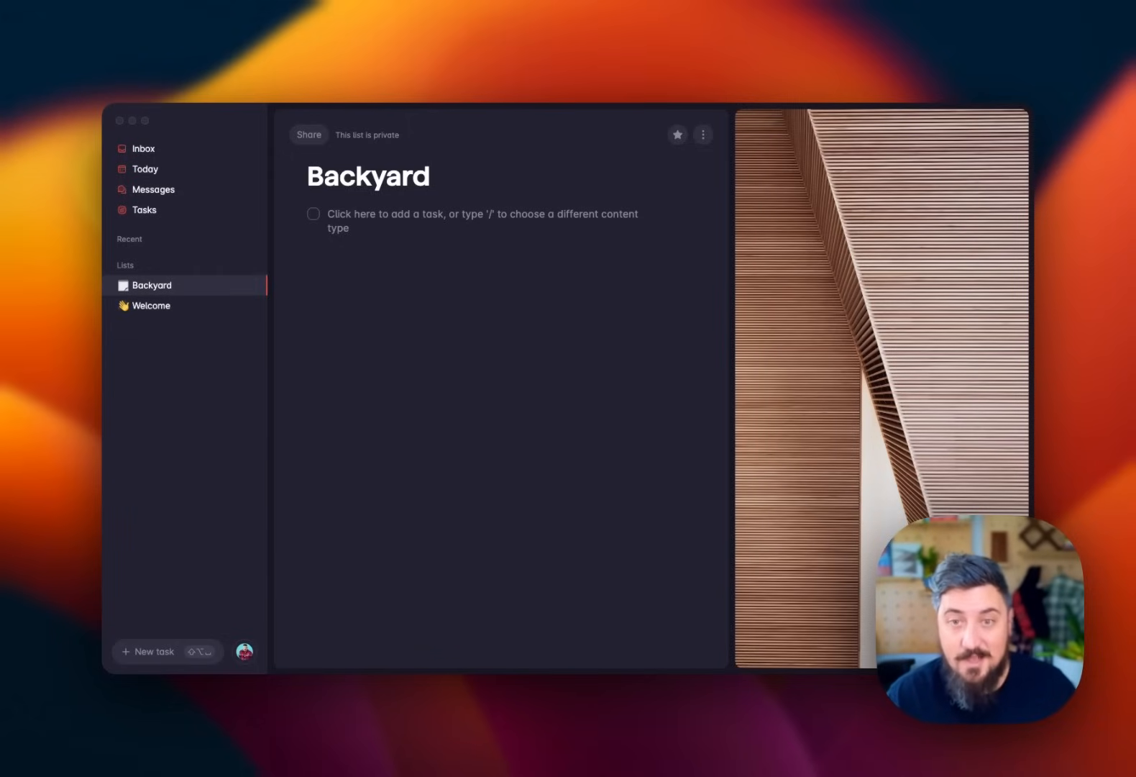
pyautogui.click(471, 214)
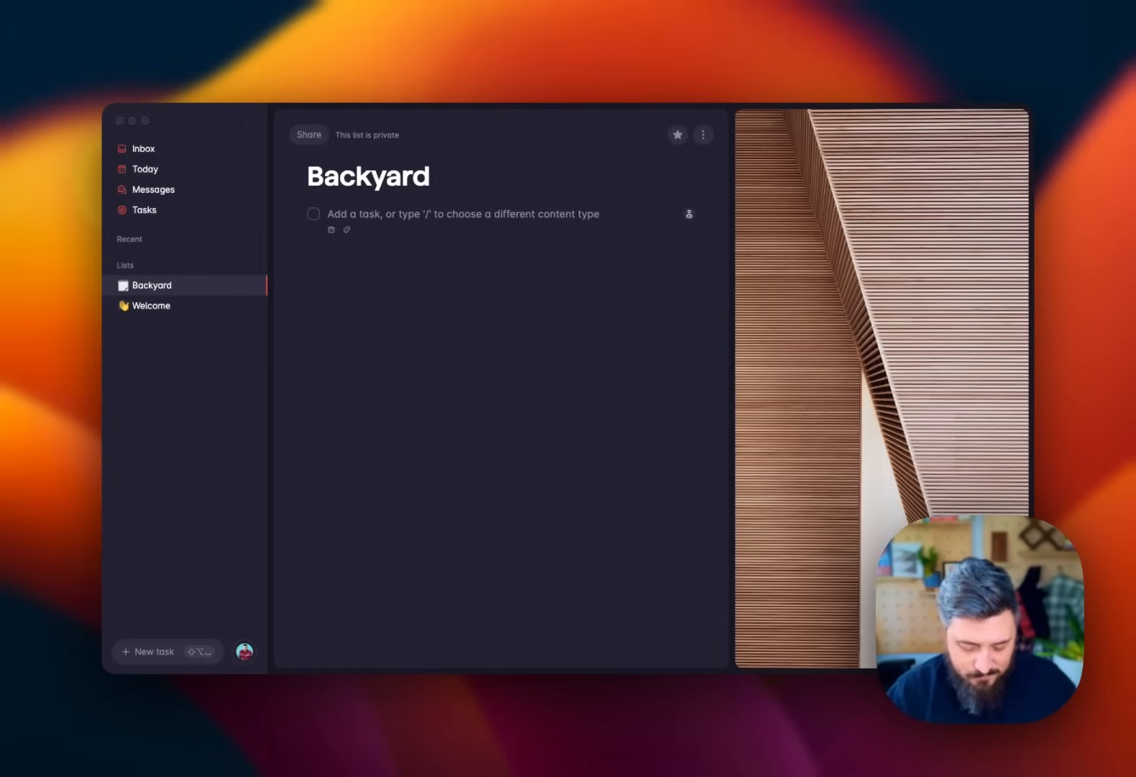
# - Enter 'Winterizing' as the first task in the Backyard list
pyautogui.write('Winterizi')
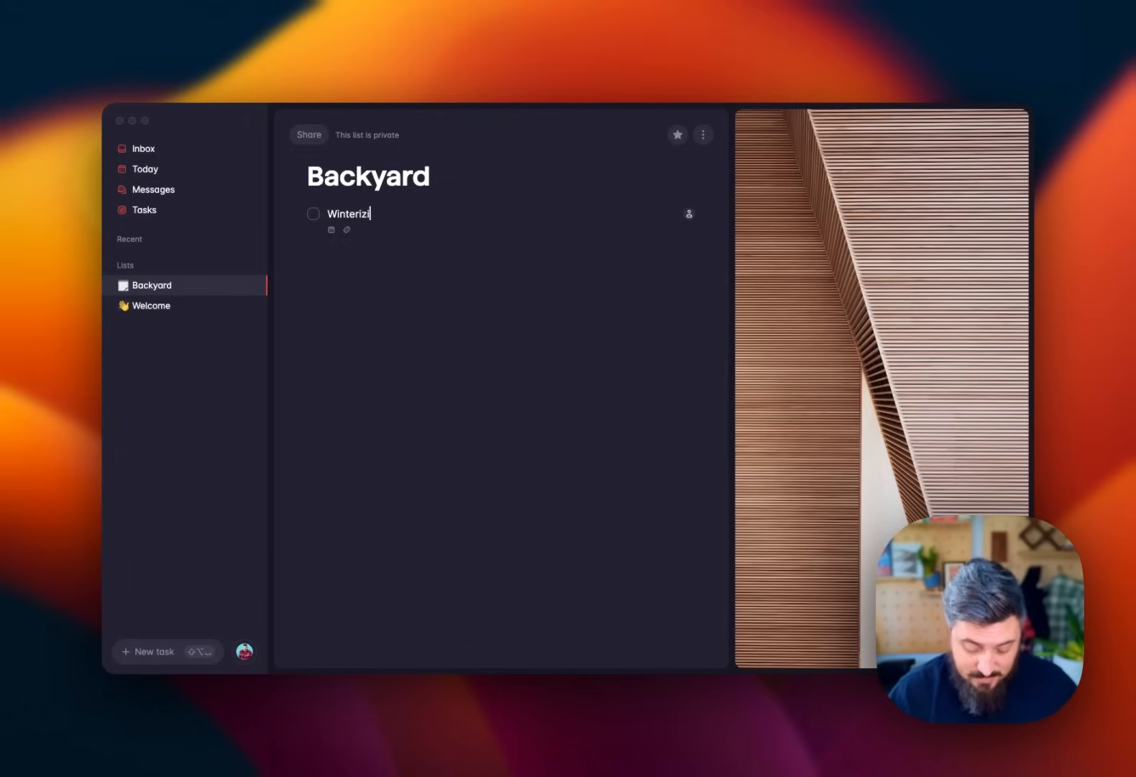
pyautogui.write('ng')
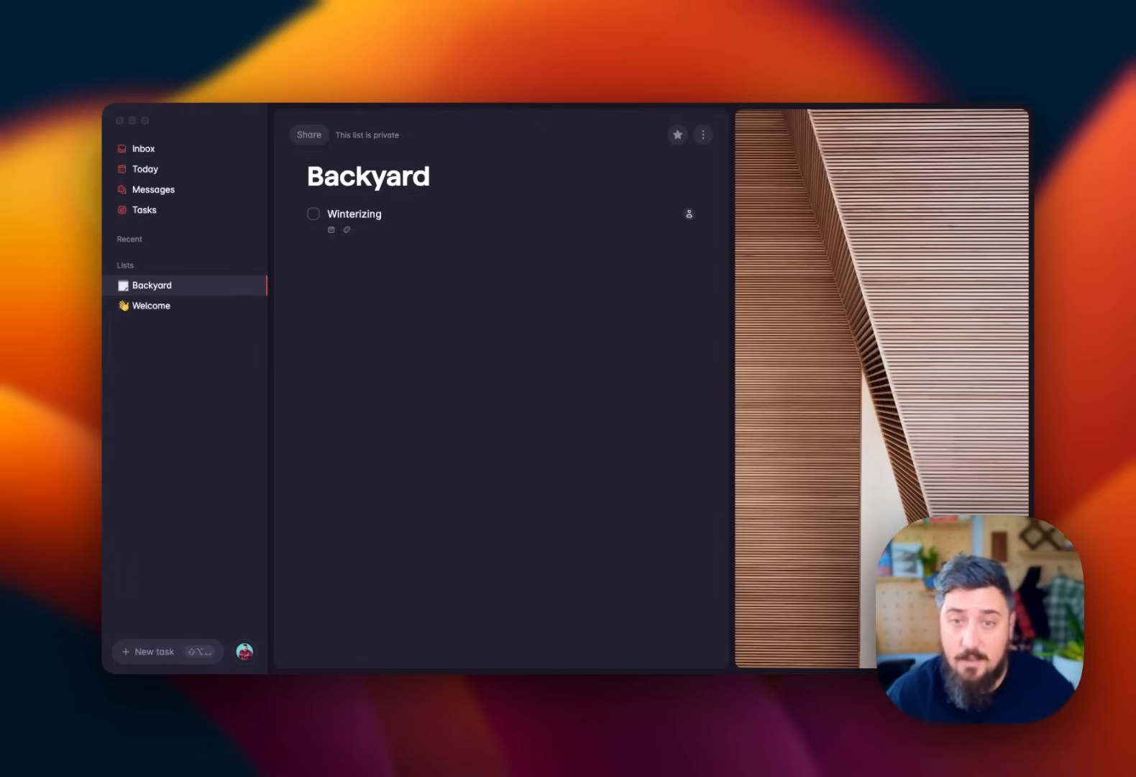
pyautogui.moveTo(440, 163)
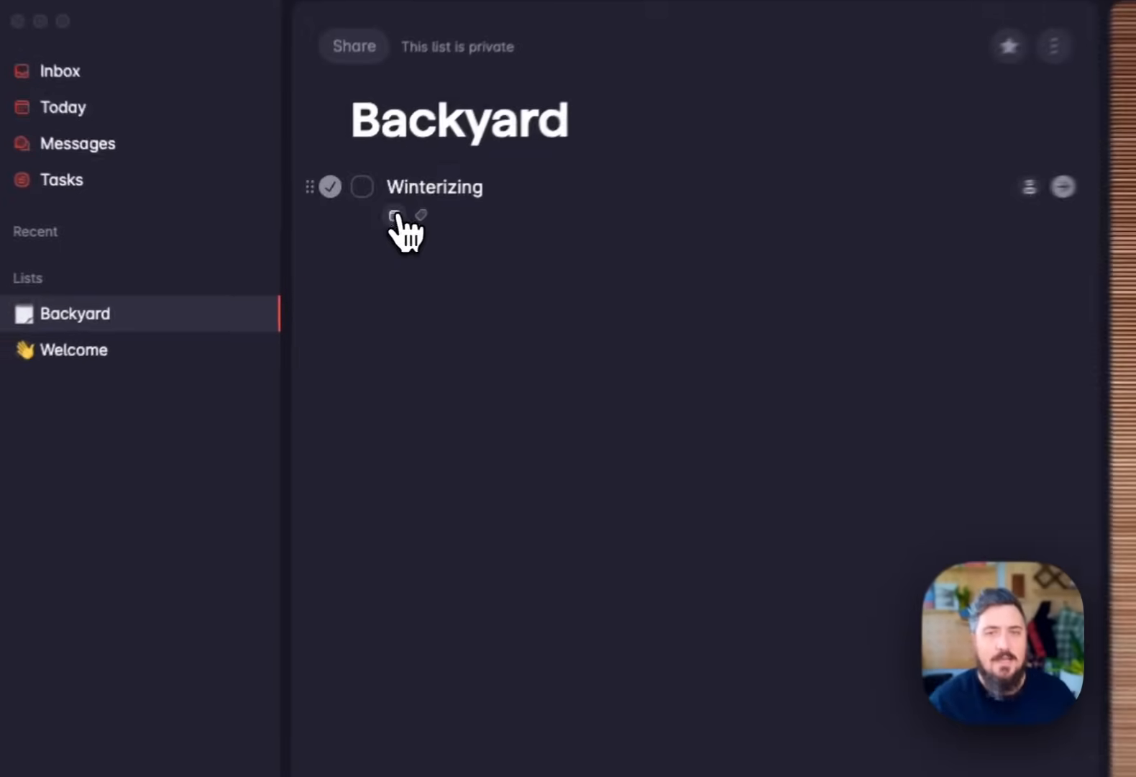
# - Give Winterizing a November 1, 2024 due date that repeats yearly
pyautogui.click(395, 216)
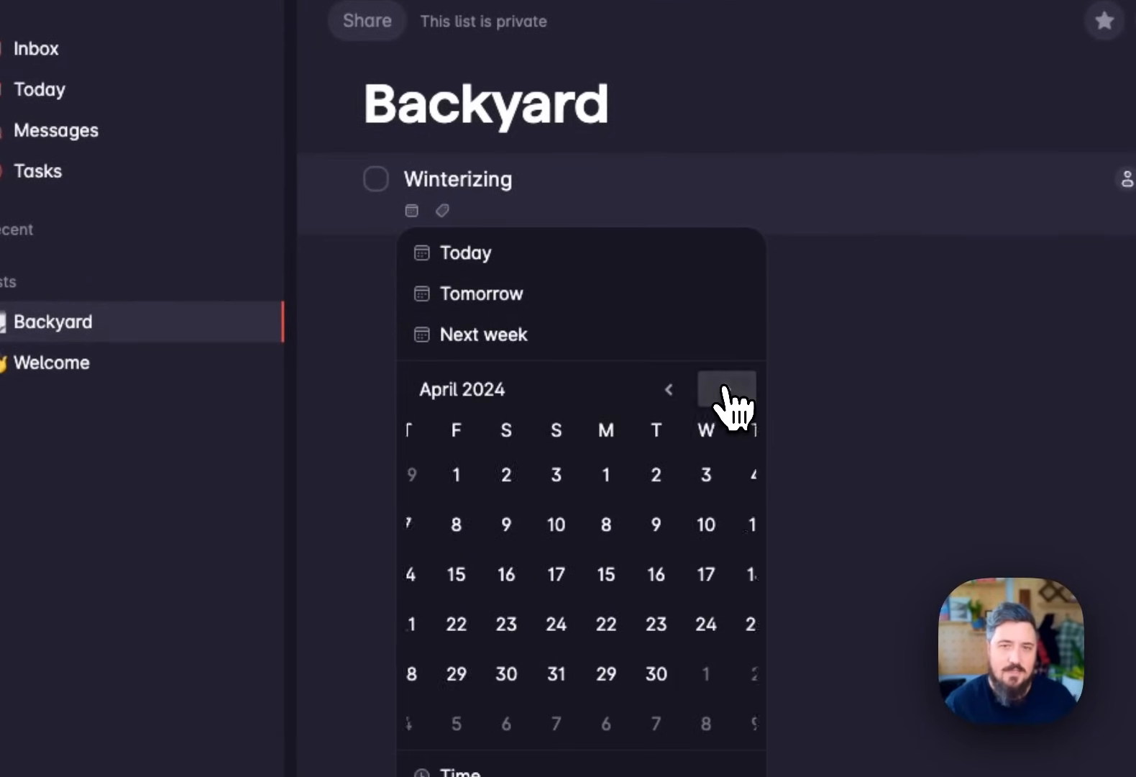
pyautogui.click(726, 388)
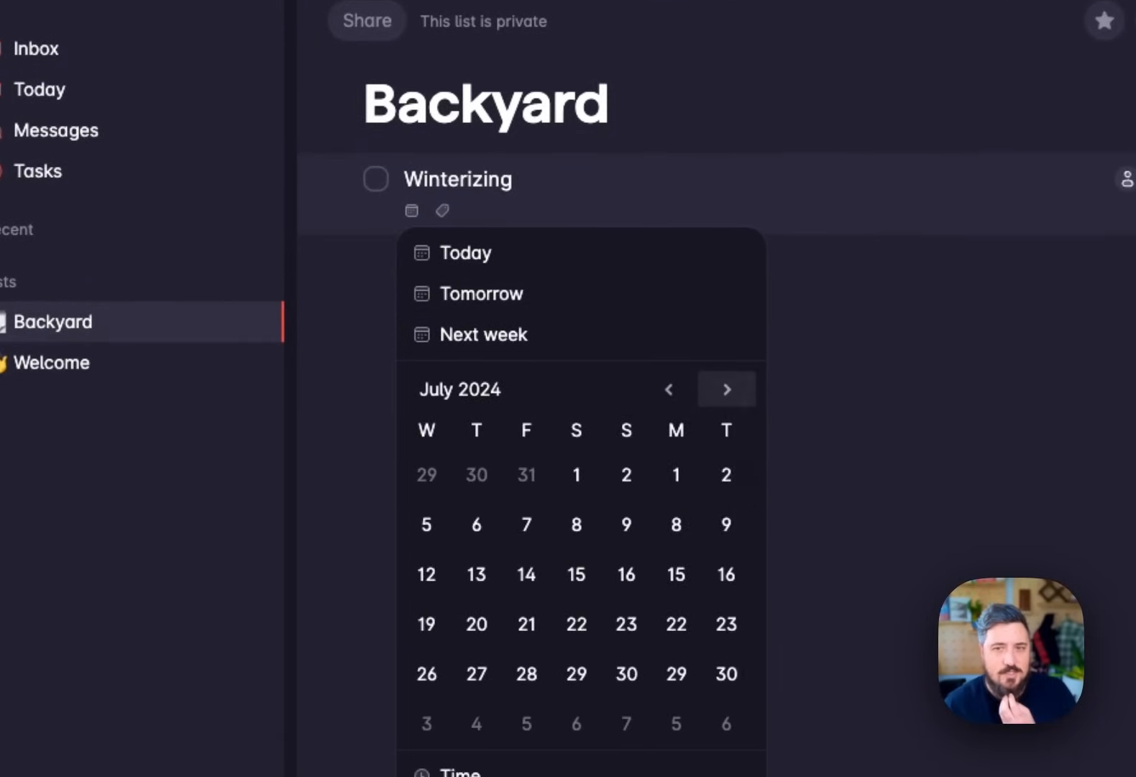
pyautogui.click(727, 388)
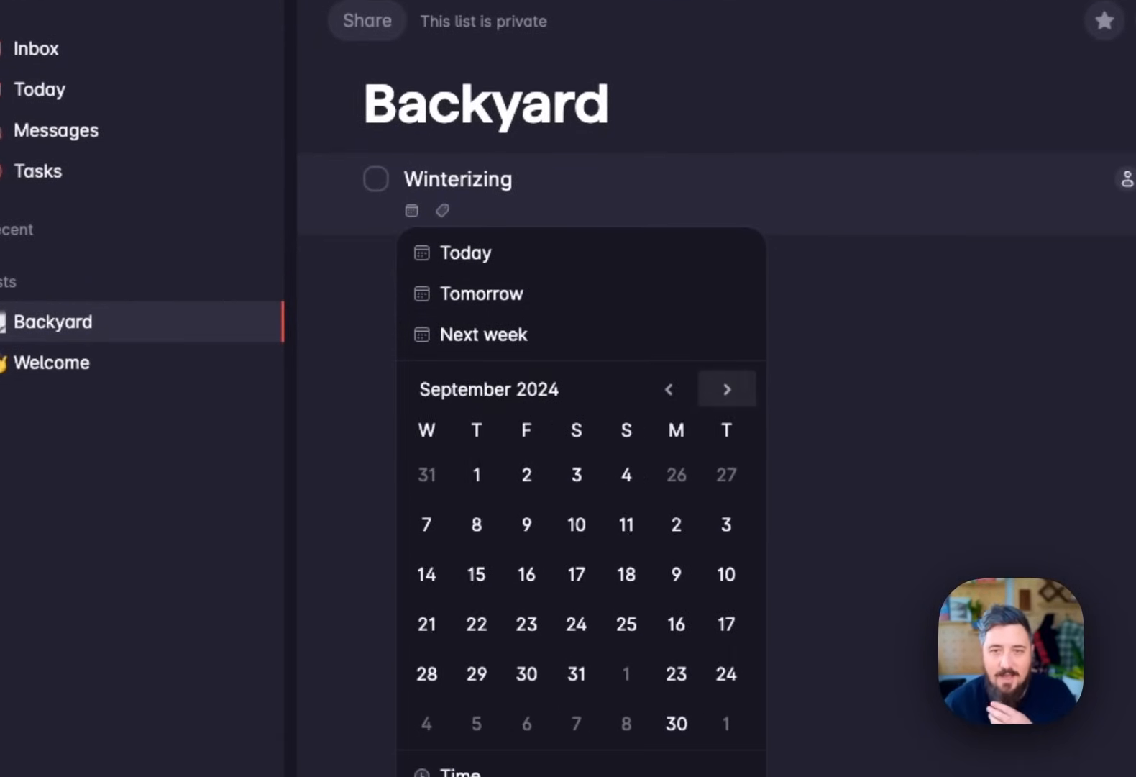
pyautogui.click(725, 389)
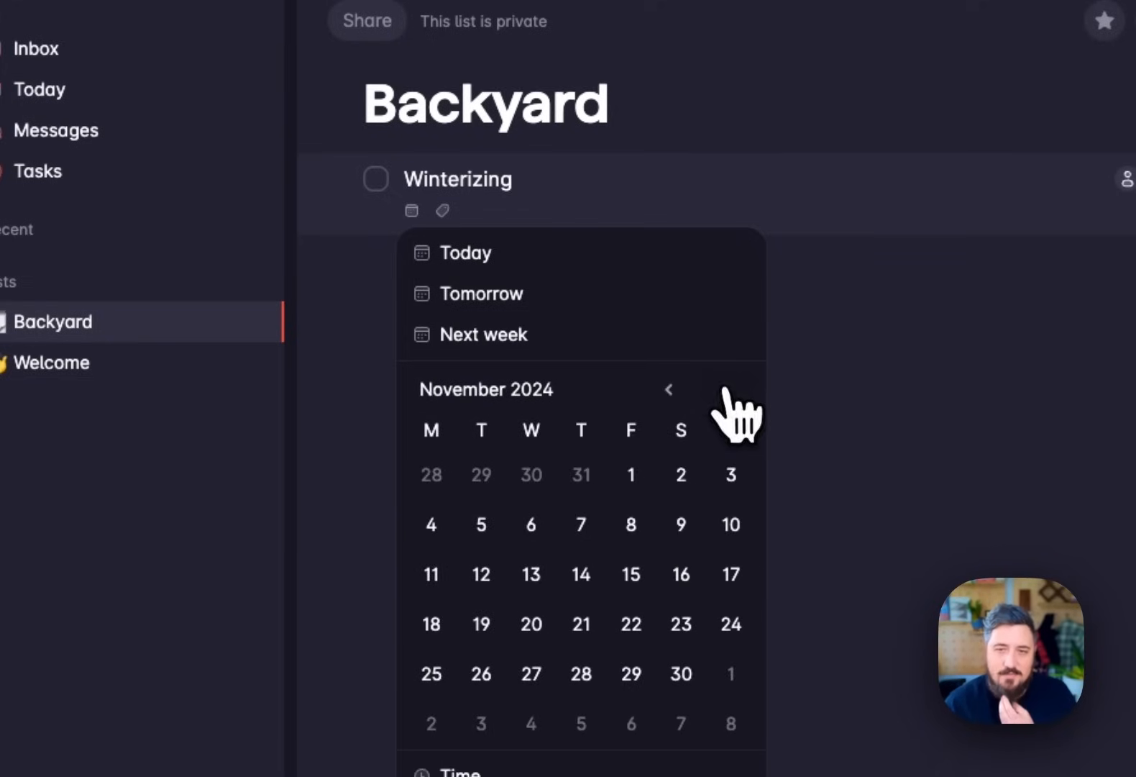
pyautogui.click(630, 474)
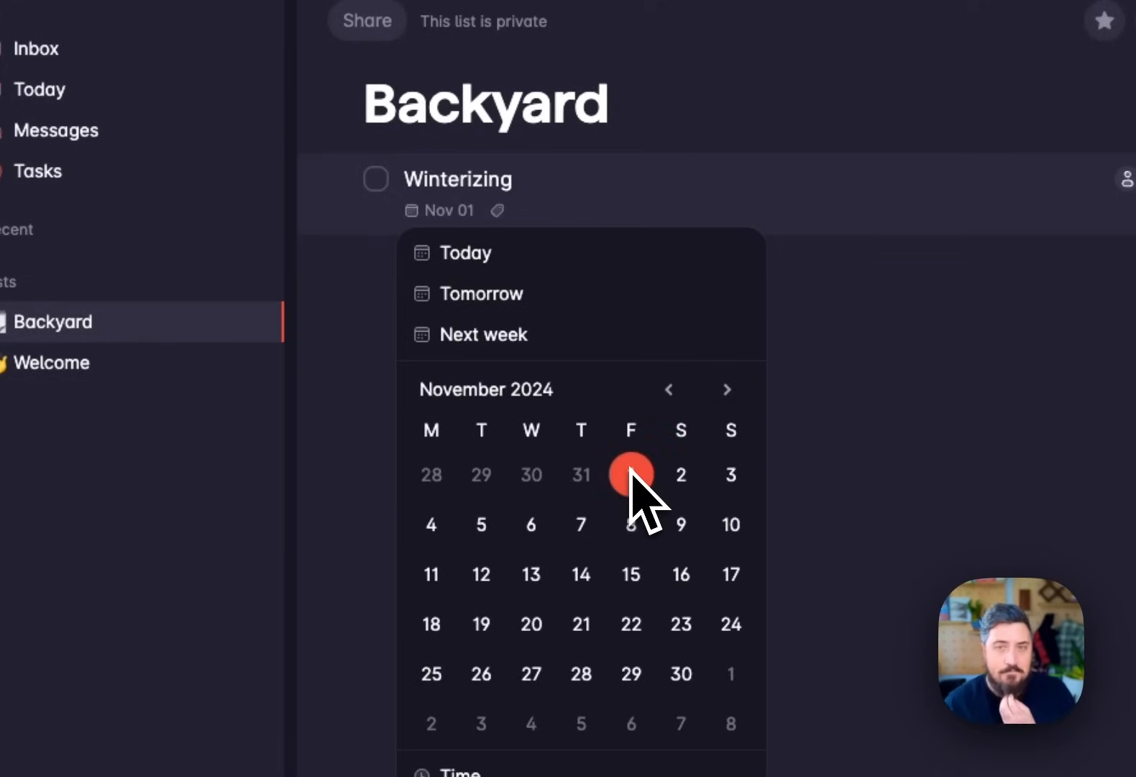
pyautogui.scroll(-3)
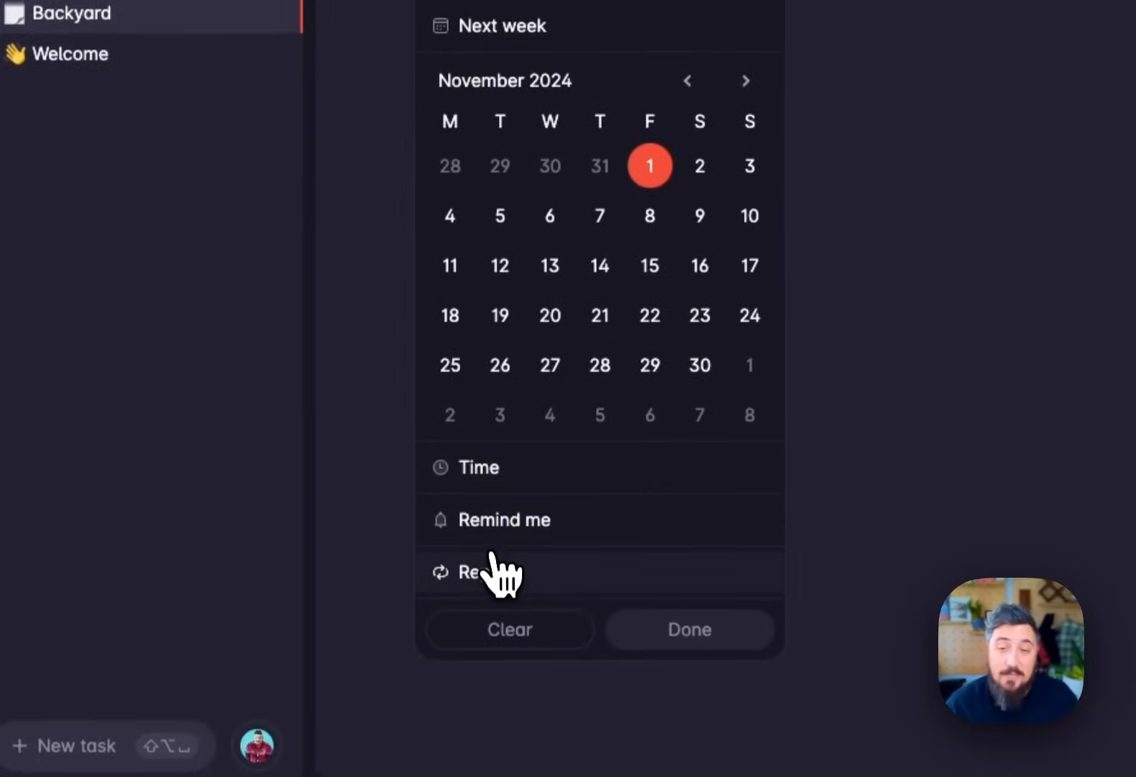
pyautogui.click(470, 572)
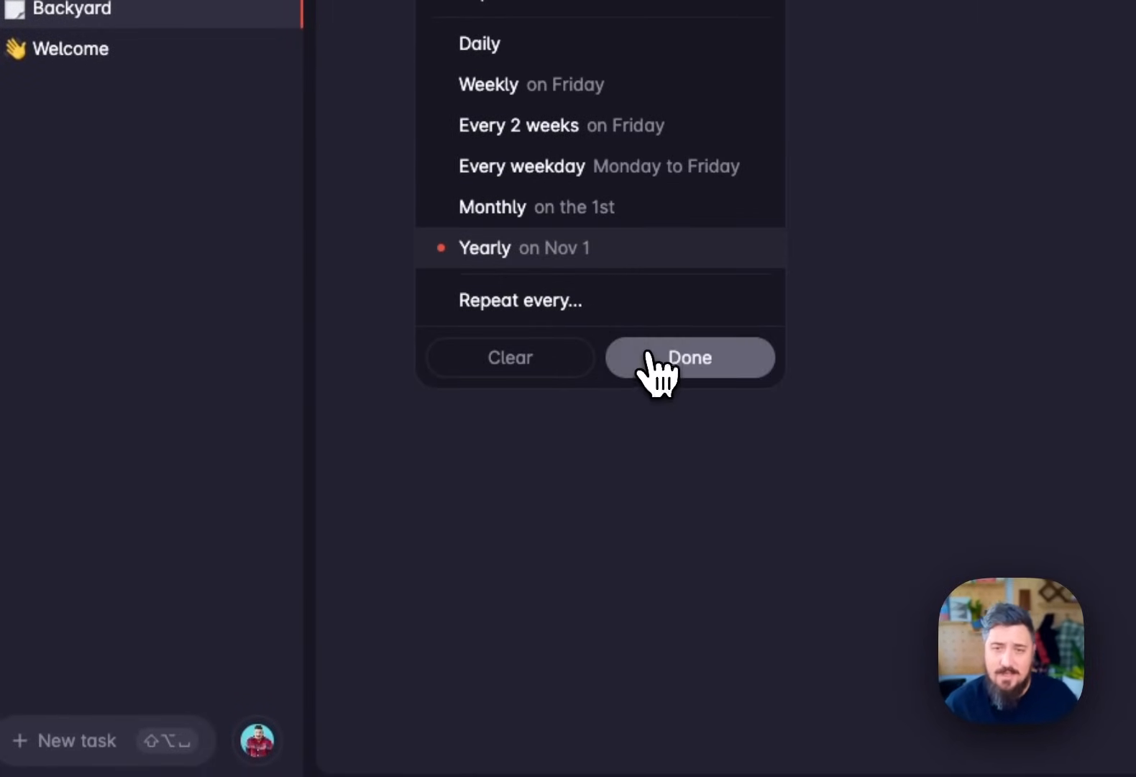
pyautogui.click(689, 357)
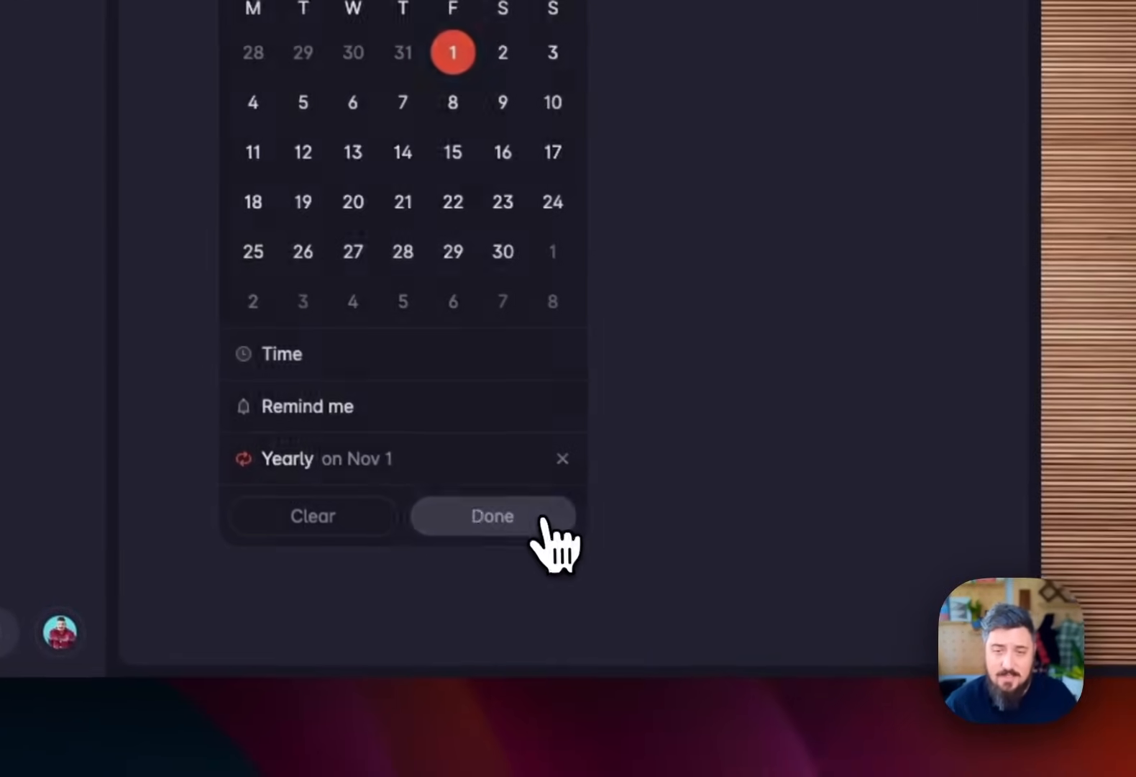
pyautogui.click(492, 516)
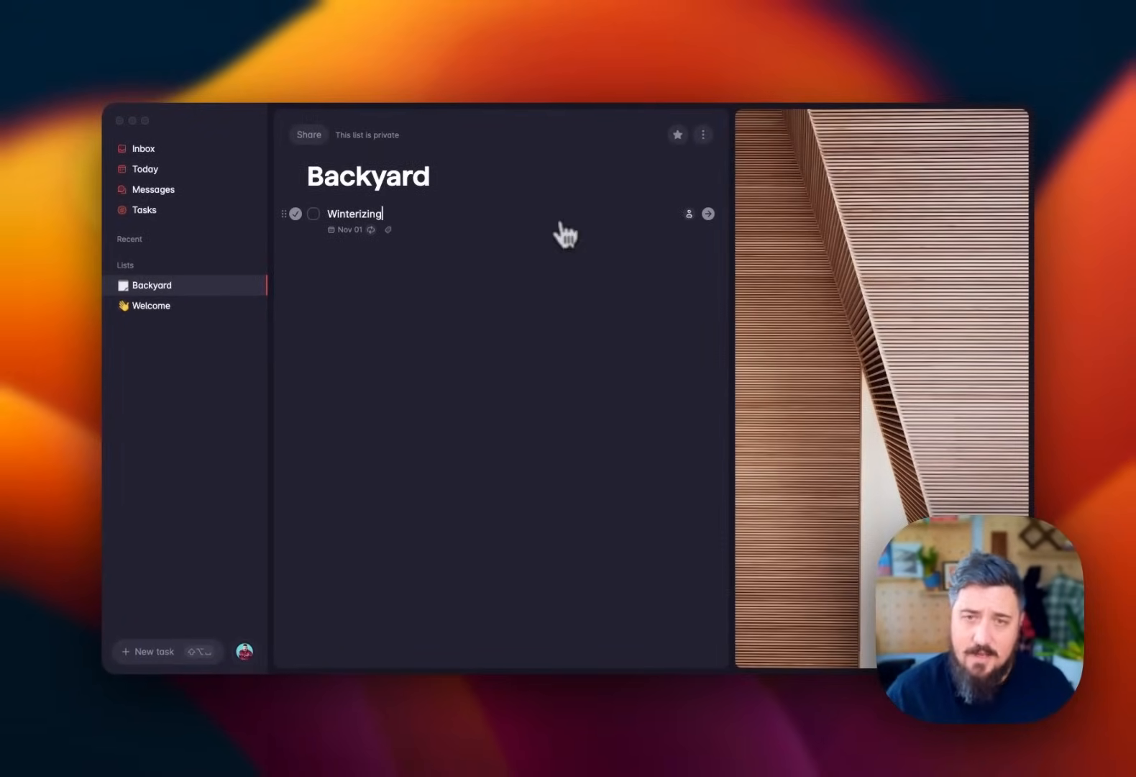
pyautogui.moveTo(708, 214)
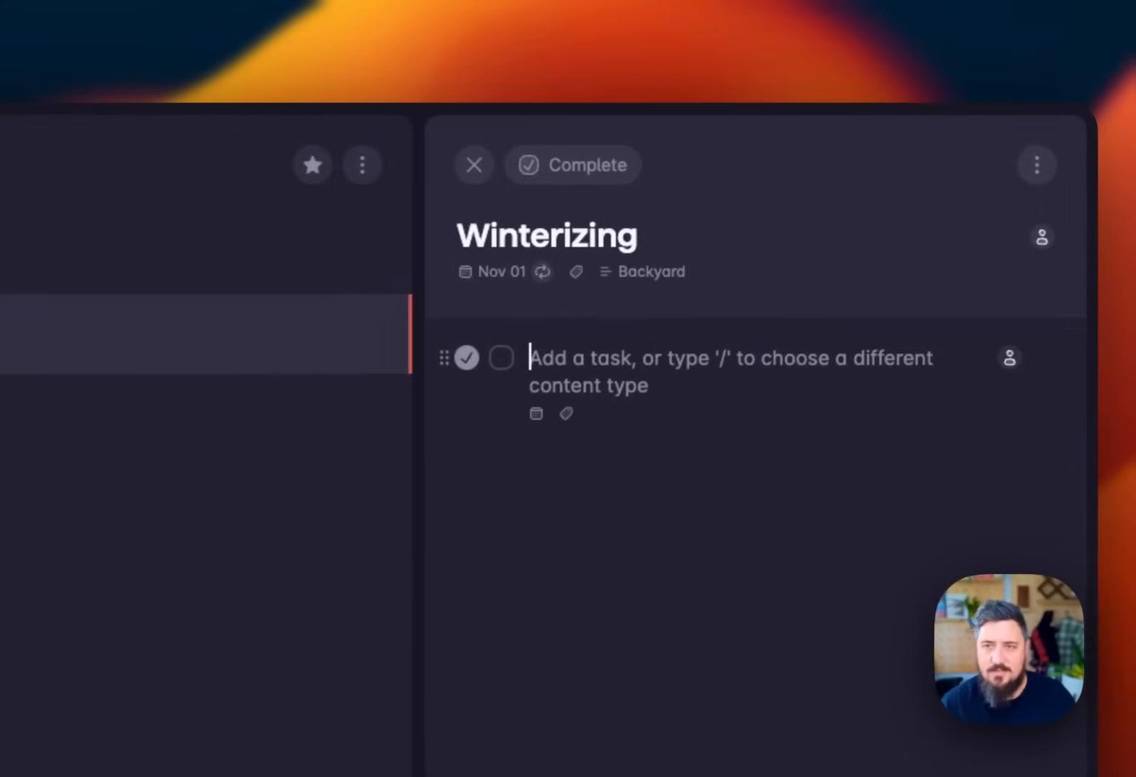
# - Add subtasks 'Hose Bib covers', 'Demossing' and 'Cushions' under Winterizing
pyautogui.write('Hos')
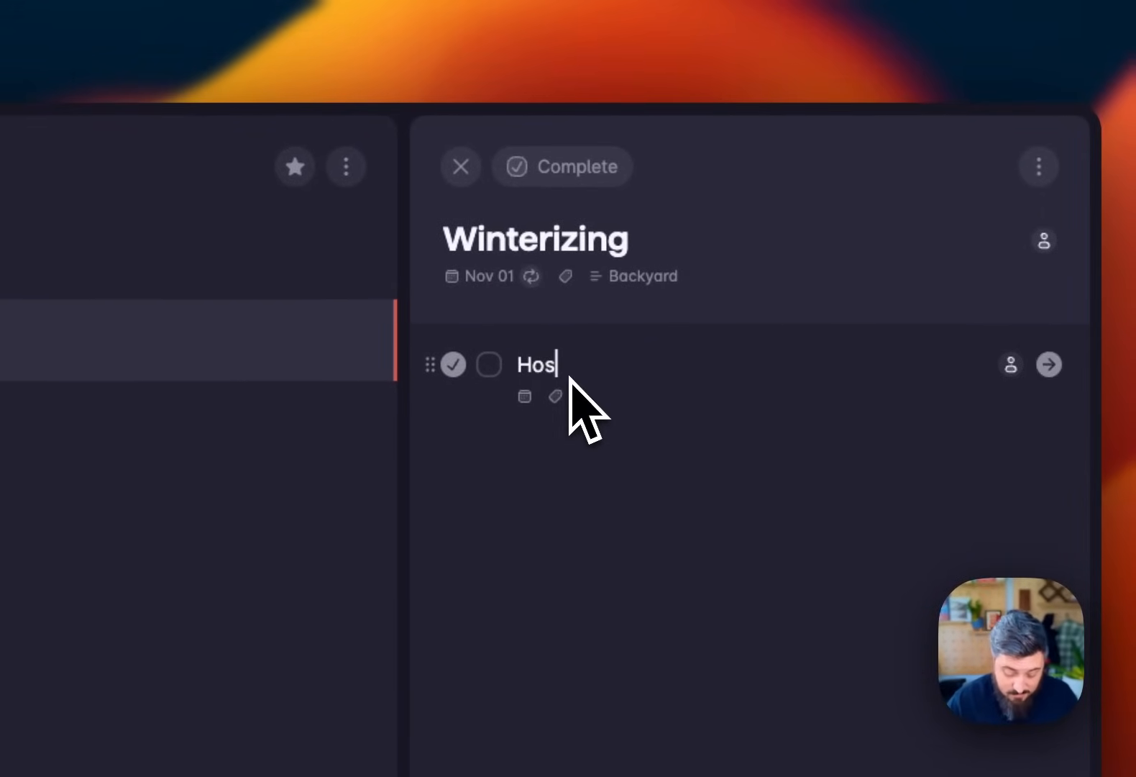
pyautogui.write('e Bib cover')
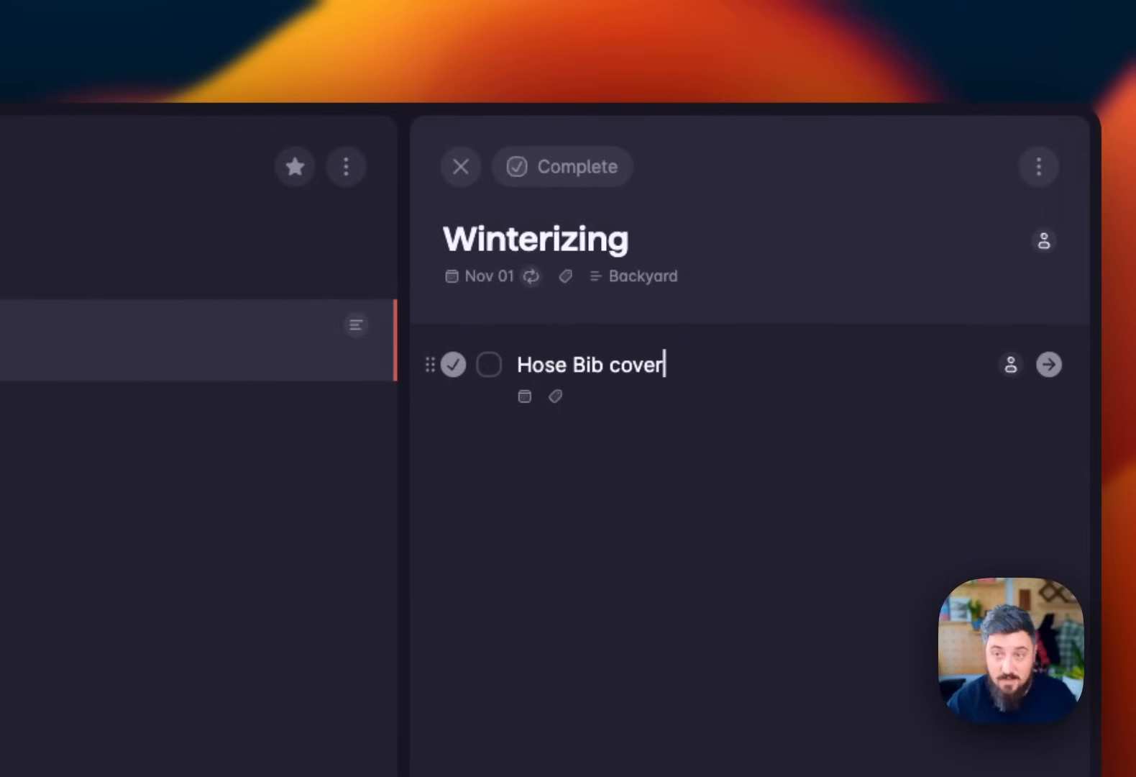
pyautogui.write('s')
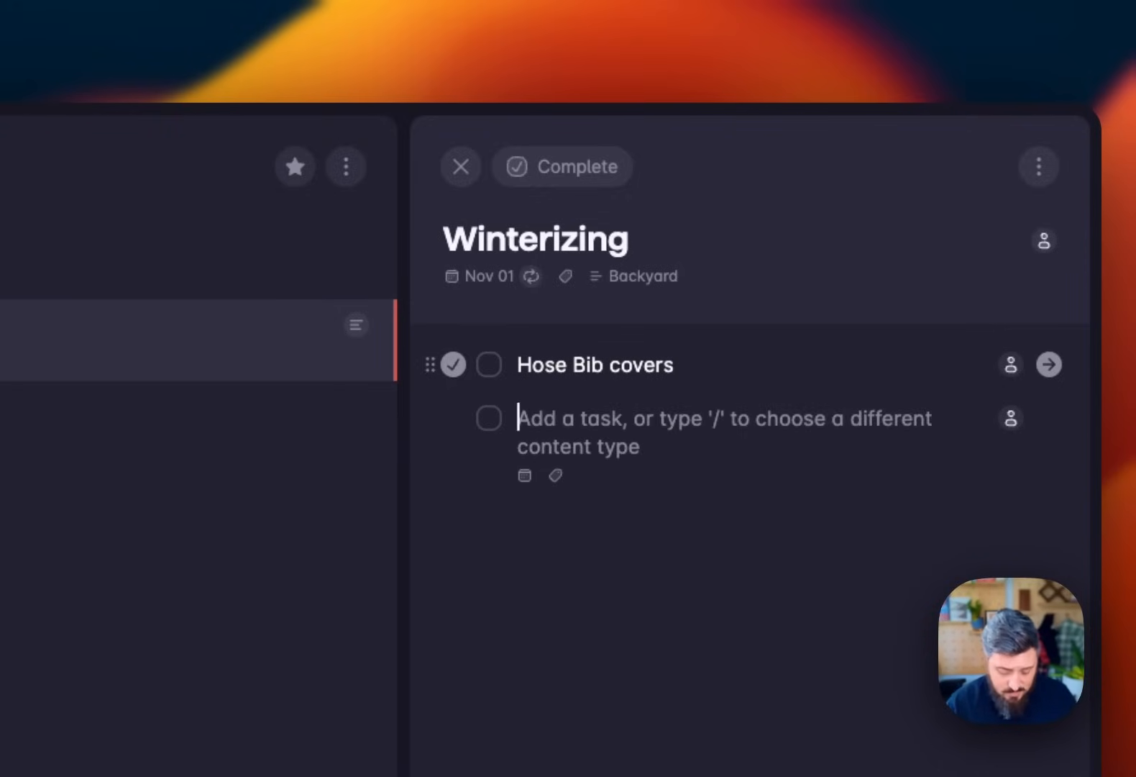
pyautogui.write('Demossing')
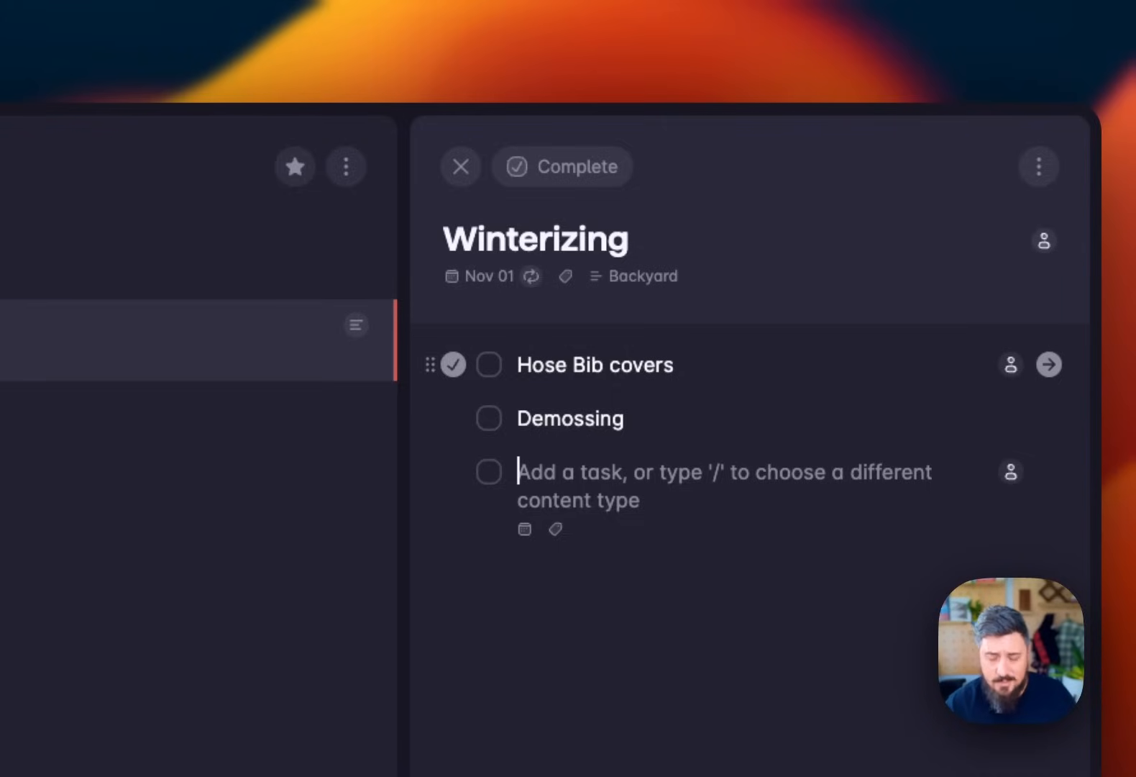
pyautogui.write('c')
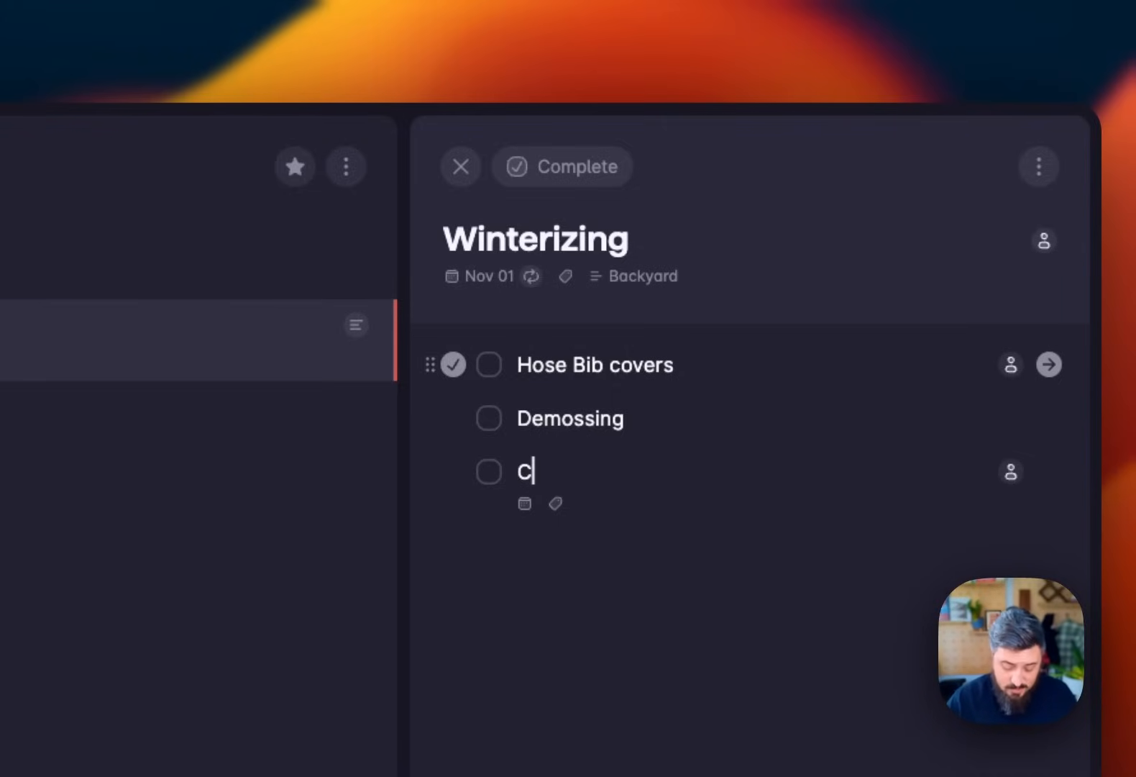
pyautogui.write('ushgion')
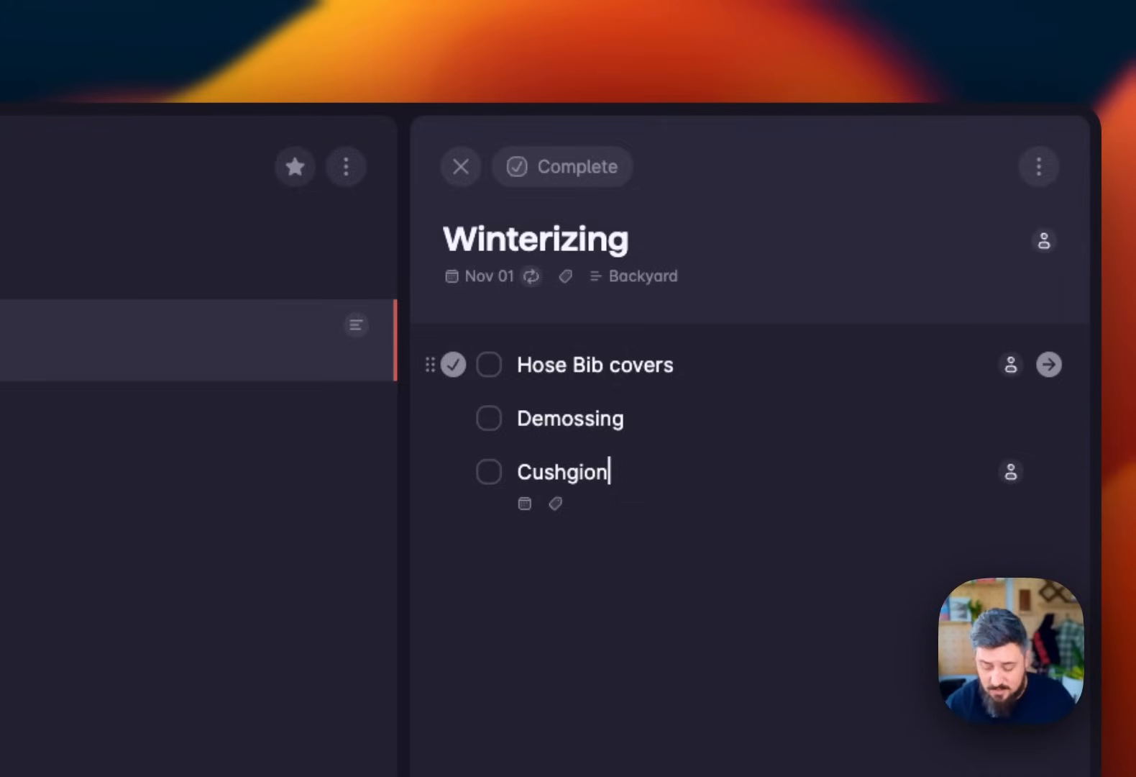
pyautogui.write('Cushions')
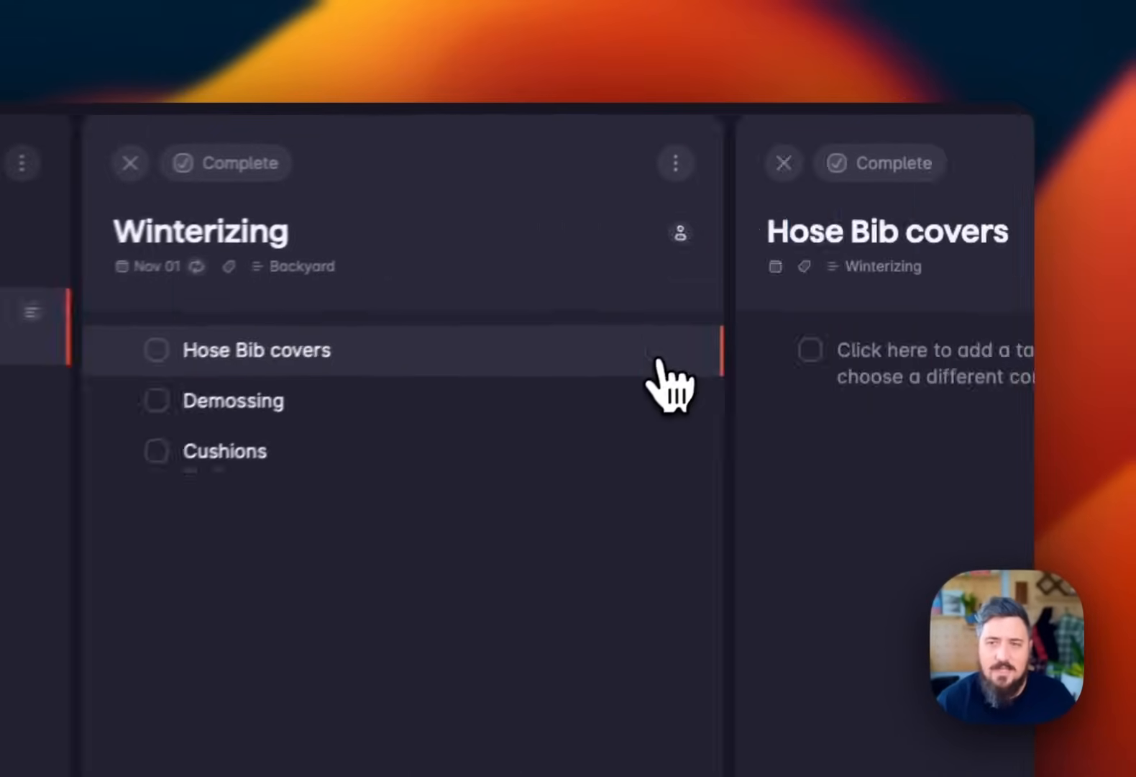
# - Add a subtask 'ddff' inside Hose Bib covers
pyautogui.click(255, 350)
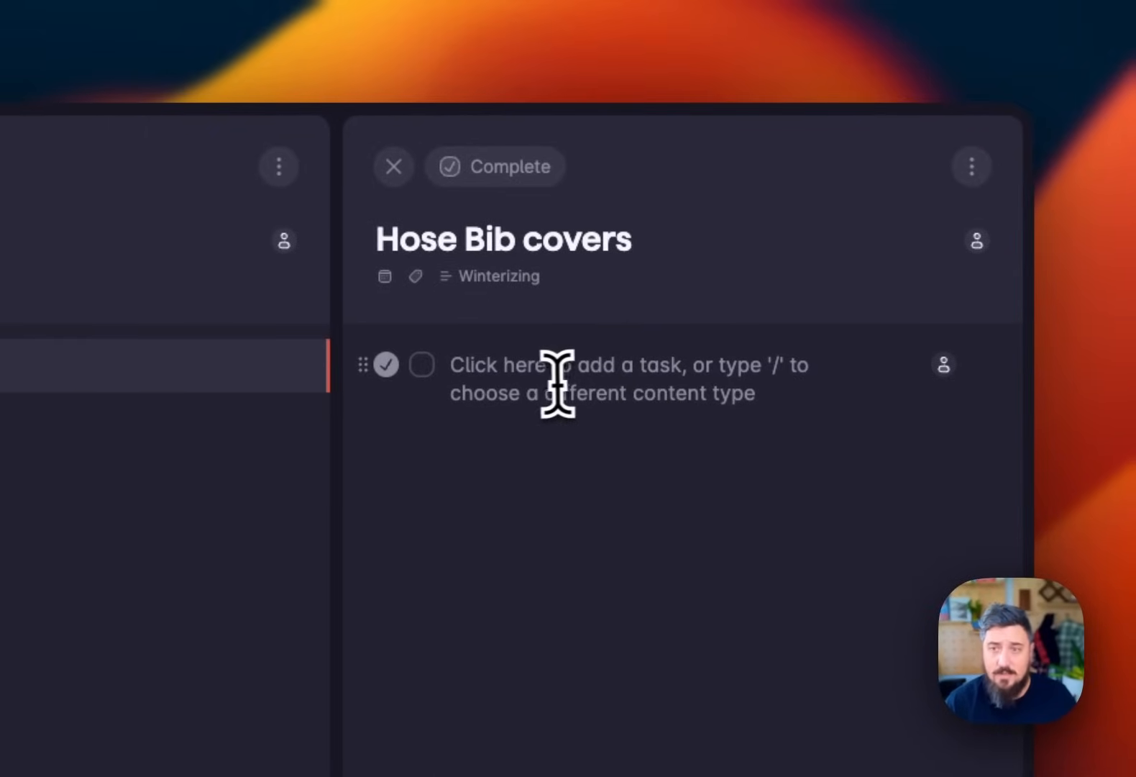
pyautogui.write('ddff')
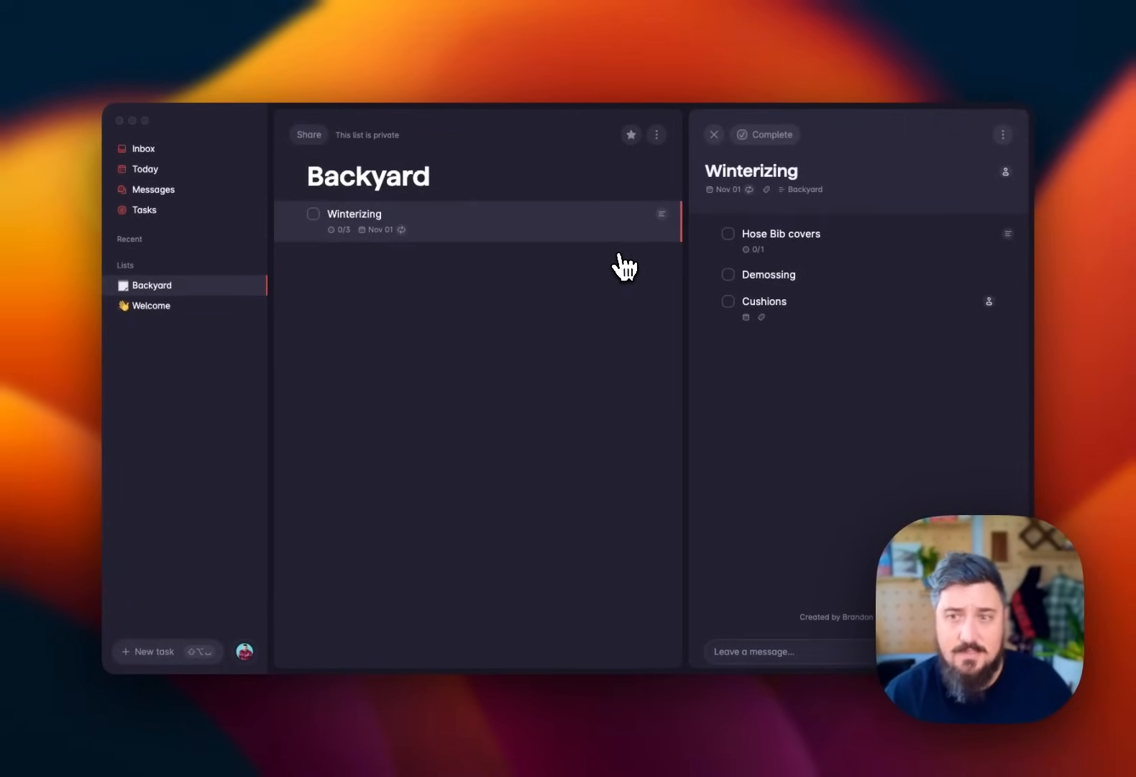
pyautogui.moveTo(921, 198)
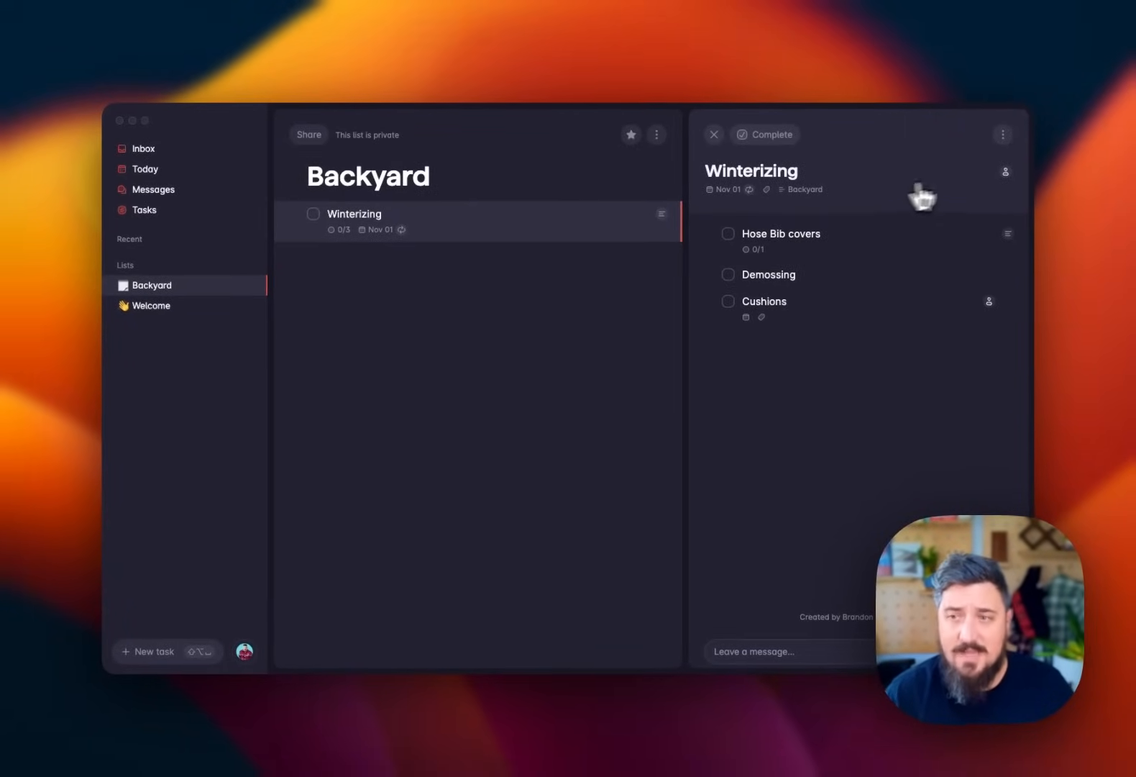
# - Assign Winterizing to yourself and close its details panel
pyautogui.click(1005, 172)
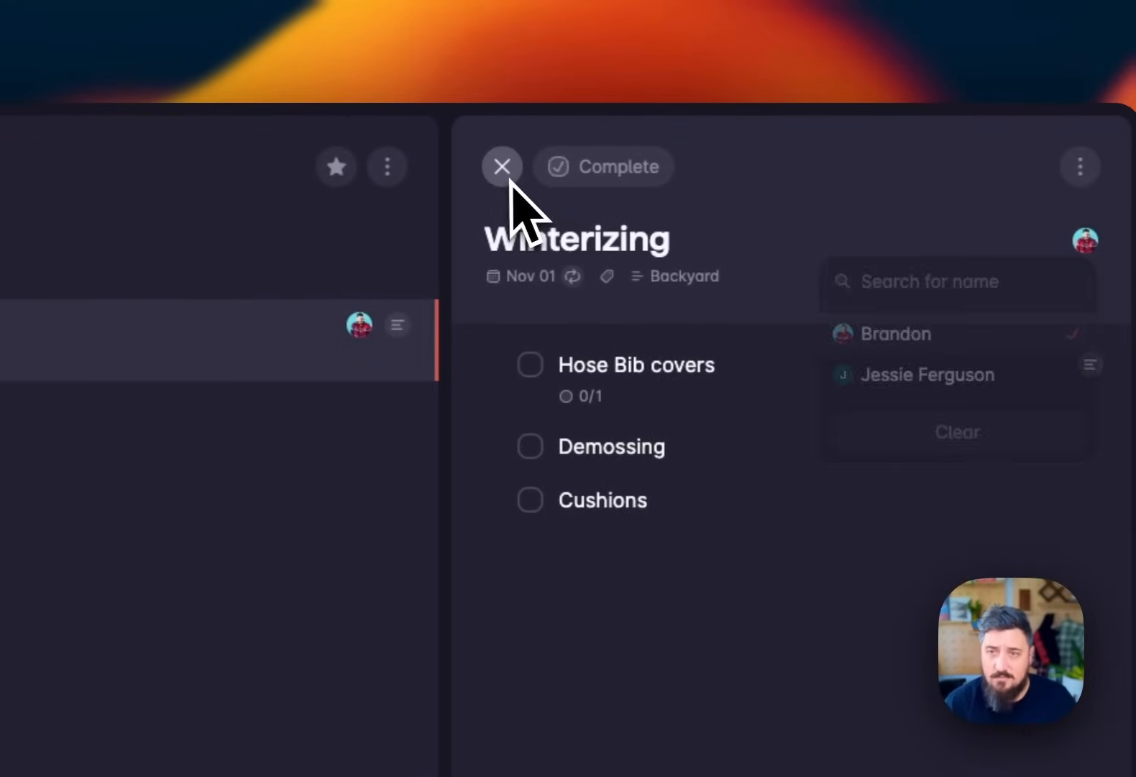
pyautogui.click(501, 166)
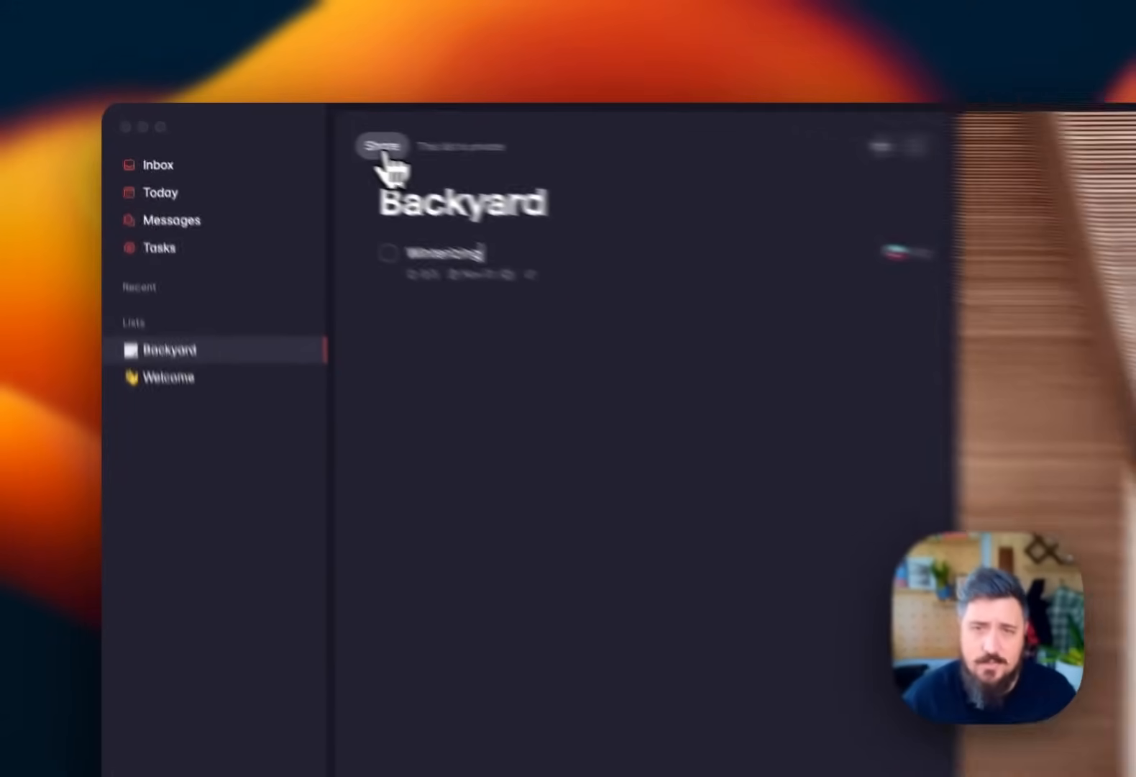
# - Check the Backyard list's sharing options, searching for collaborator 'jc'
pyautogui.click(382, 145)
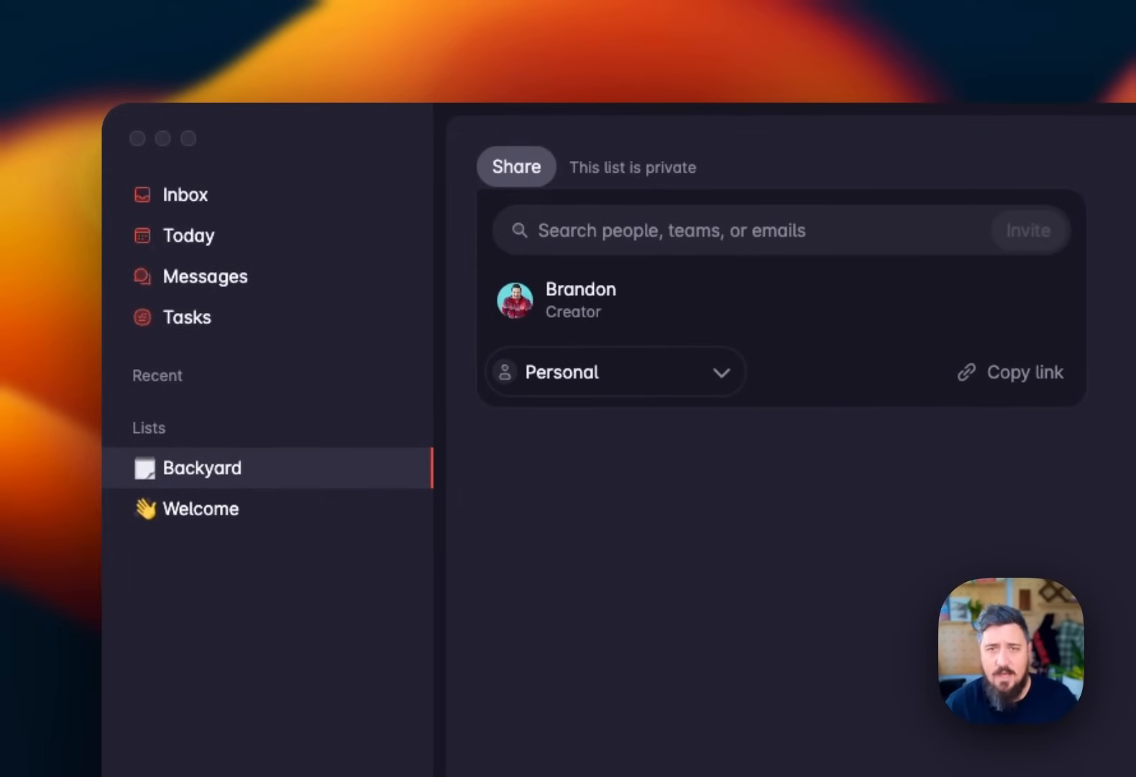
pyautogui.write('jc')
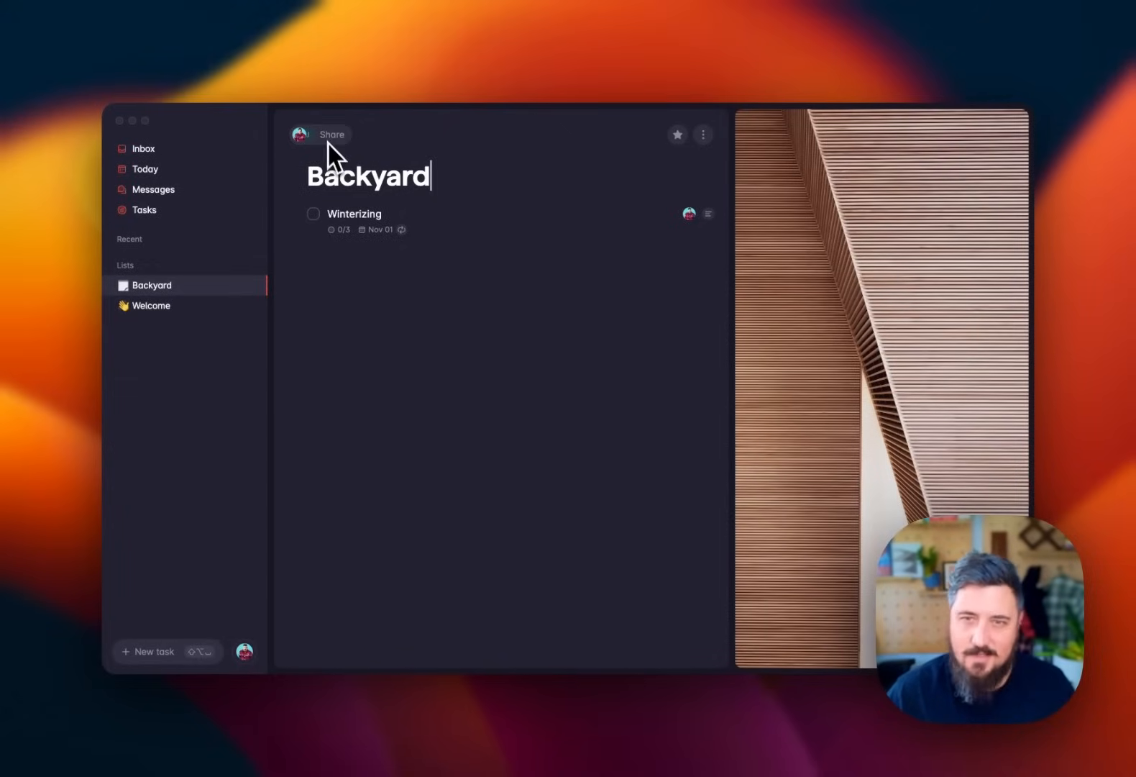
pyautogui.moveTo(377, 218)
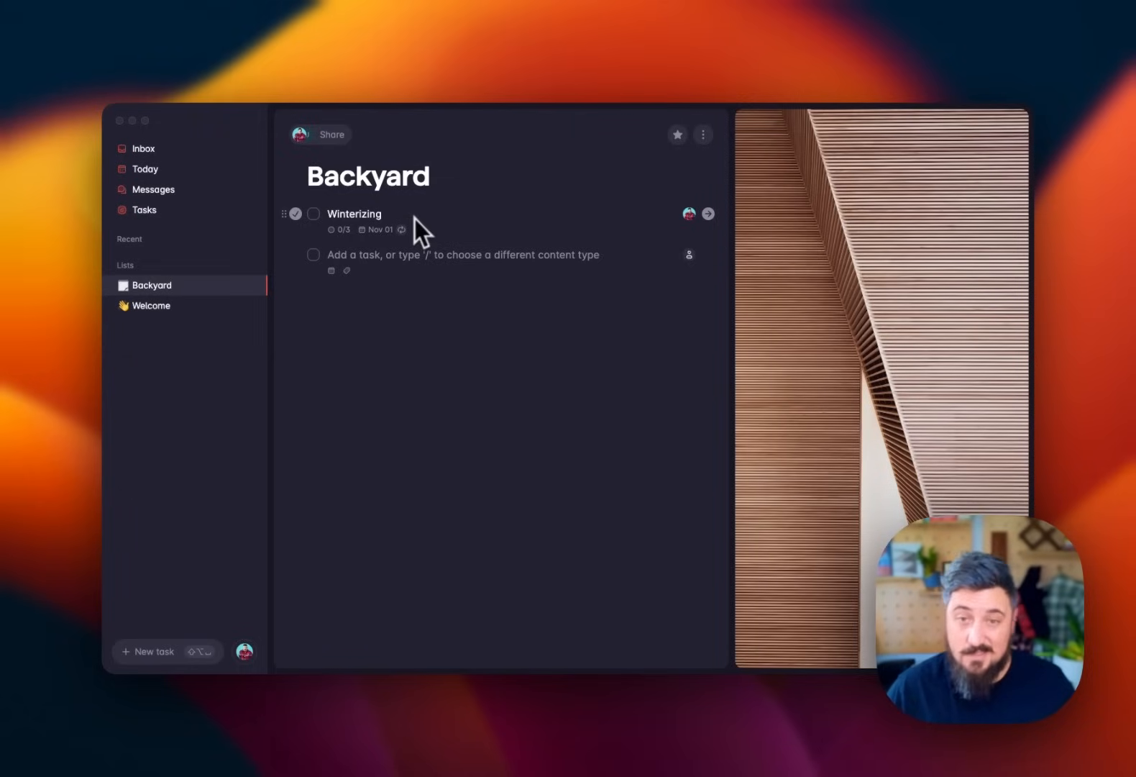
pyautogui.moveTo(298, 276)
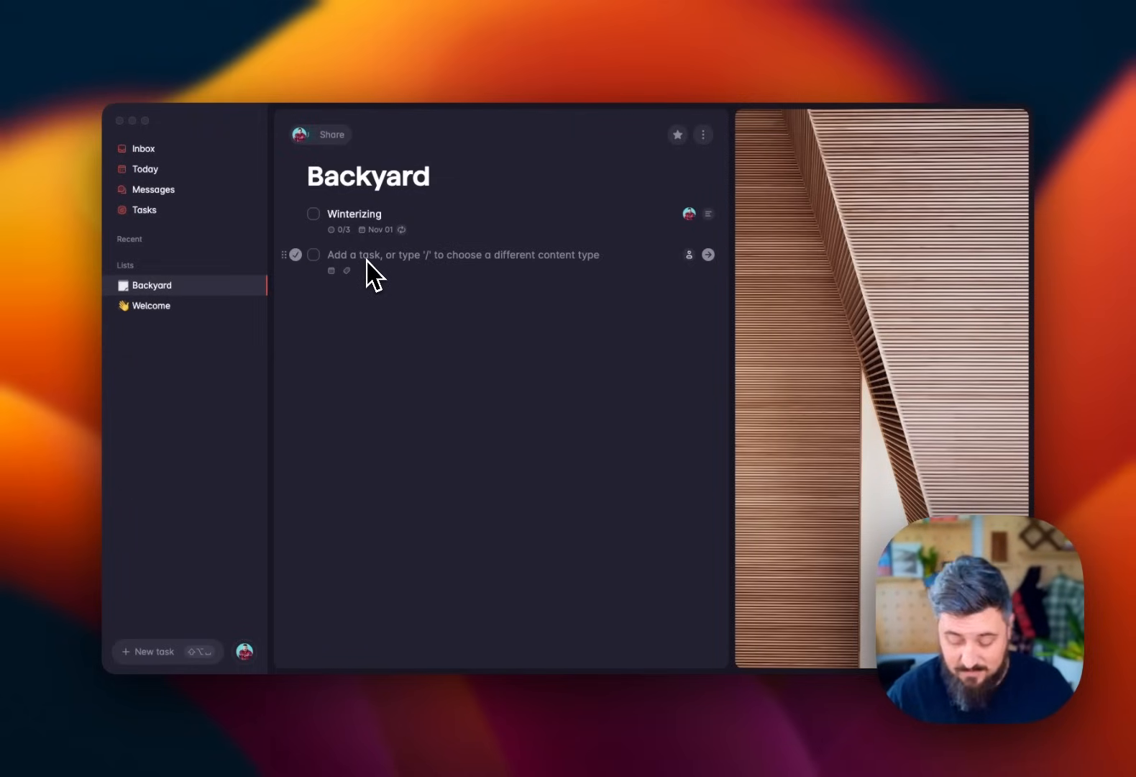
# - Start a new line below Winterizing with '/' to bring up content types
pyautogui.write('/')
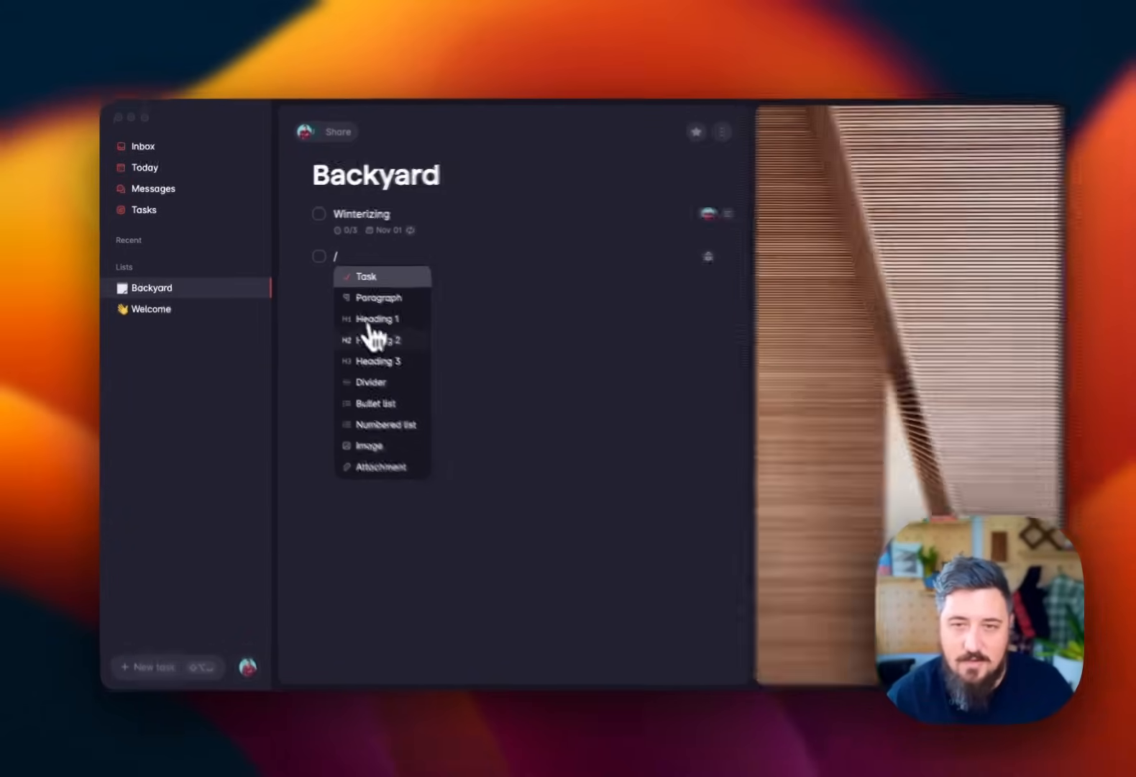
# - Add second-level headings 'DIY' and 'HIRE' to the Backyard list
pyautogui.click(377, 339)
pyautogui.write('D')
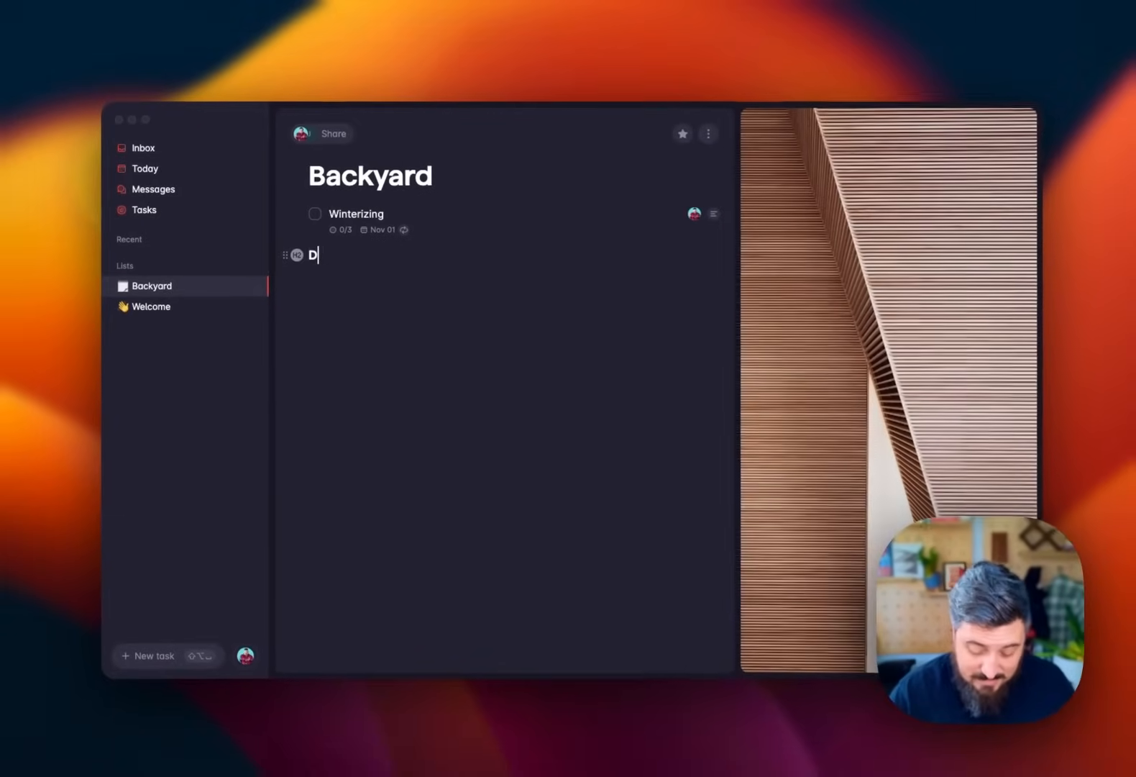
pyautogui.write('IY')
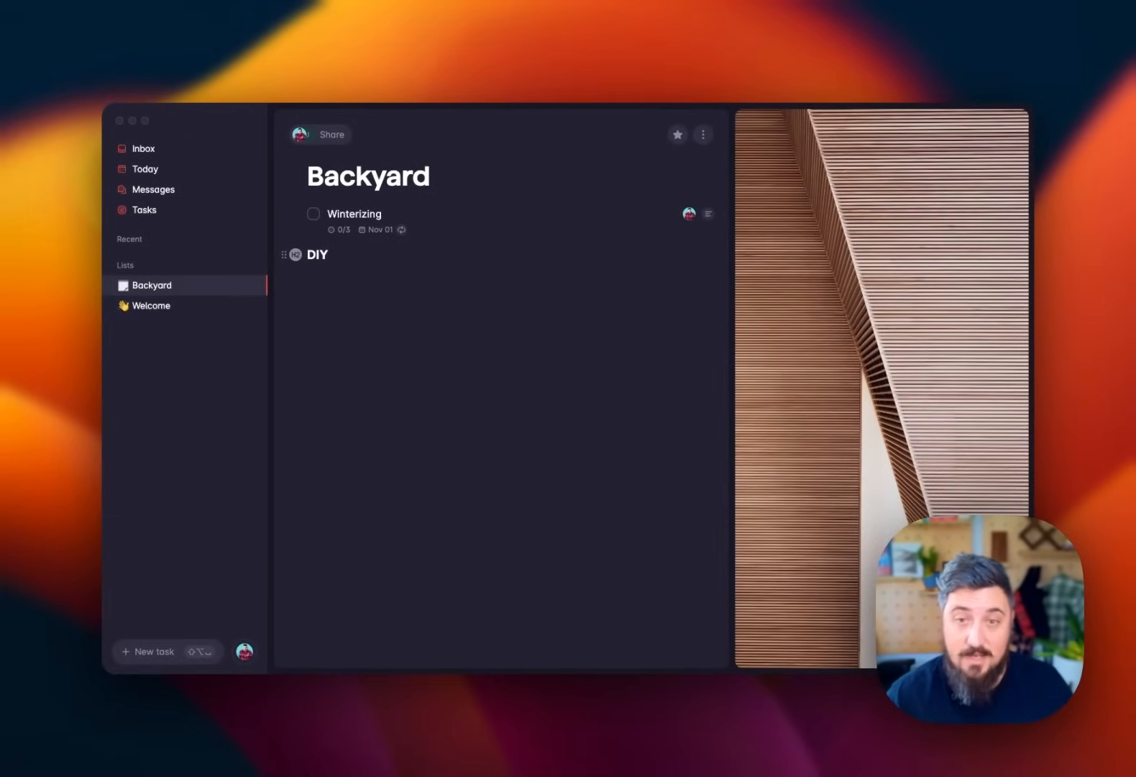
pyautogui.click(444, 280)
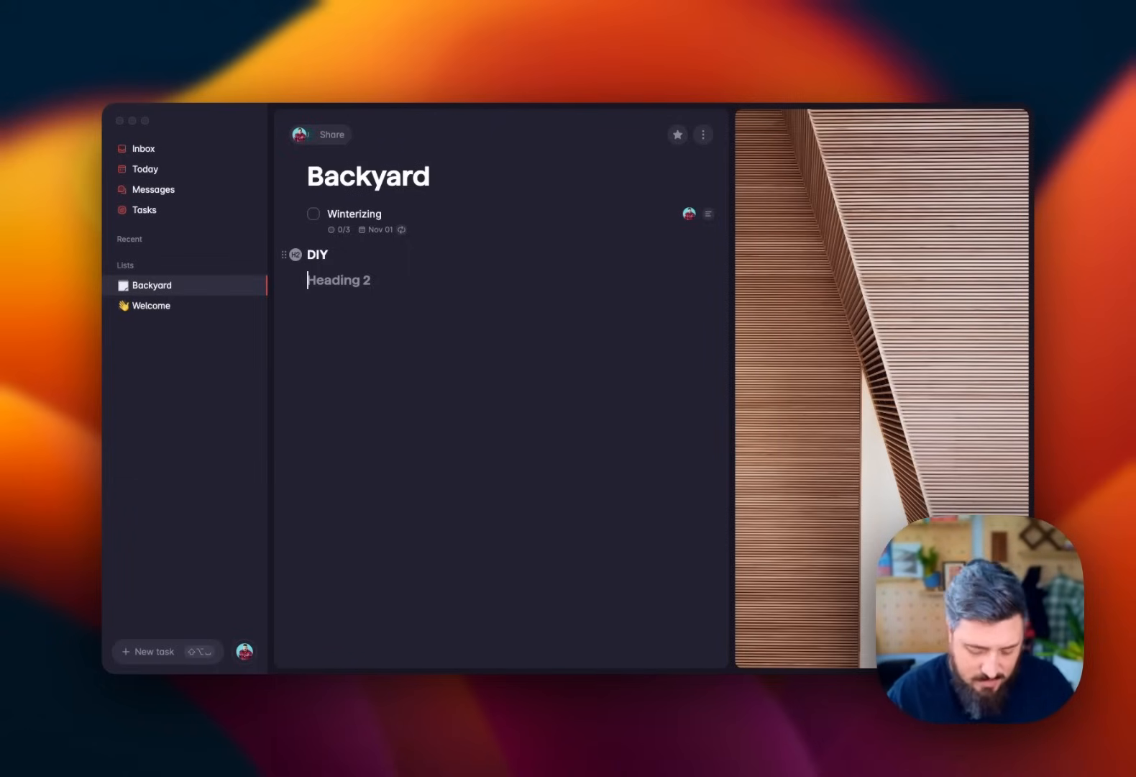
pyautogui.write('HIRE')
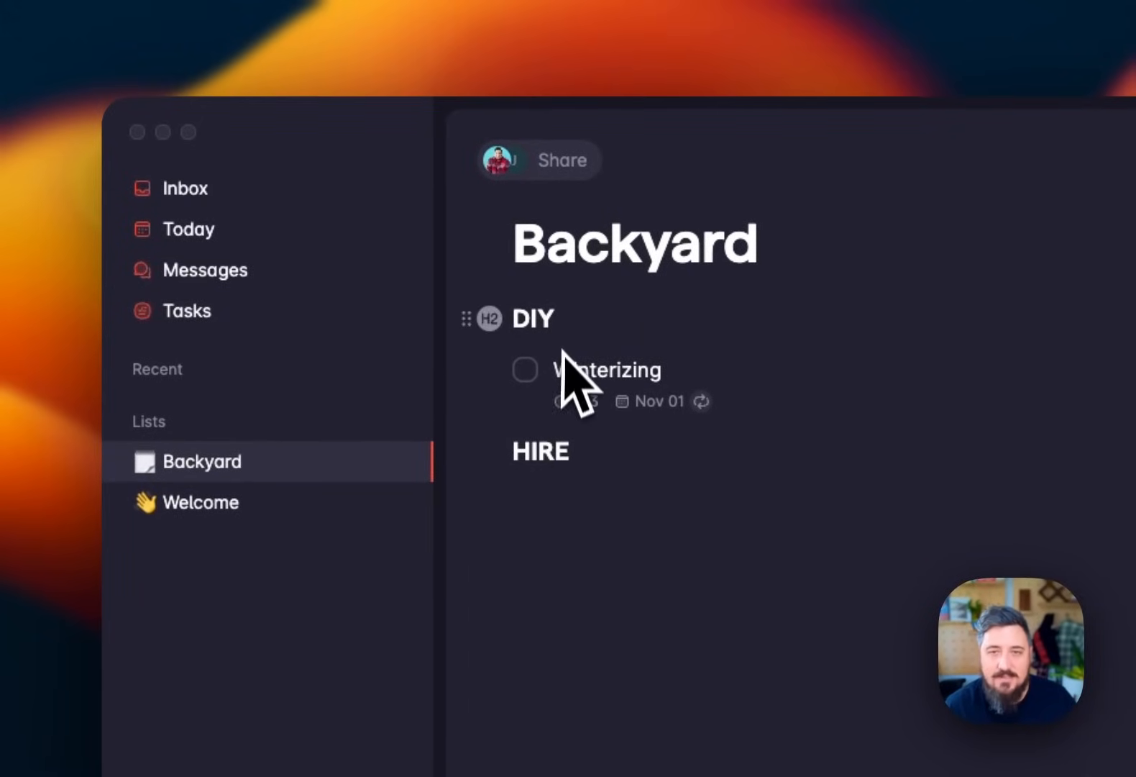
pyautogui.moveTo(616, 462)
pyautogui.write('Tree trimmming')
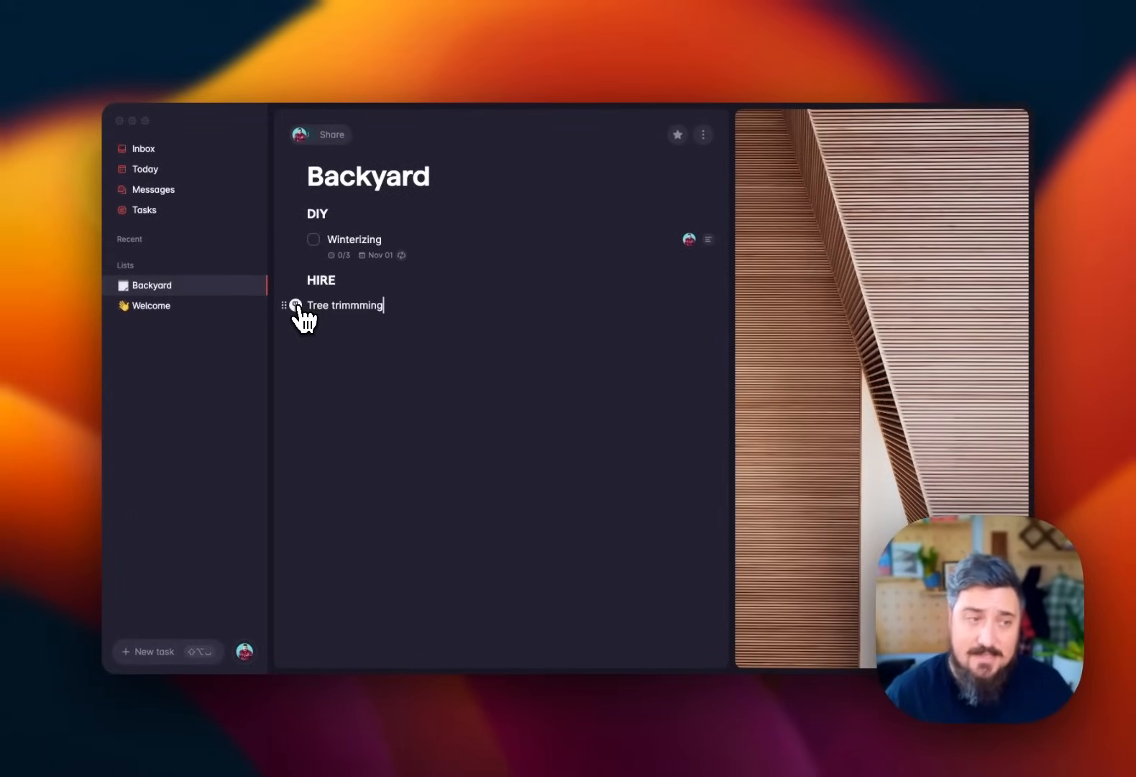
# - Turn 'Tree trimmming' into a task and add 'Repair Deck' below it under HIRE
pyautogui.click(295, 305)
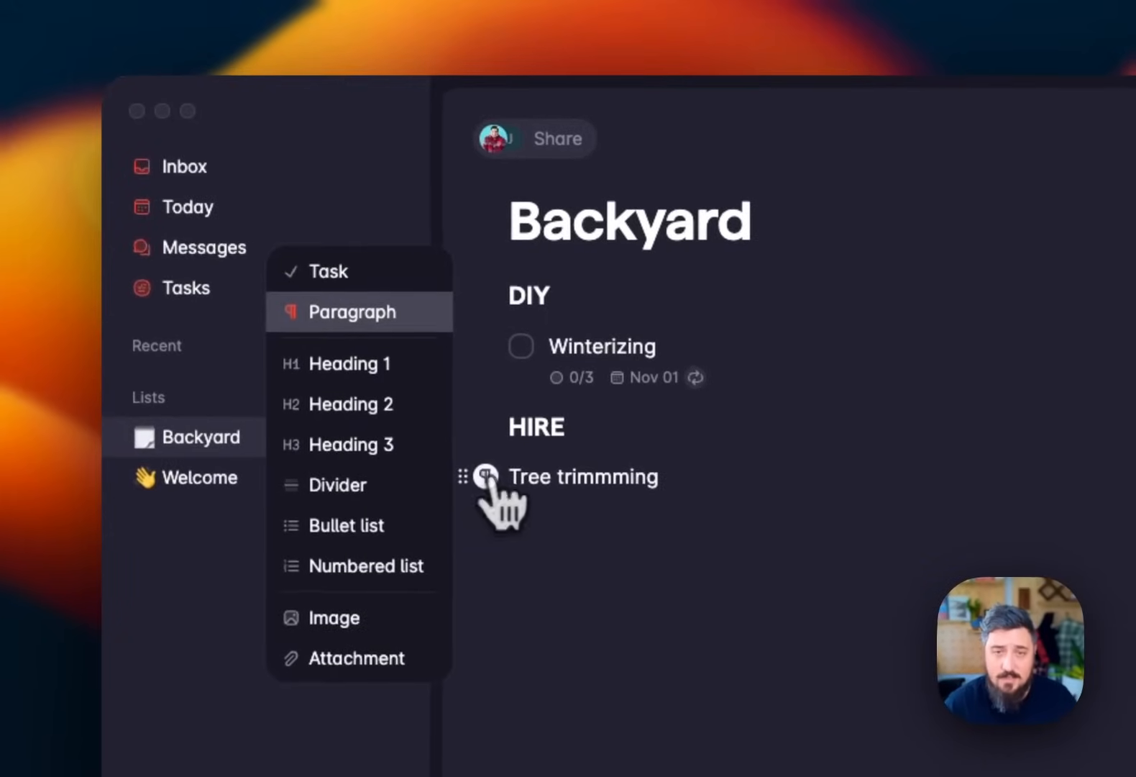
pyautogui.click(329, 271)
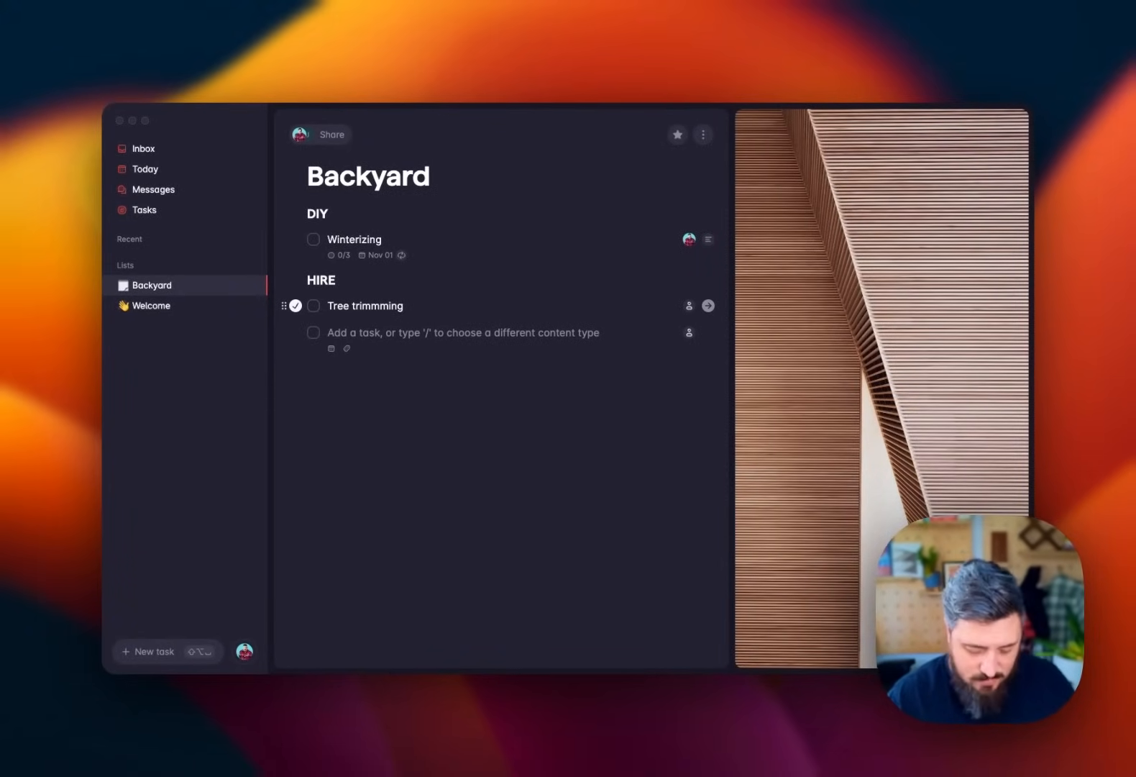
pyautogui.write('Repair')
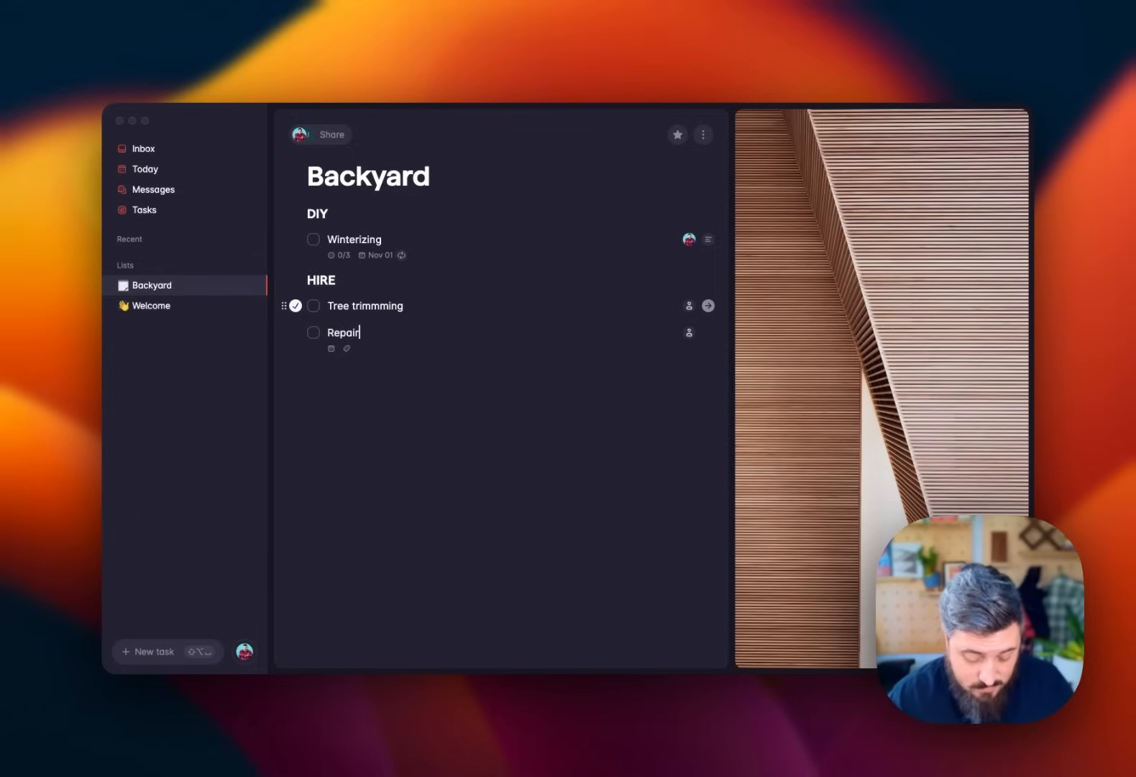
pyautogui.write('Deck')
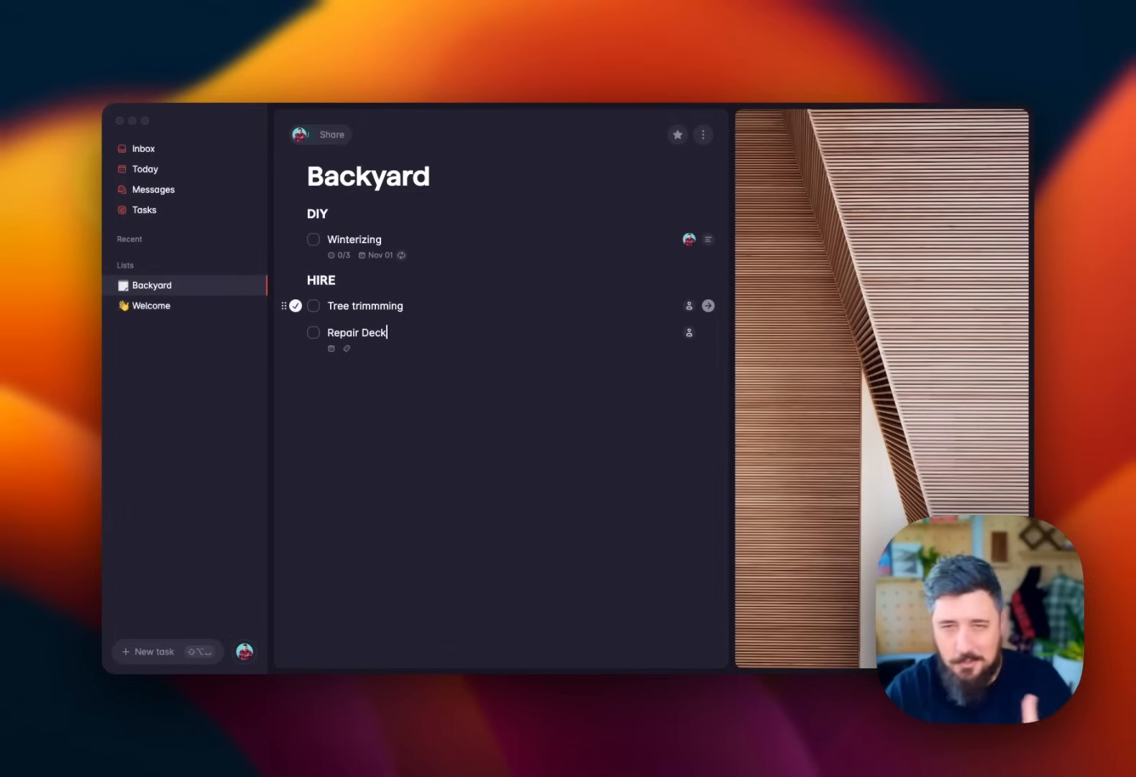
pyautogui.moveTo(328, 319)
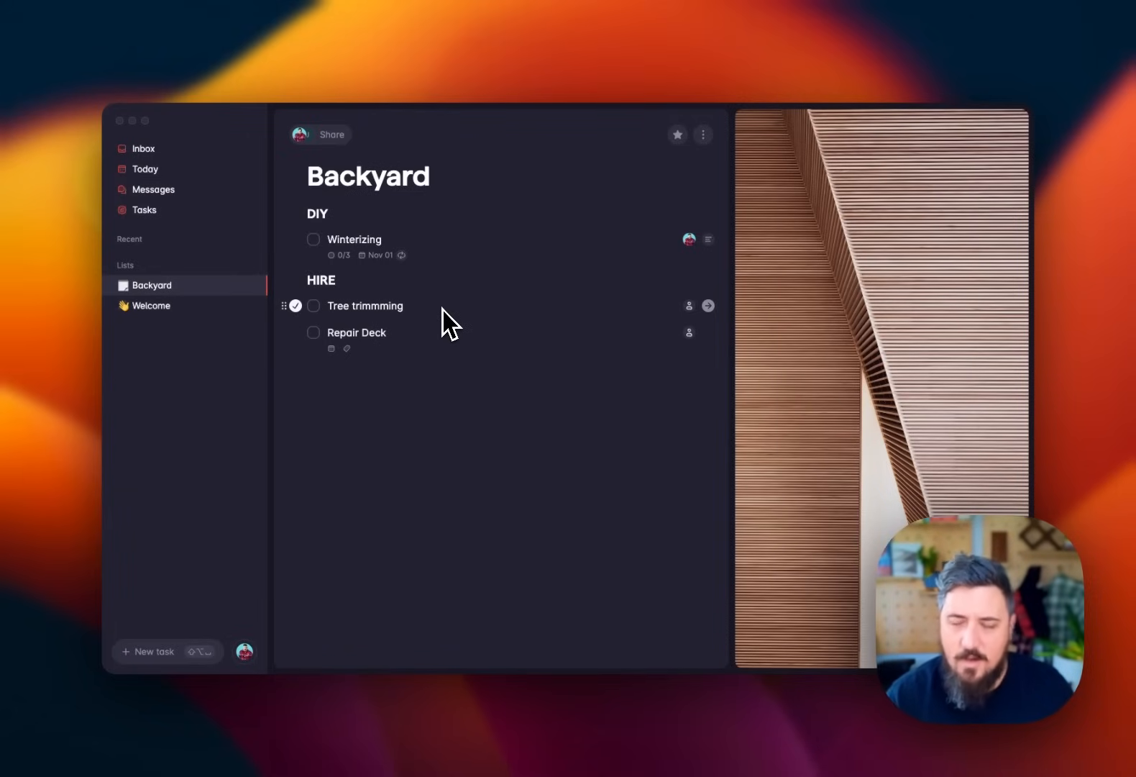
pyautogui.moveTo(457, 345)
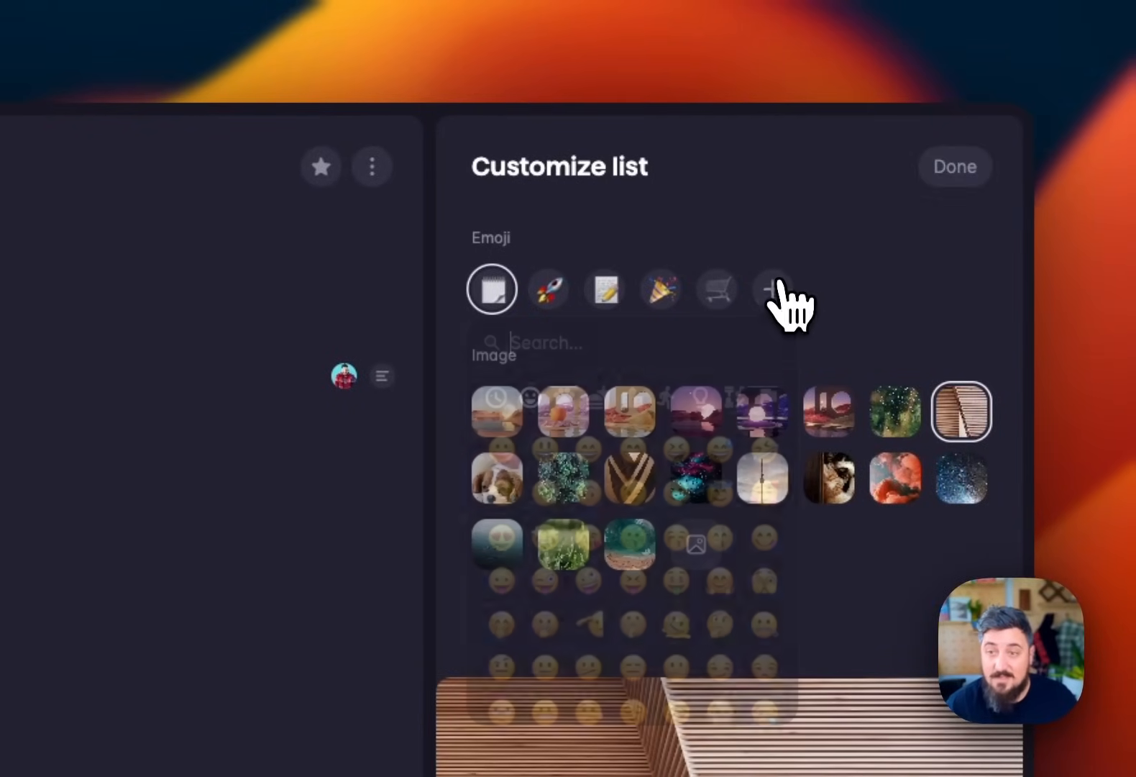
# - Search emojis for 'tr' and give the Backyard list the pine-tree emoji
pyautogui.write('tr')
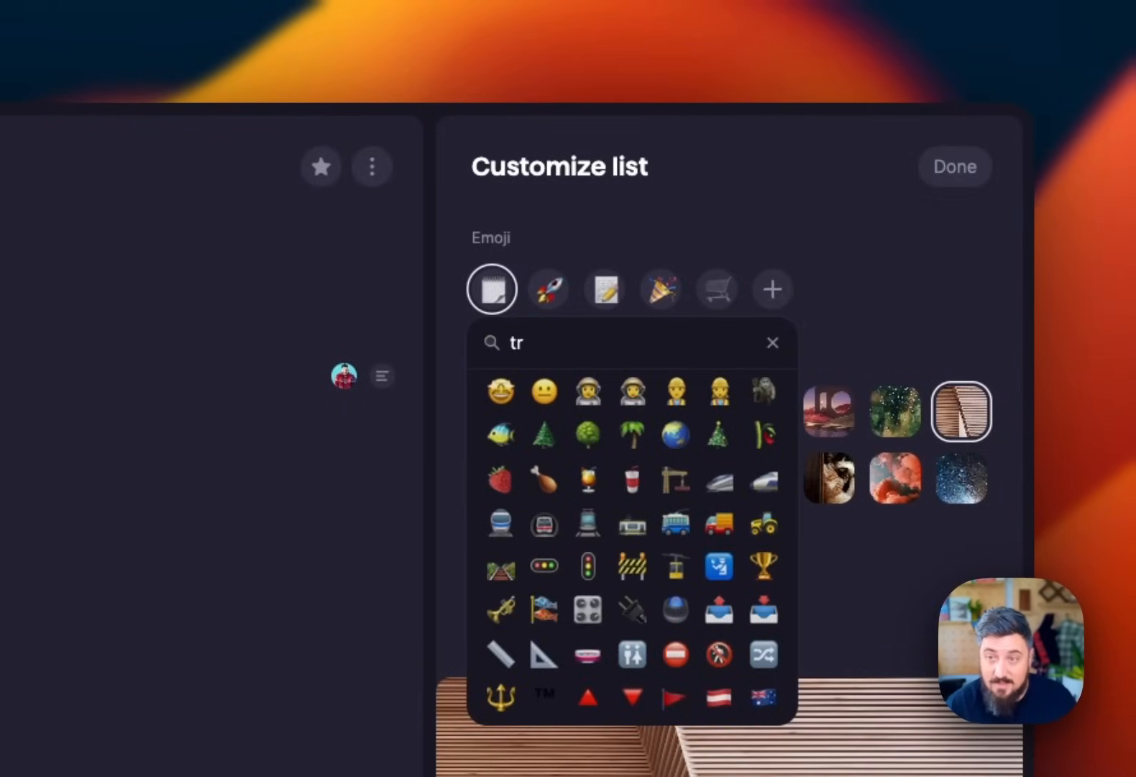
pyautogui.click(543, 435)
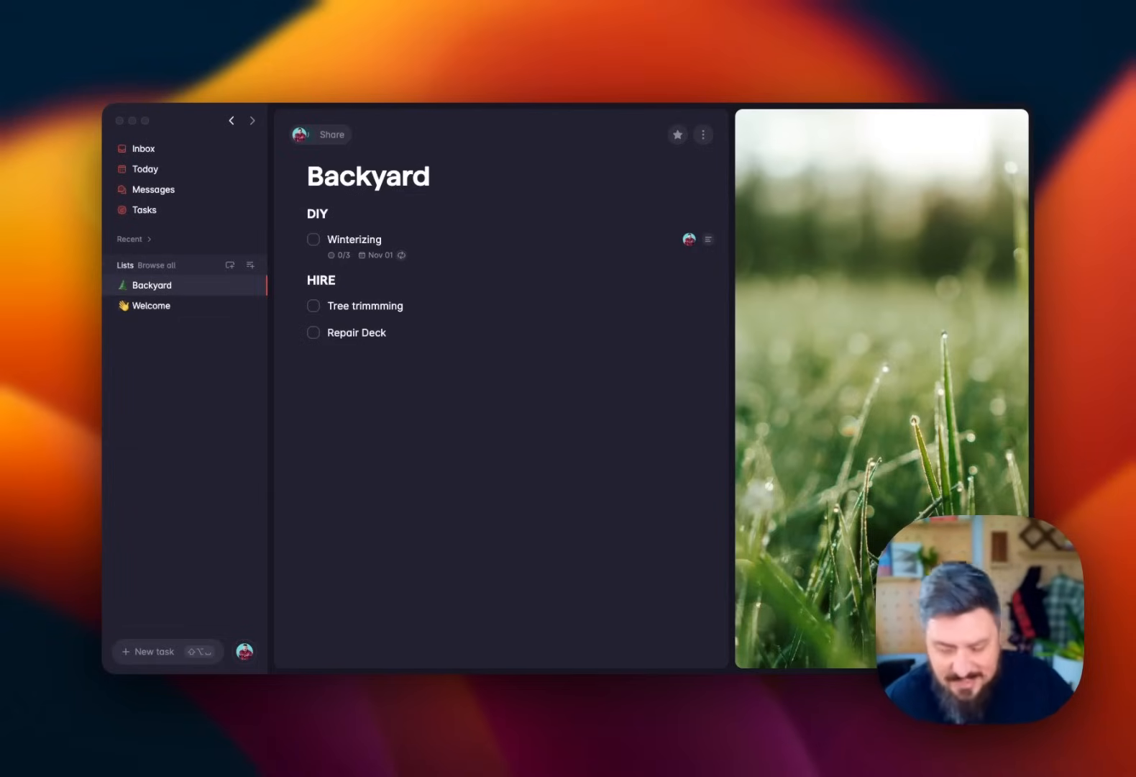
# - Open the all-lists page and star both one-on-one lists into the sidebar
pyautogui.click(157, 265)
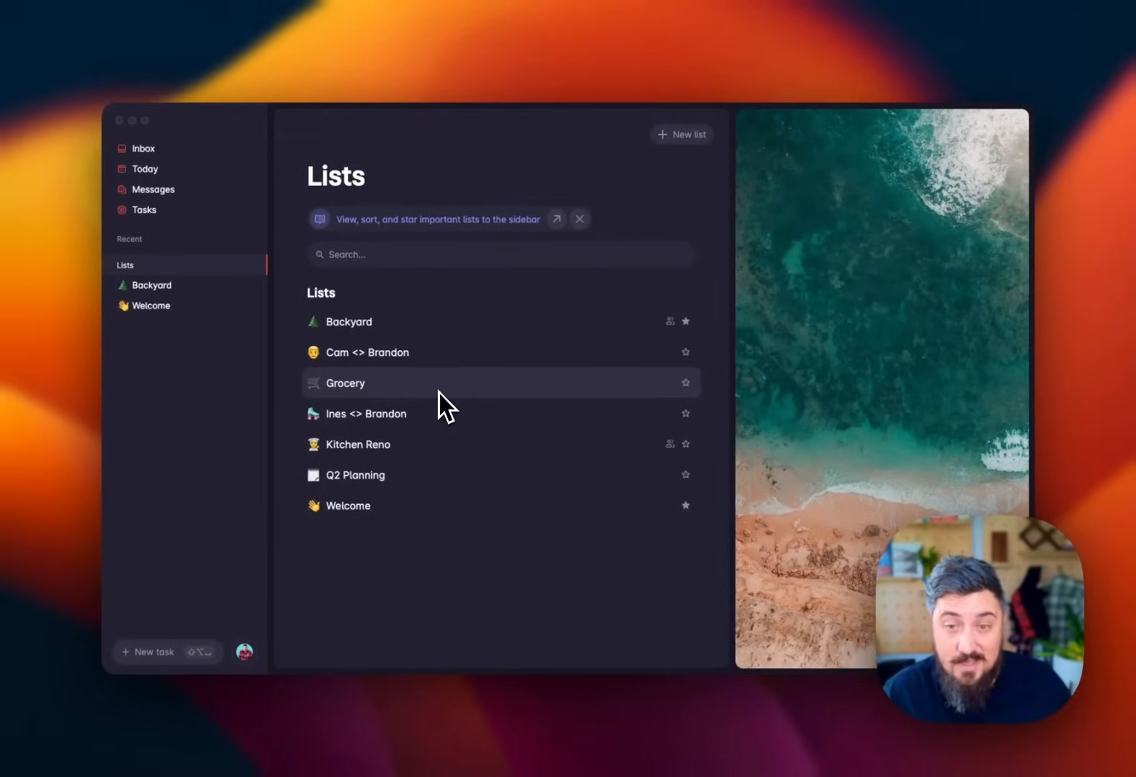
pyautogui.moveTo(345, 514)
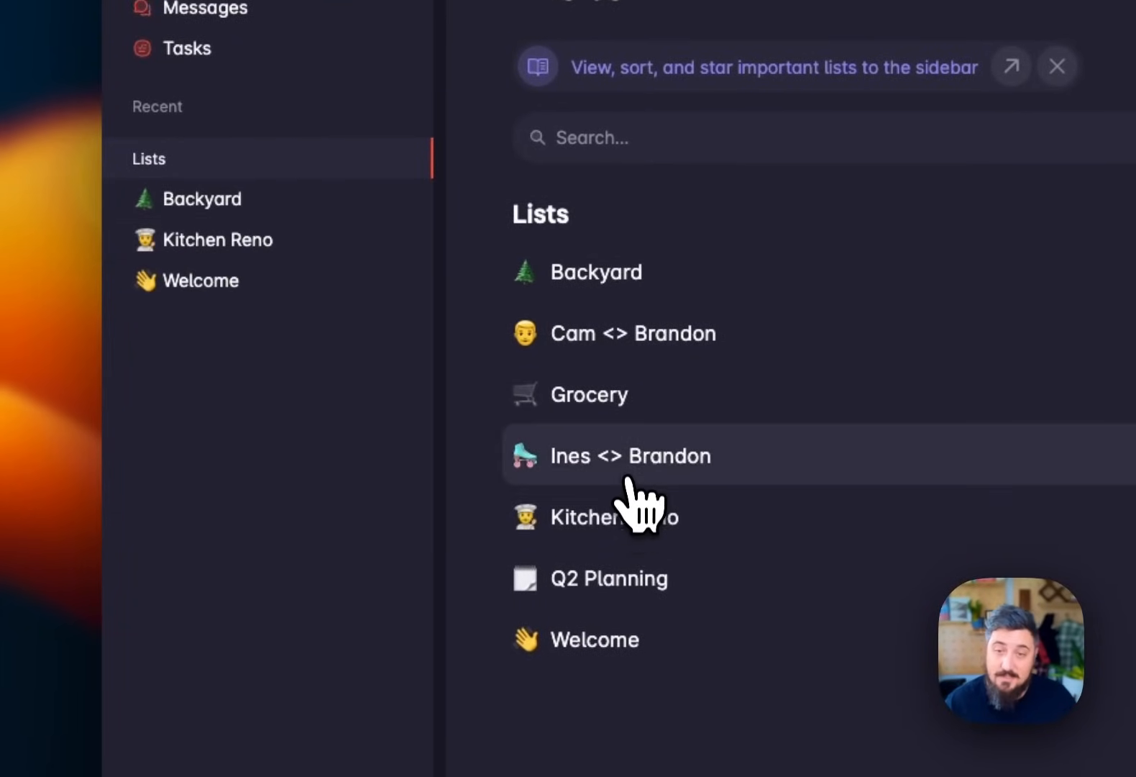
pyautogui.click(630, 456)
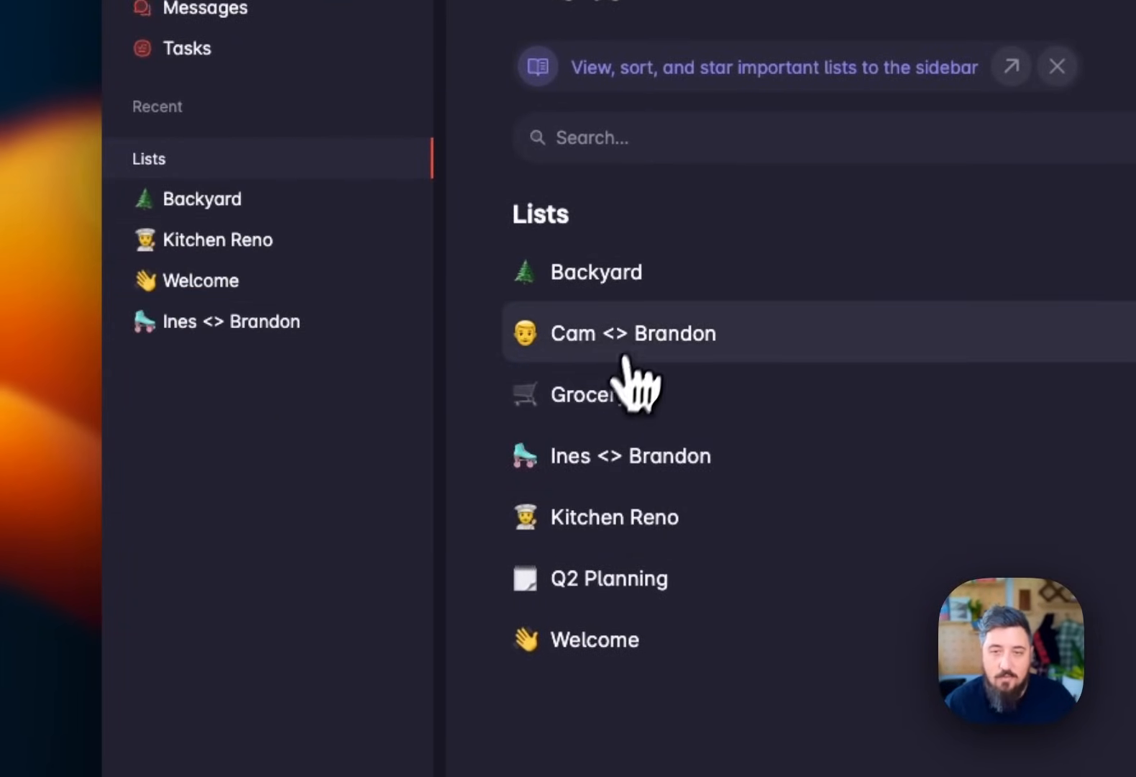
pyautogui.click(632, 332)
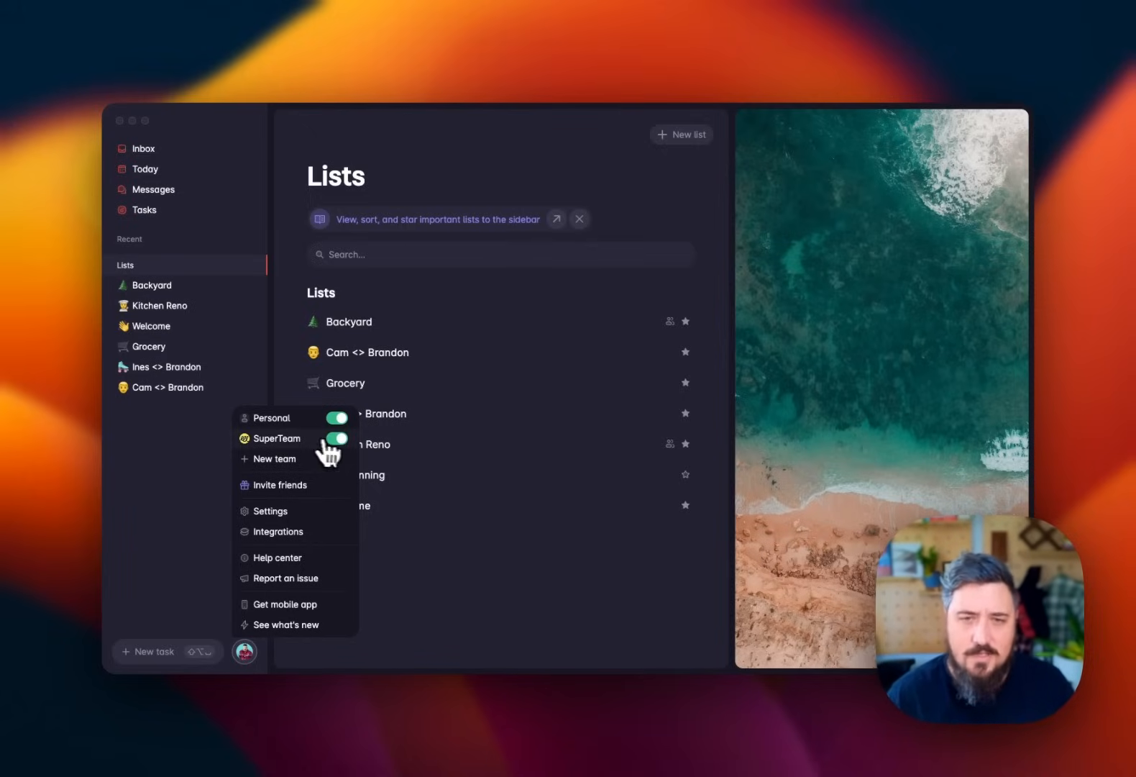
pyautogui.click(335, 439)
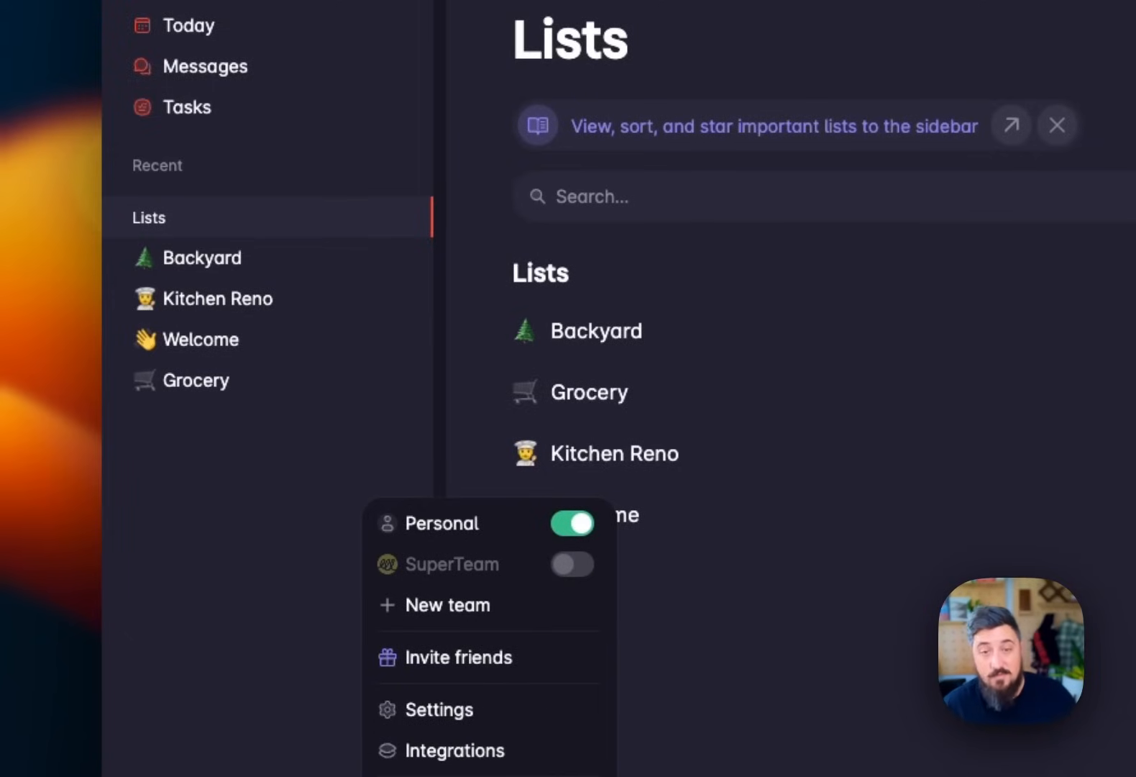
pyautogui.click(572, 564)
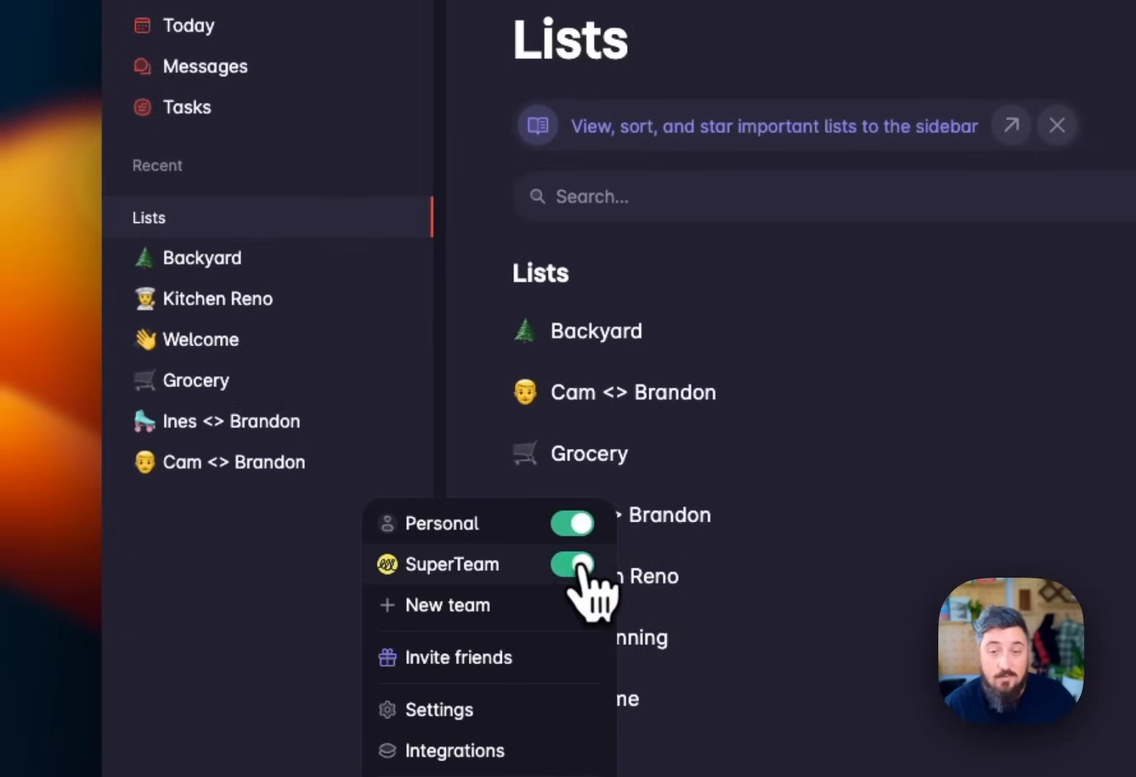
pyautogui.click(571, 522)
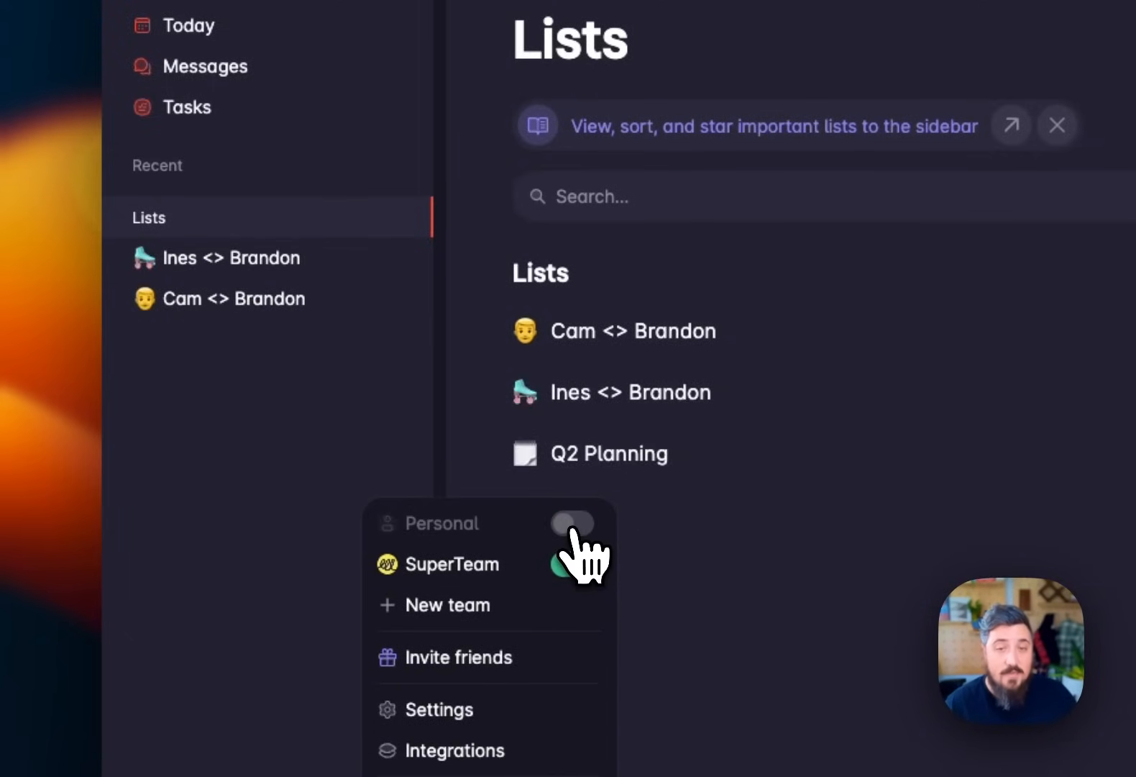
pyautogui.click(572, 564)
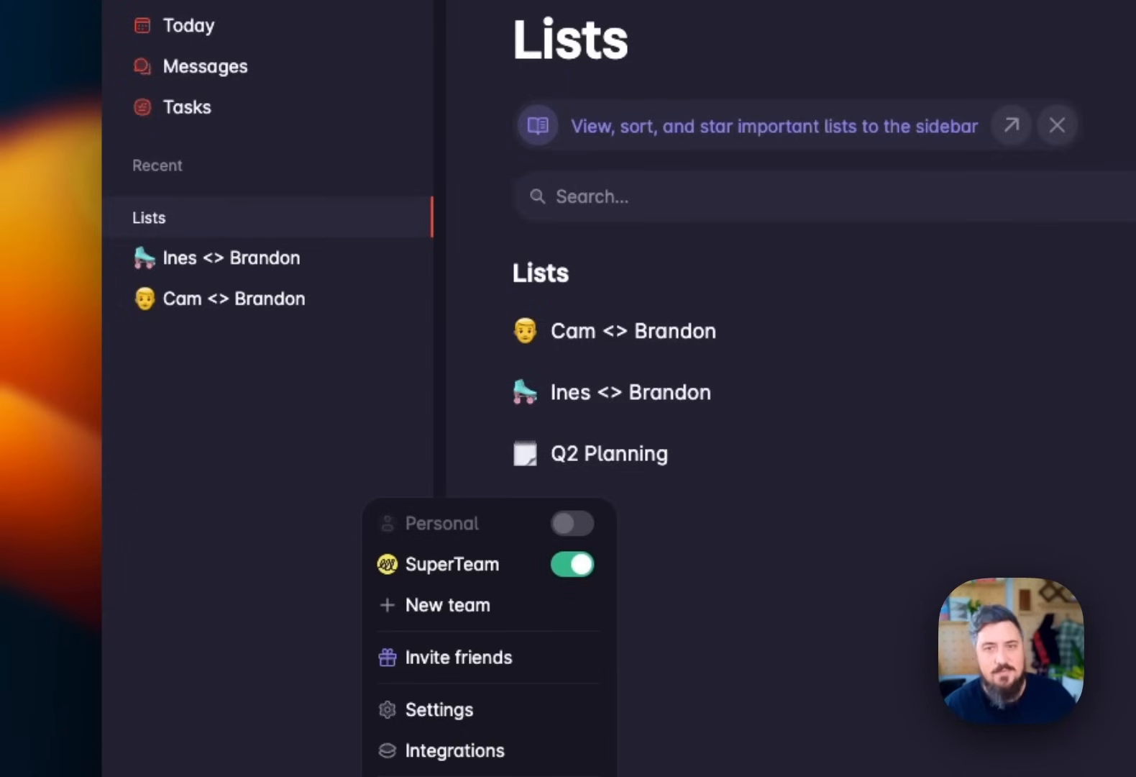
pyautogui.click(572, 522)
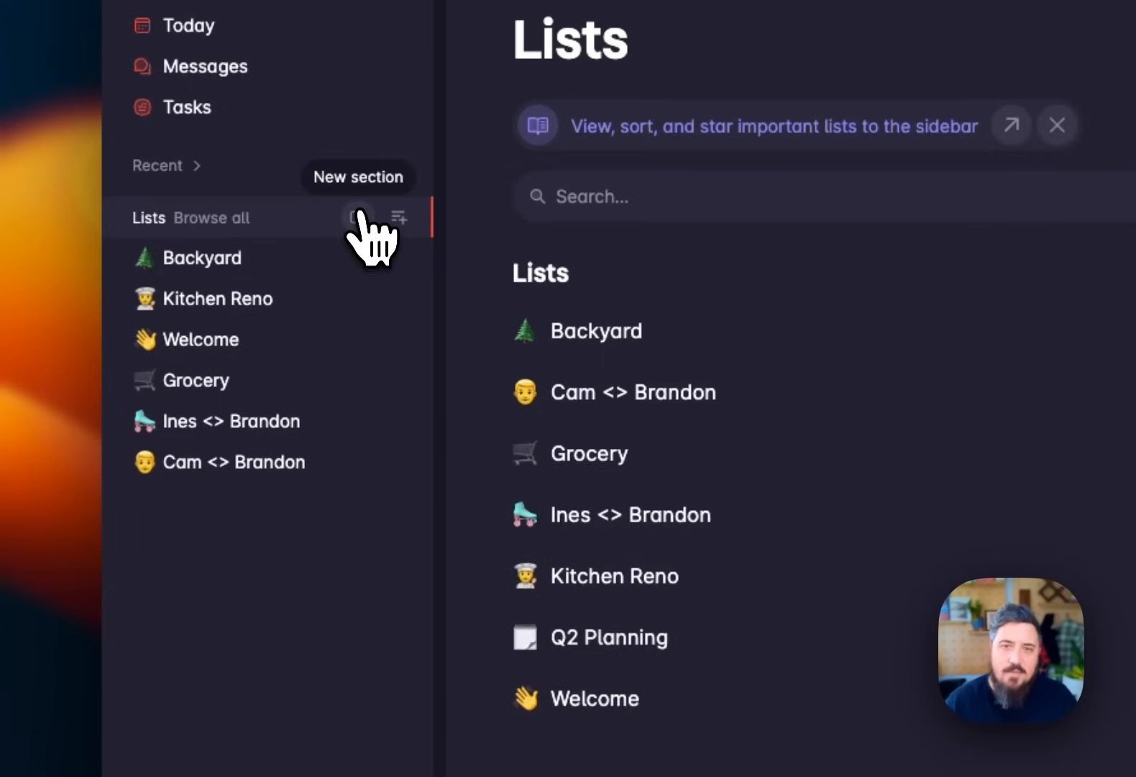
# - Add sidebar sections HOME and 1:1, then fold and unfold the 1:1 section
pyautogui.click(397, 217)
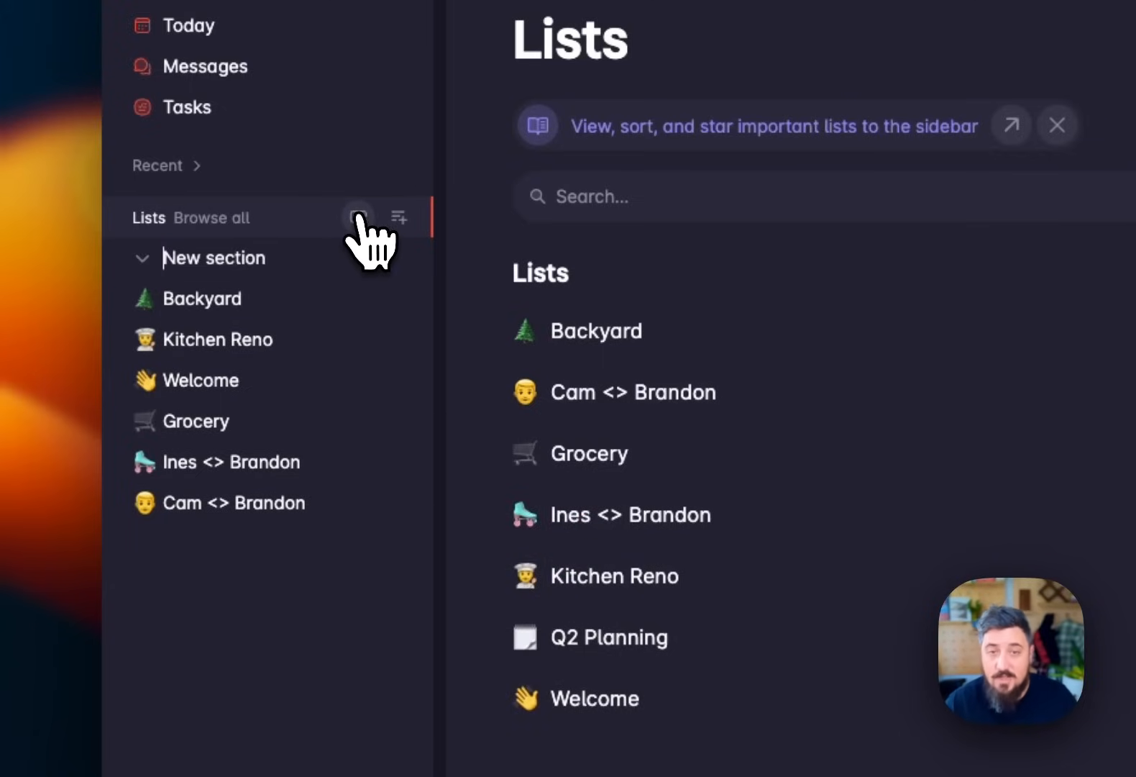
pyautogui.write('HQ')
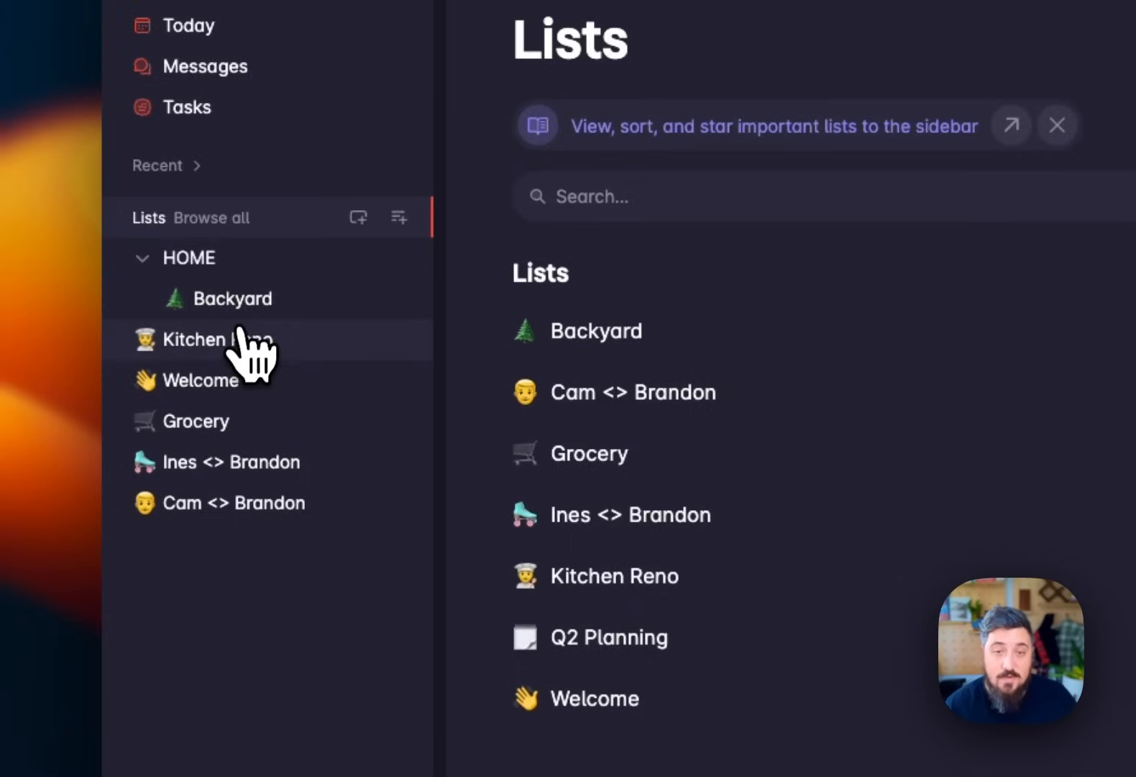
pyautogui.moveTo(304, 355)
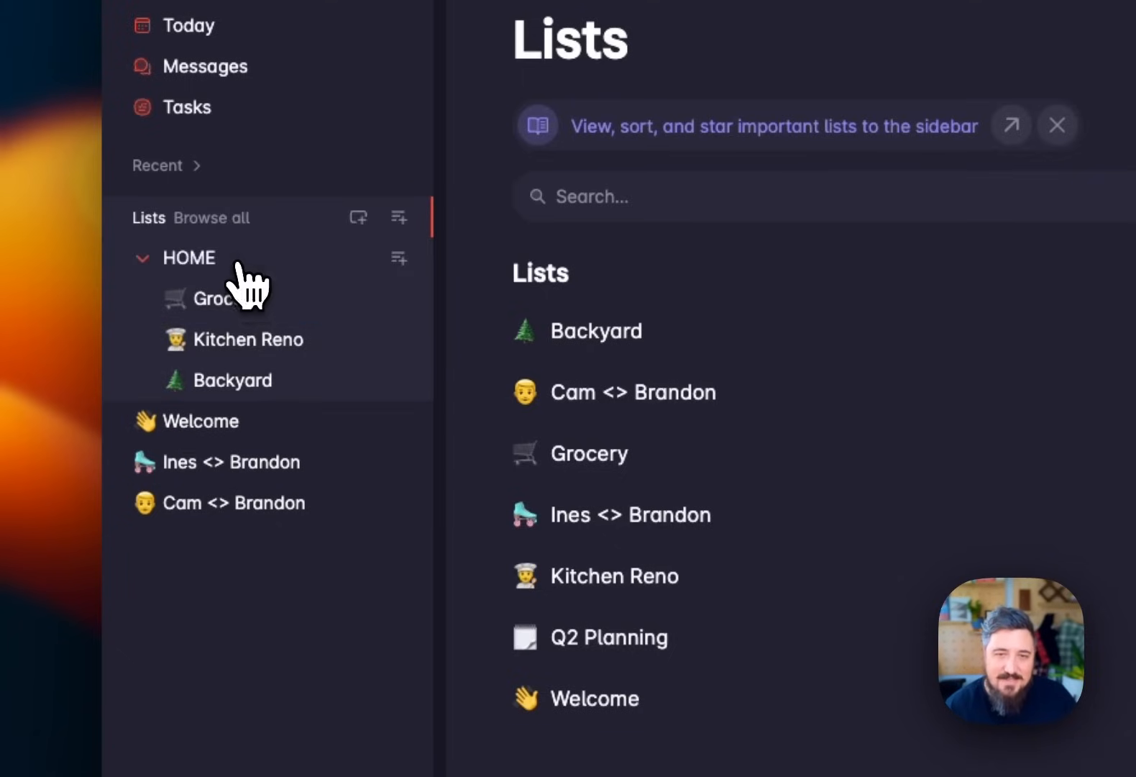
pyautogui.click(358, 216)
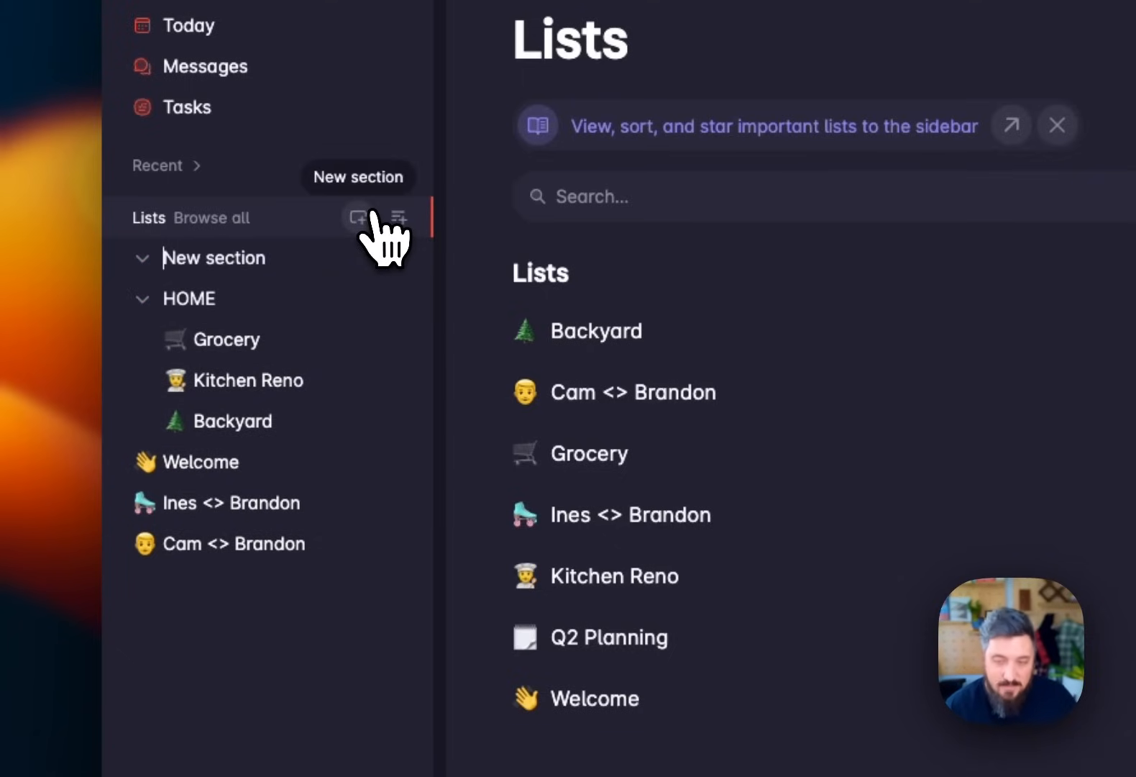
pyautogui.write('1:1')
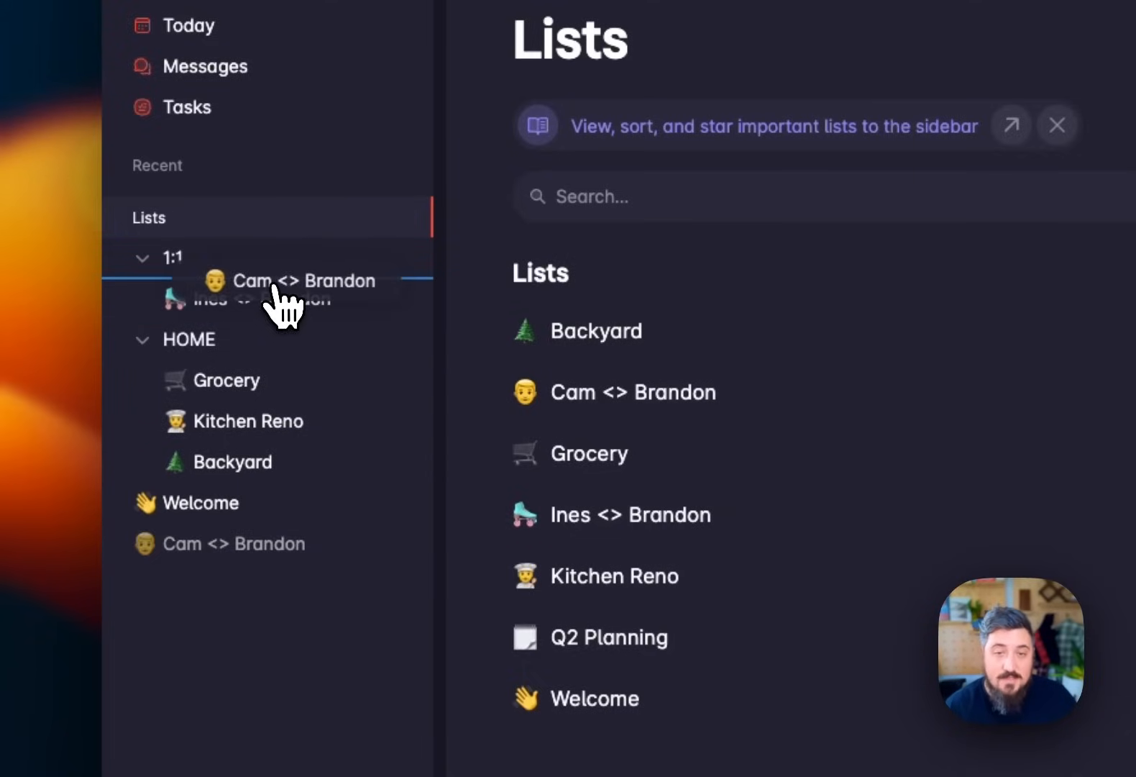
pyautogui.click(144, 258)
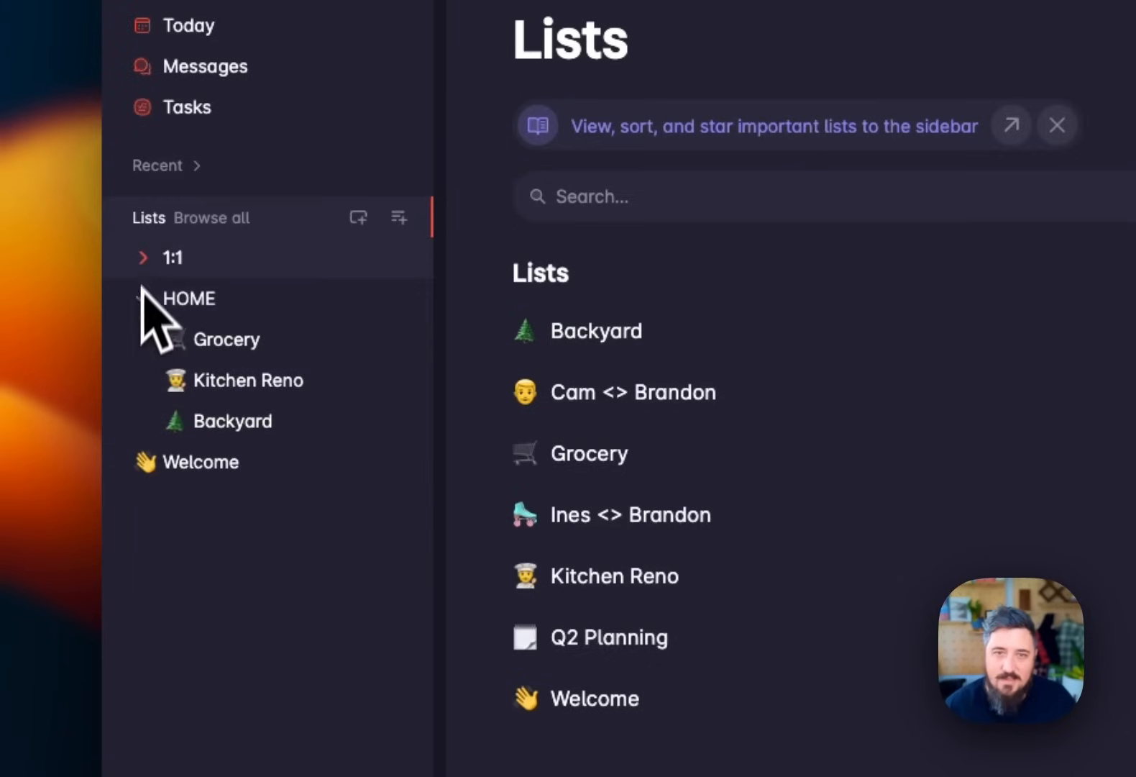
pyautogui.click(143, 257)
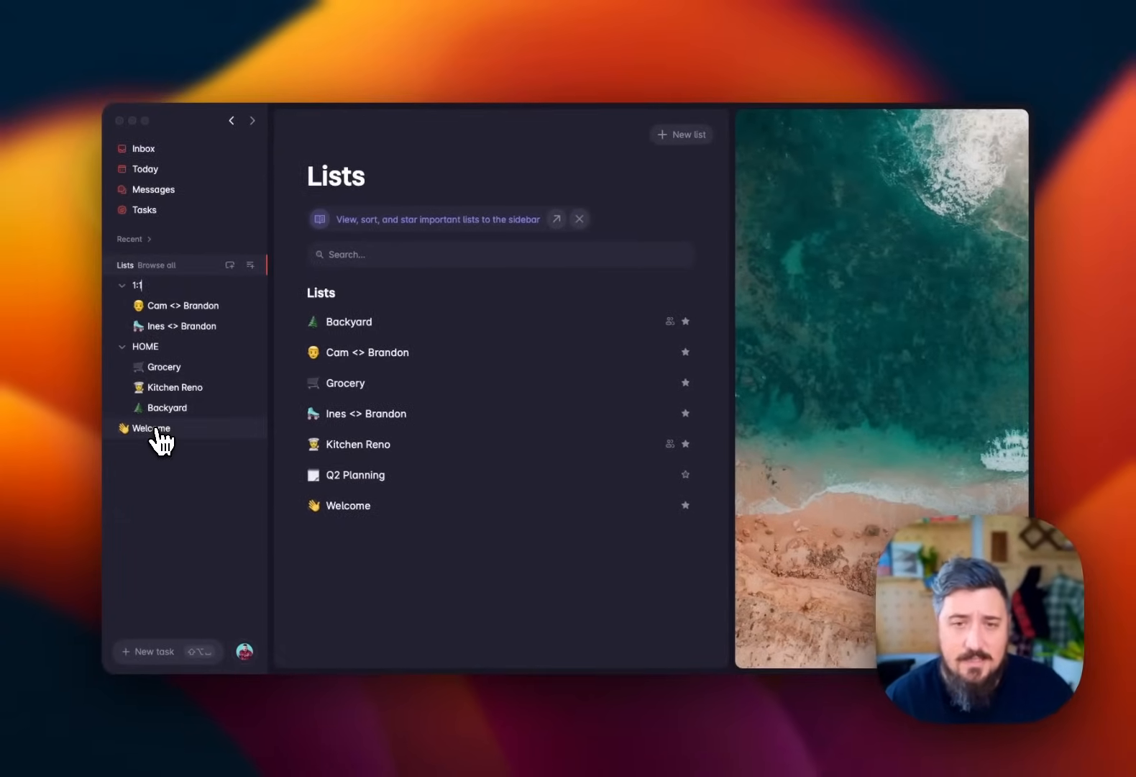
# - Open the context menu for the Welcome list in the sidebar
pyautogui.rightClick(151, 428)
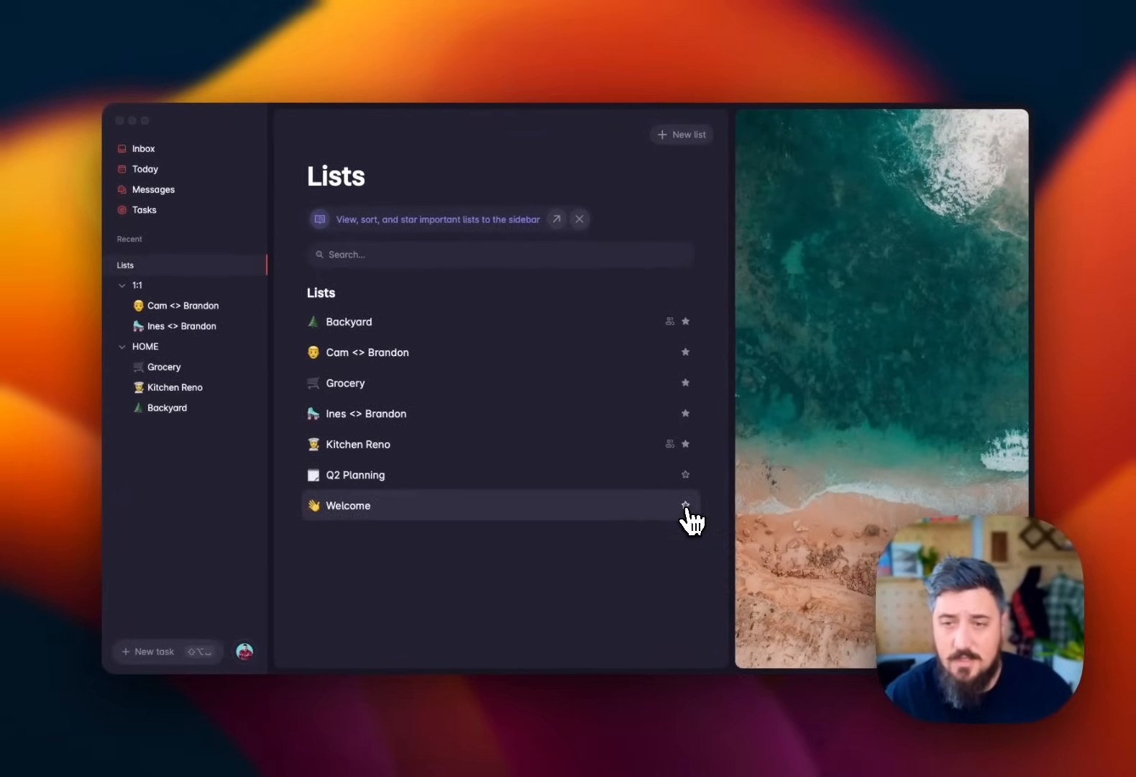
pyautogui.moveTo(692, 515)
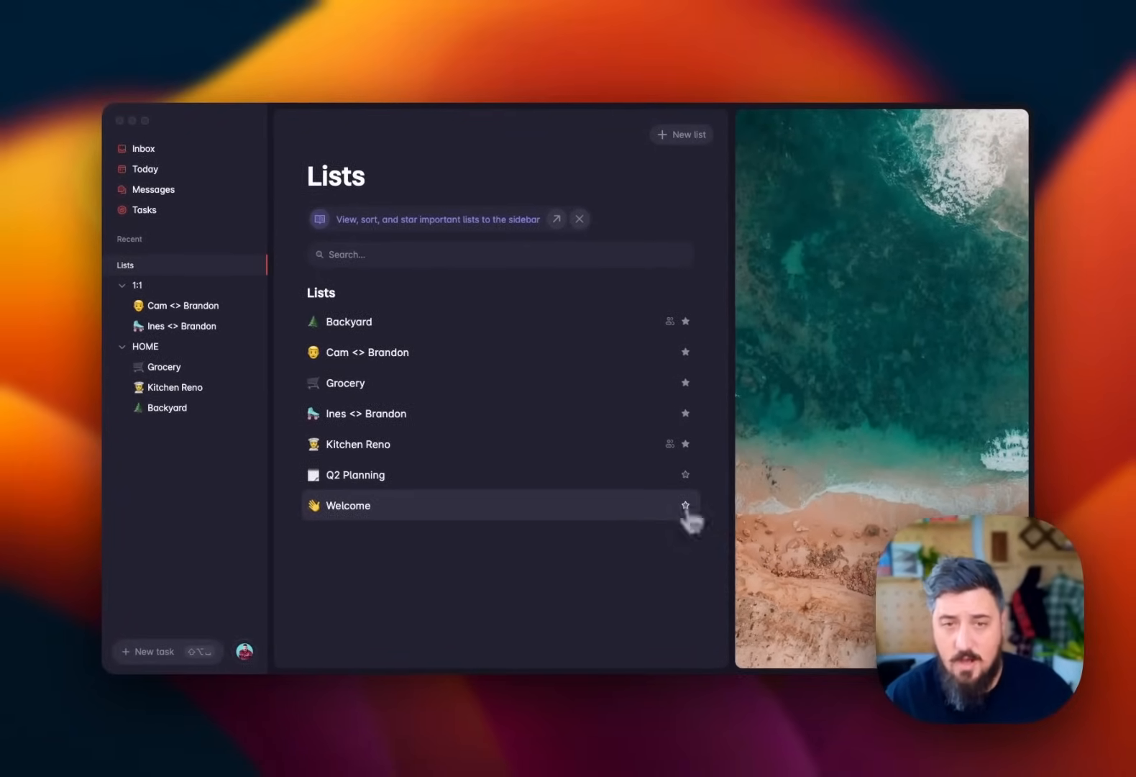
pyautogui.moveTo(463, 532)
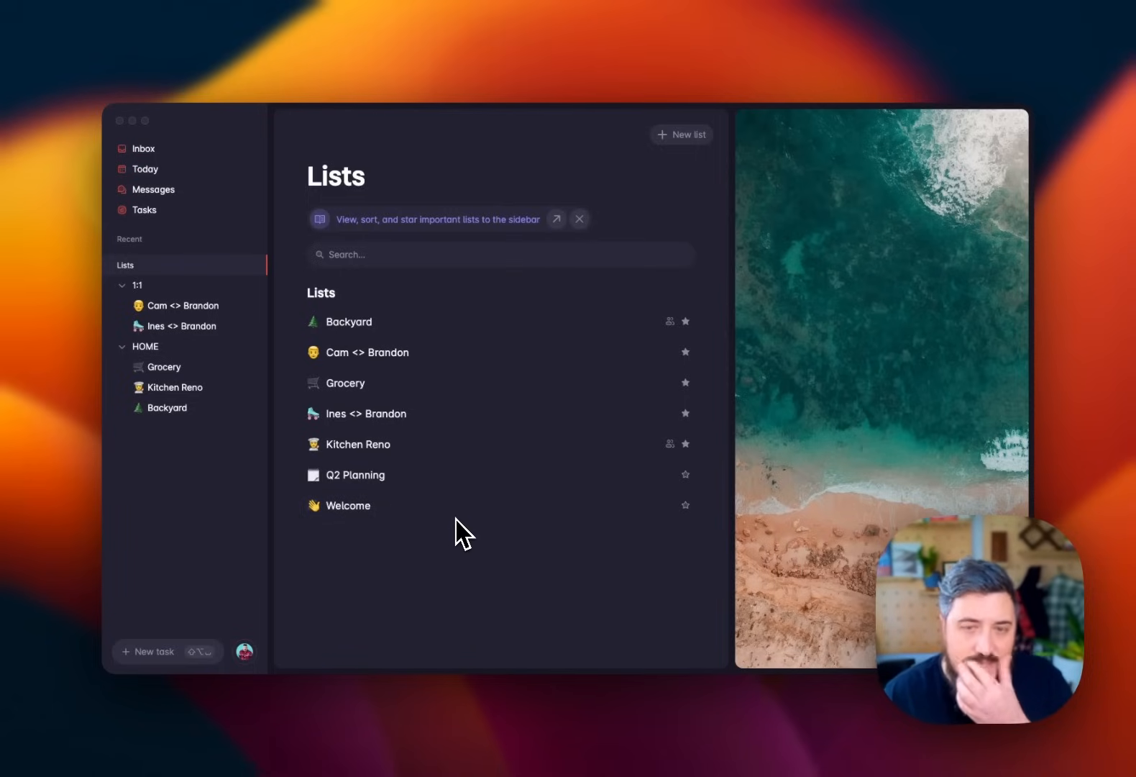
pyautogui.moveTo(192, 341)
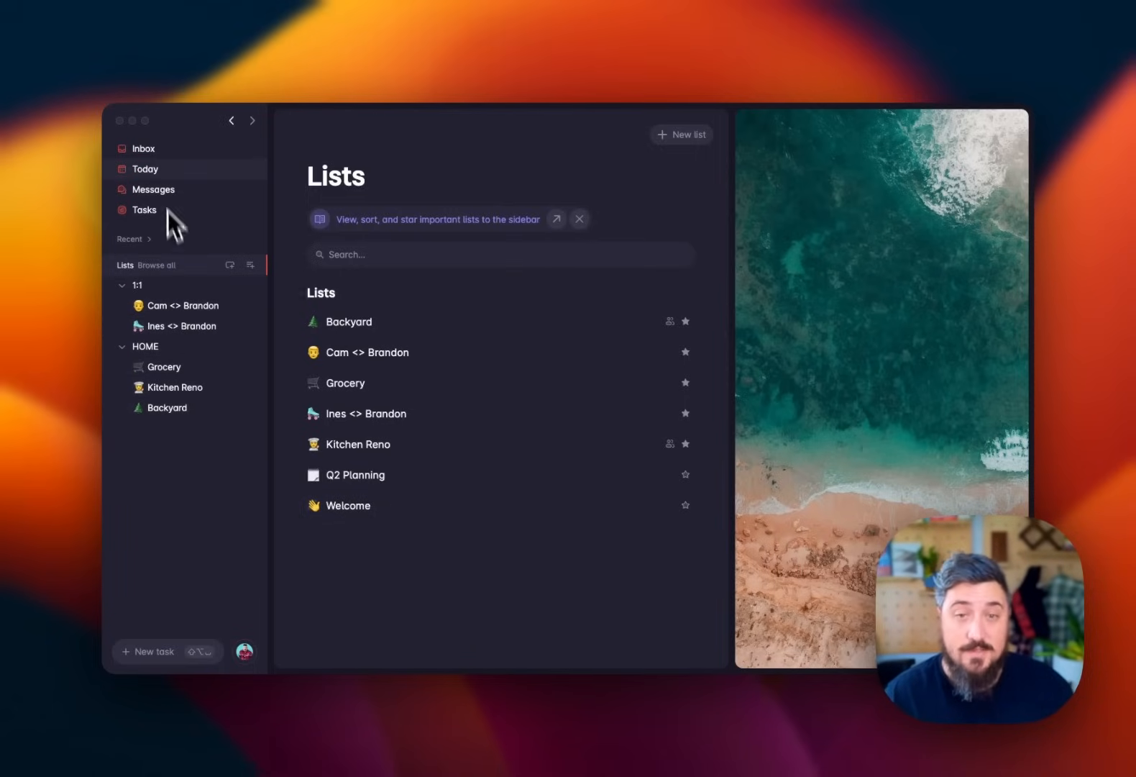
pyautogui.moveTo(170, 221)
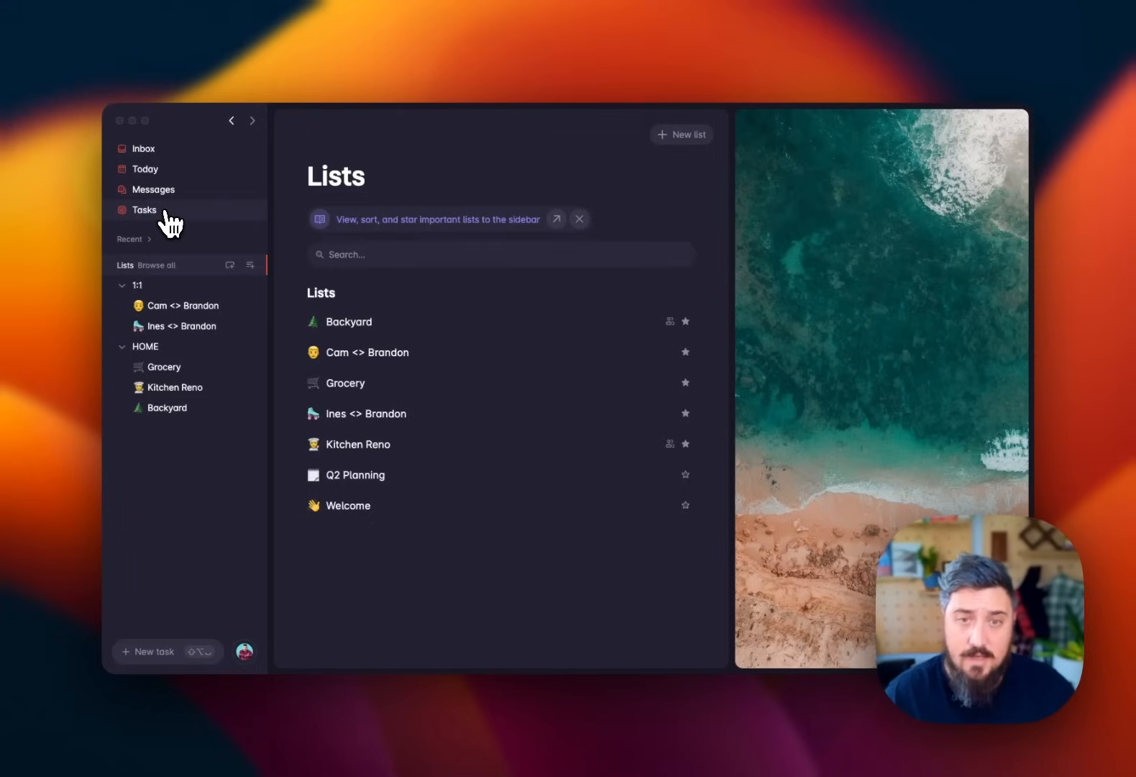
pyautogui.moveTo(173, 223)
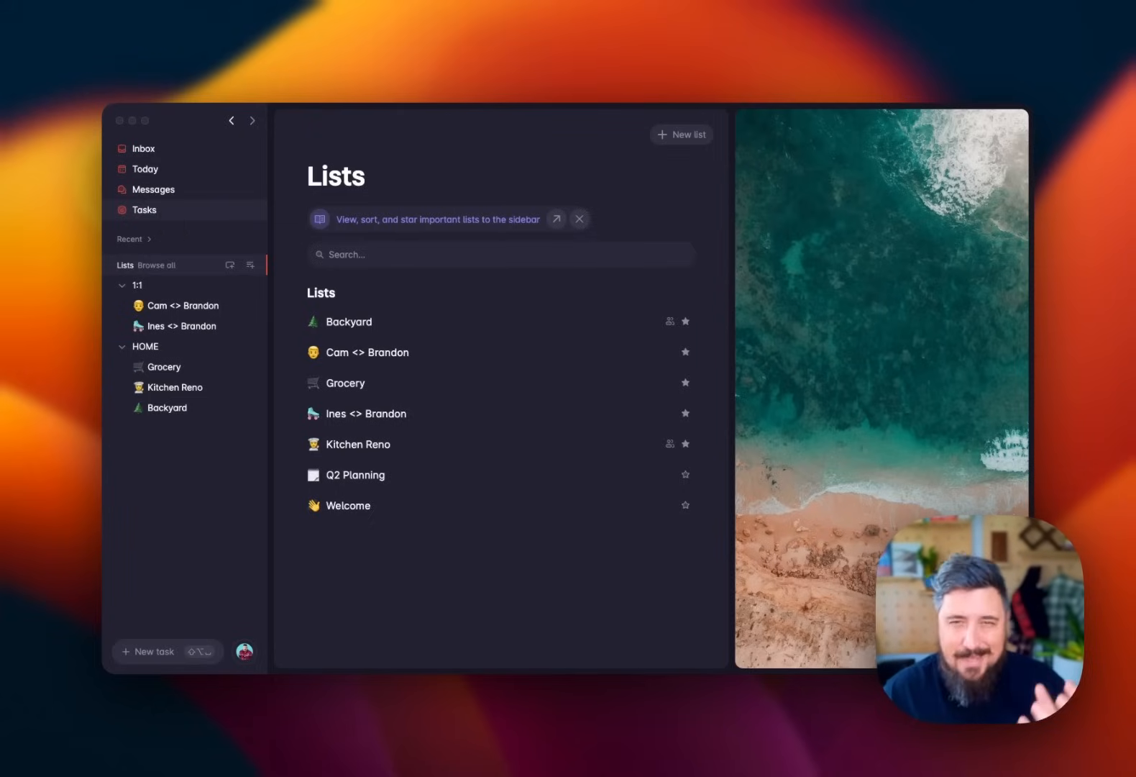
# - Browse all tasks through the Others, Upcoming and Done filters, then open task search
pyautogui.click(144, 209)
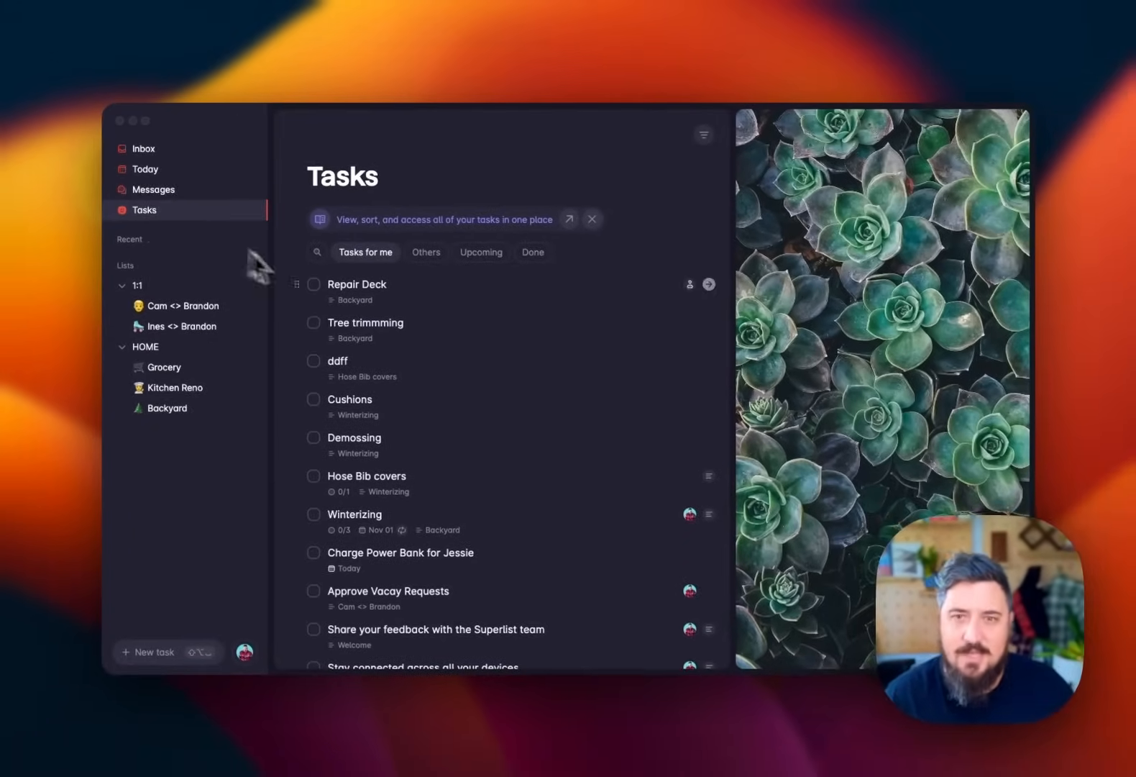
pyautogui.moveTo(411, 308)
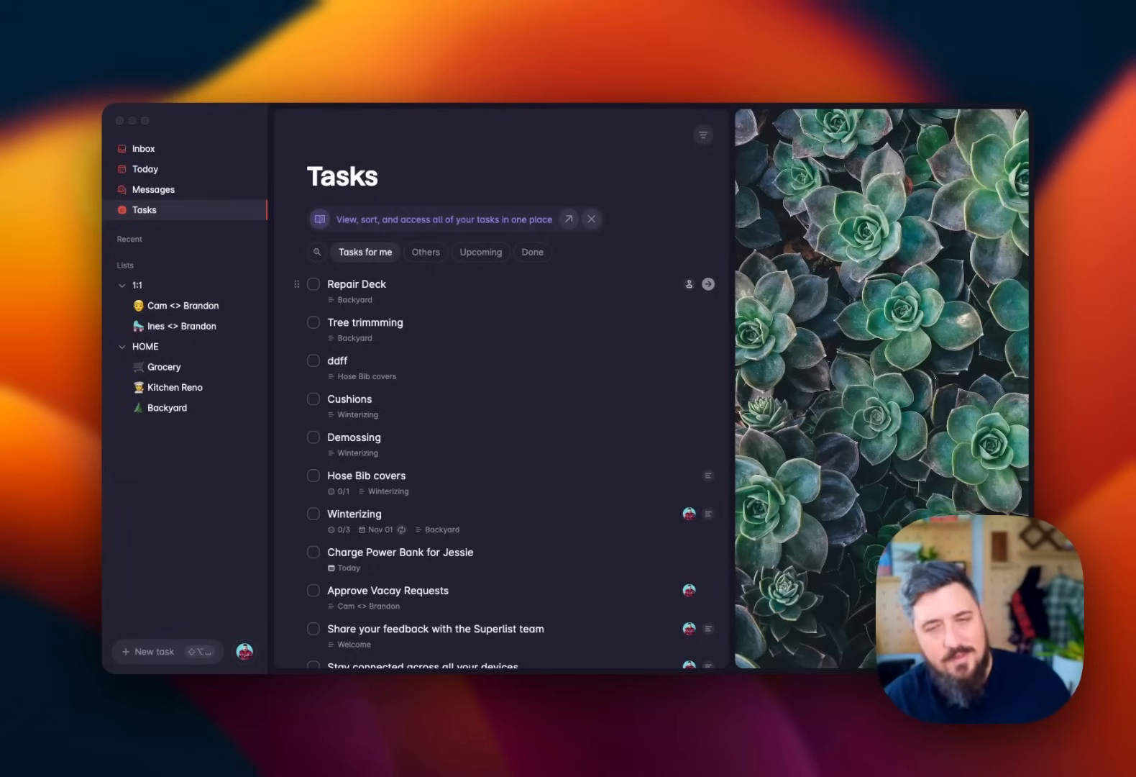
pyautogui.click(425, 252)
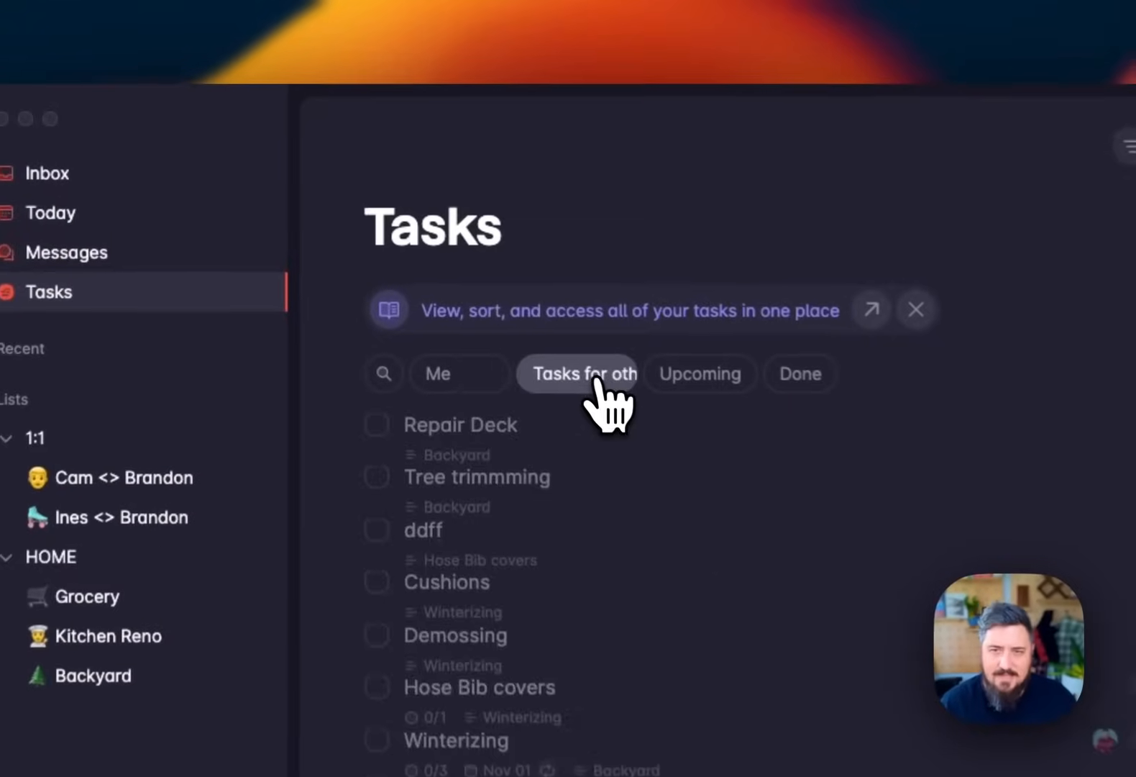
pyautogui.click(578, 374)
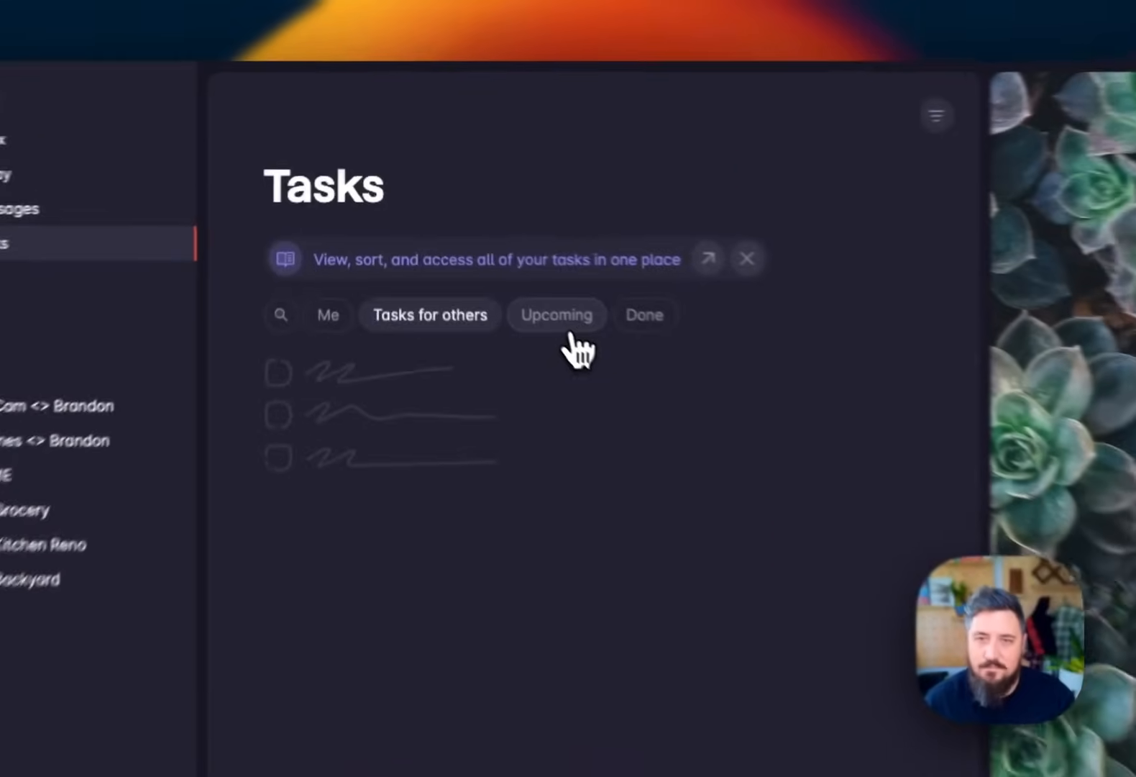
pyautogui.click(557, 315)
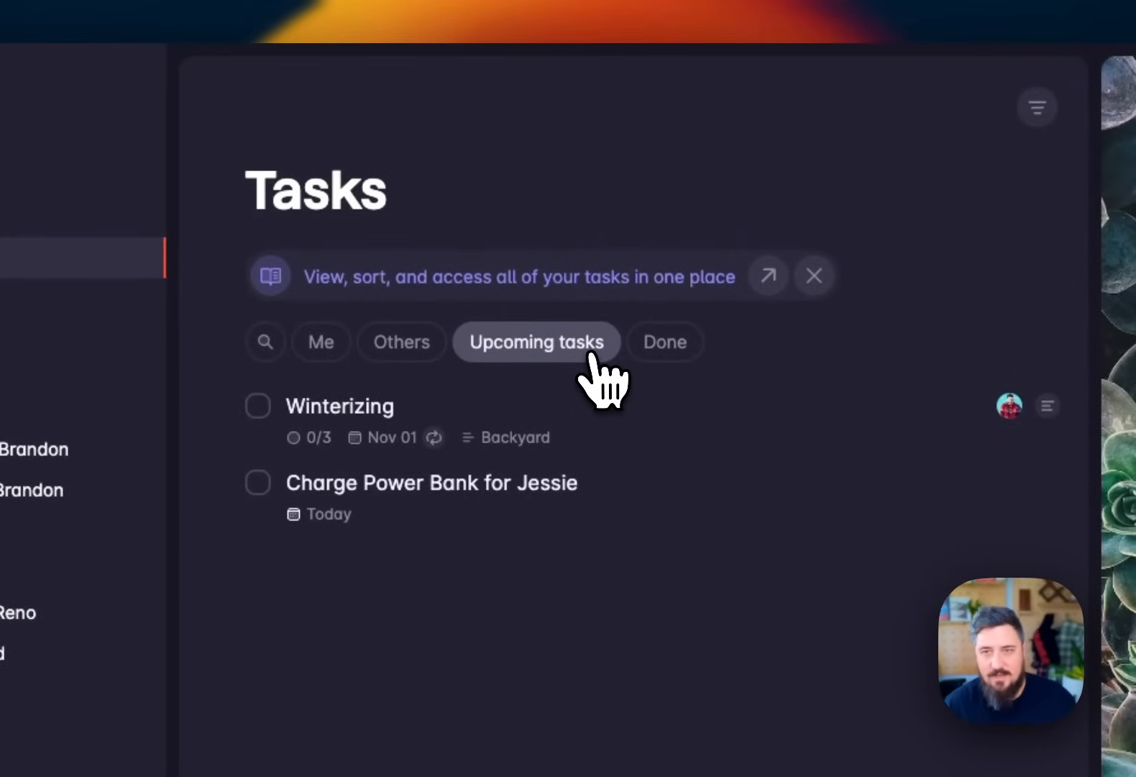
pyautogui.click(663, 341)
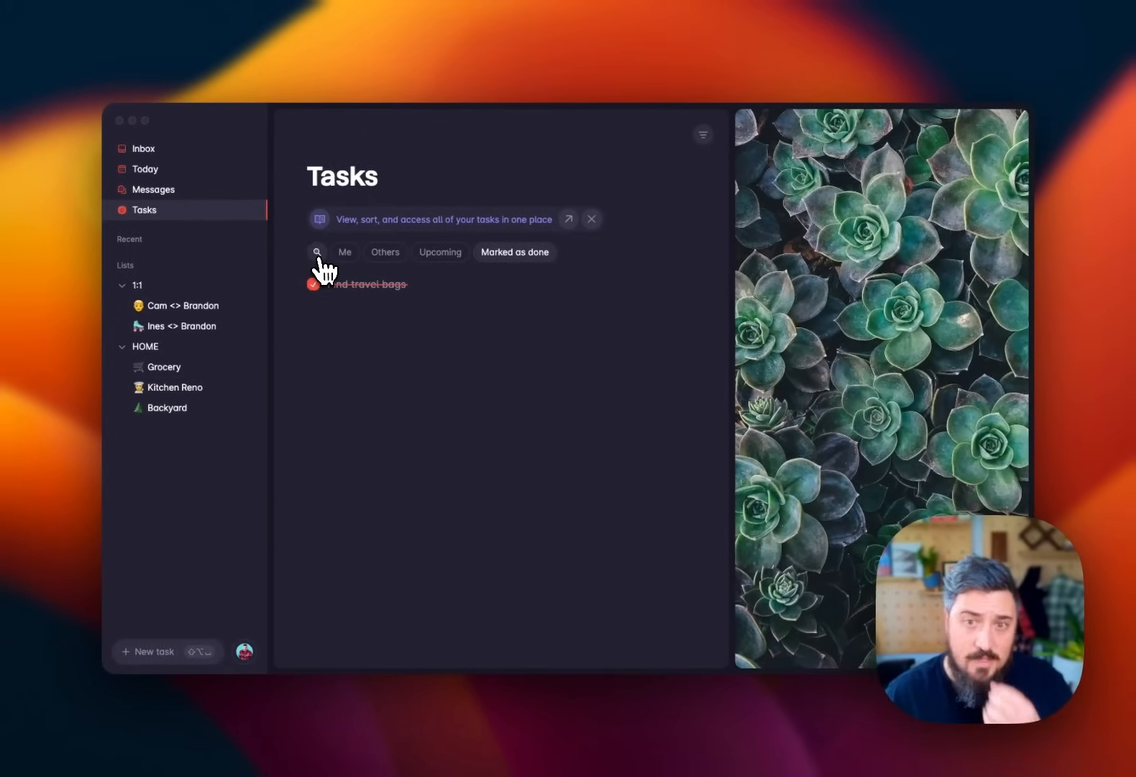
pyautogui.click(345, 252)
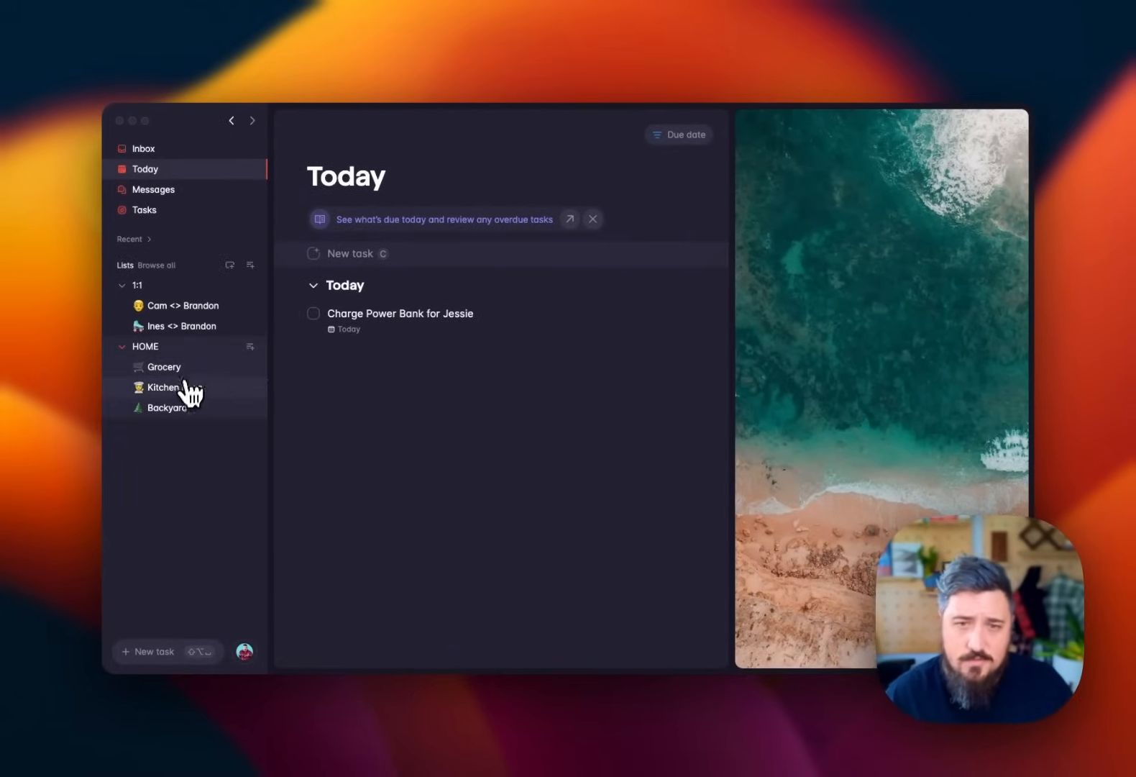
# - View the Backyard list, then open the top task in the Today view
pyautogui.click(167, 406)
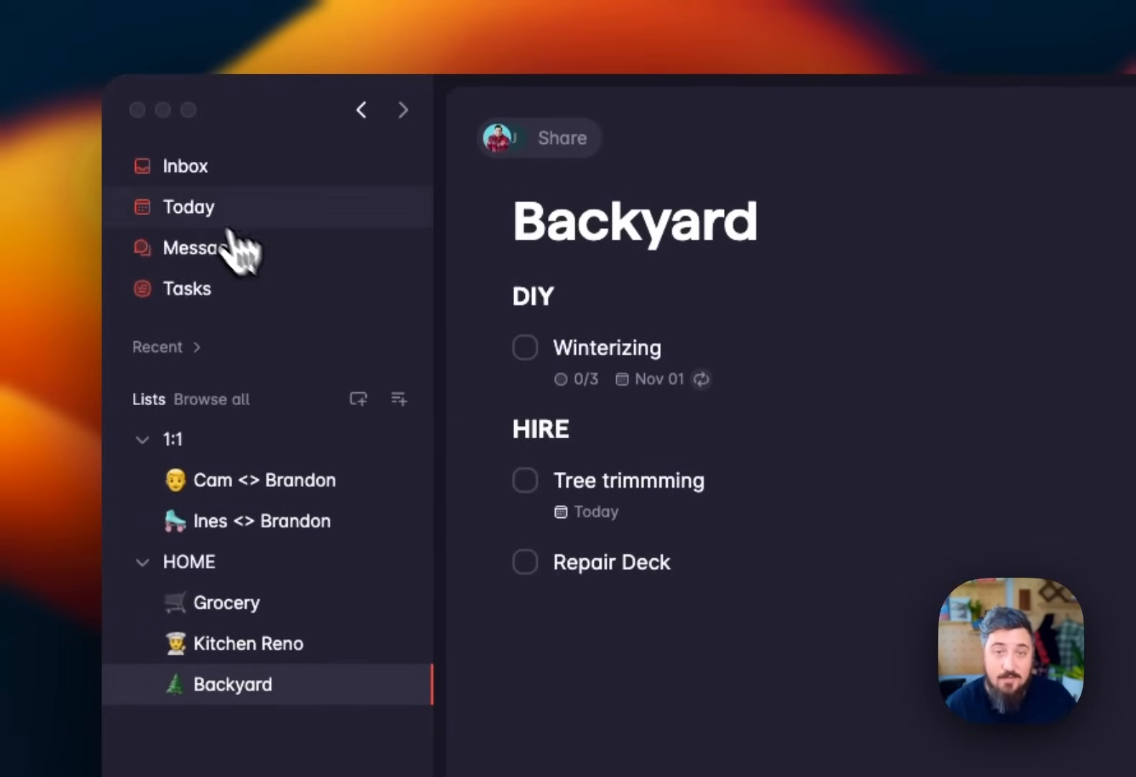
pyautogui.click(190, 206)
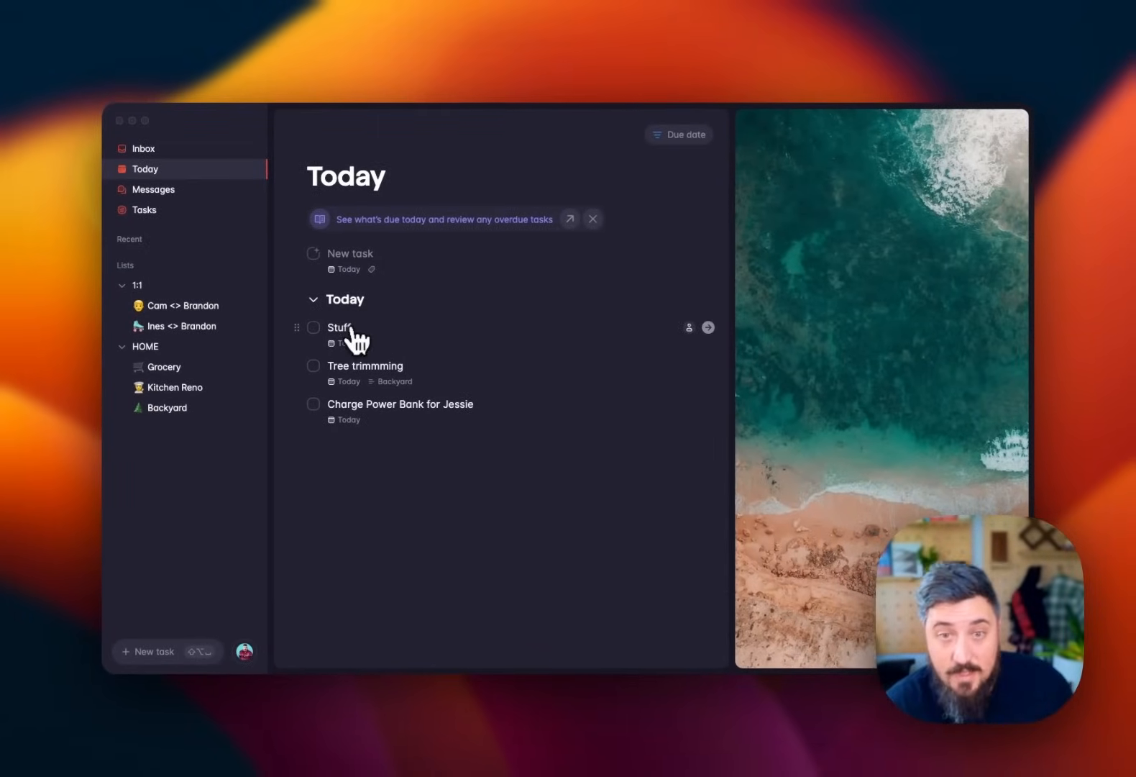
pyautogui.click(143, 148)
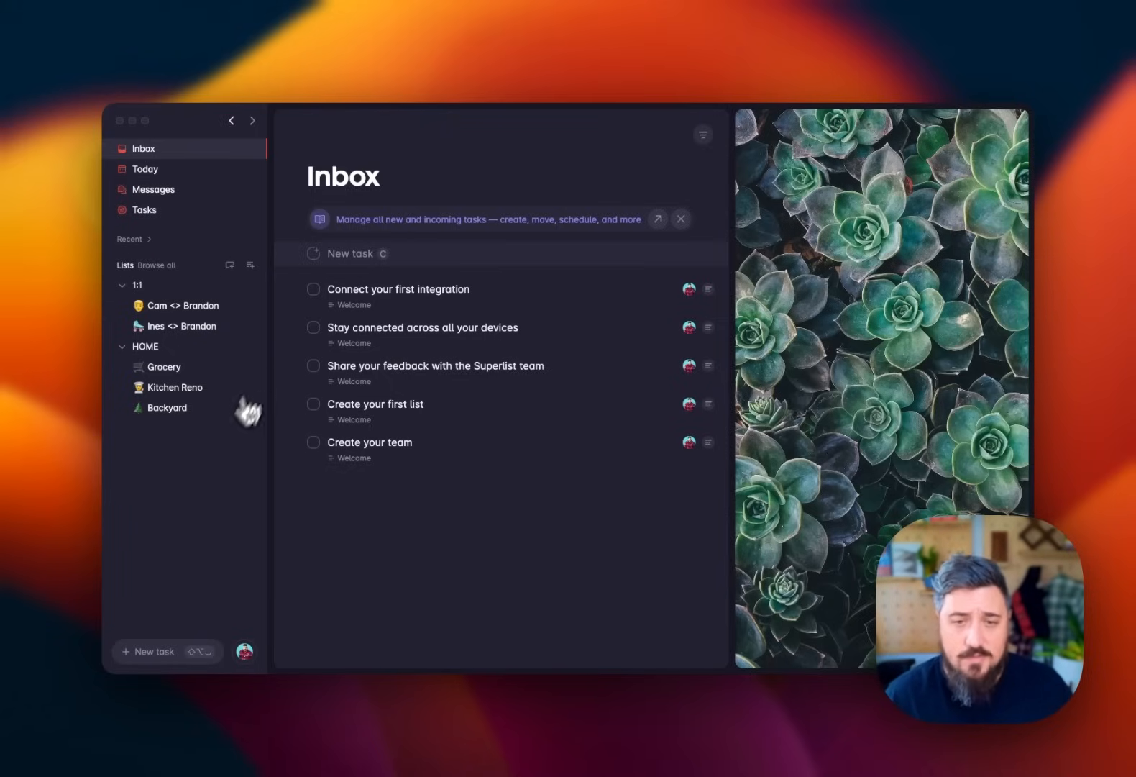
pyautogui.moveTo(152, 652)
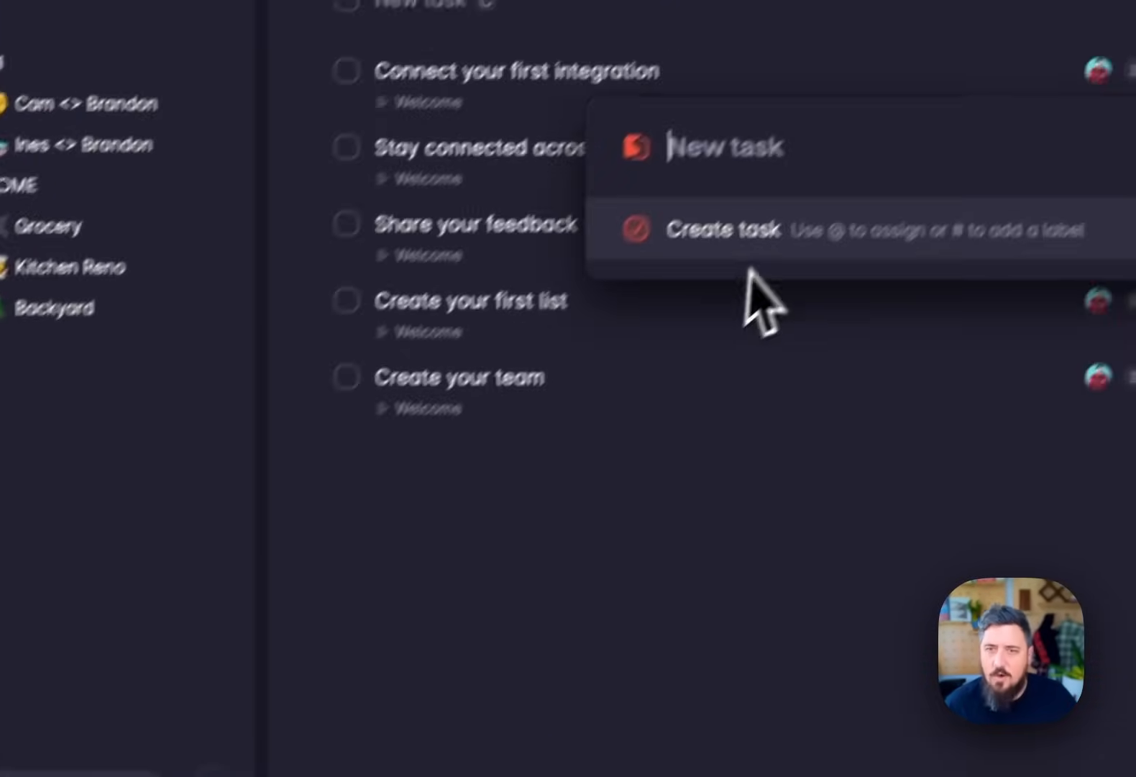
# - Type 'This is a task', complete the first two Welcome tasks, and open the account menu
pyautogui.write('This')
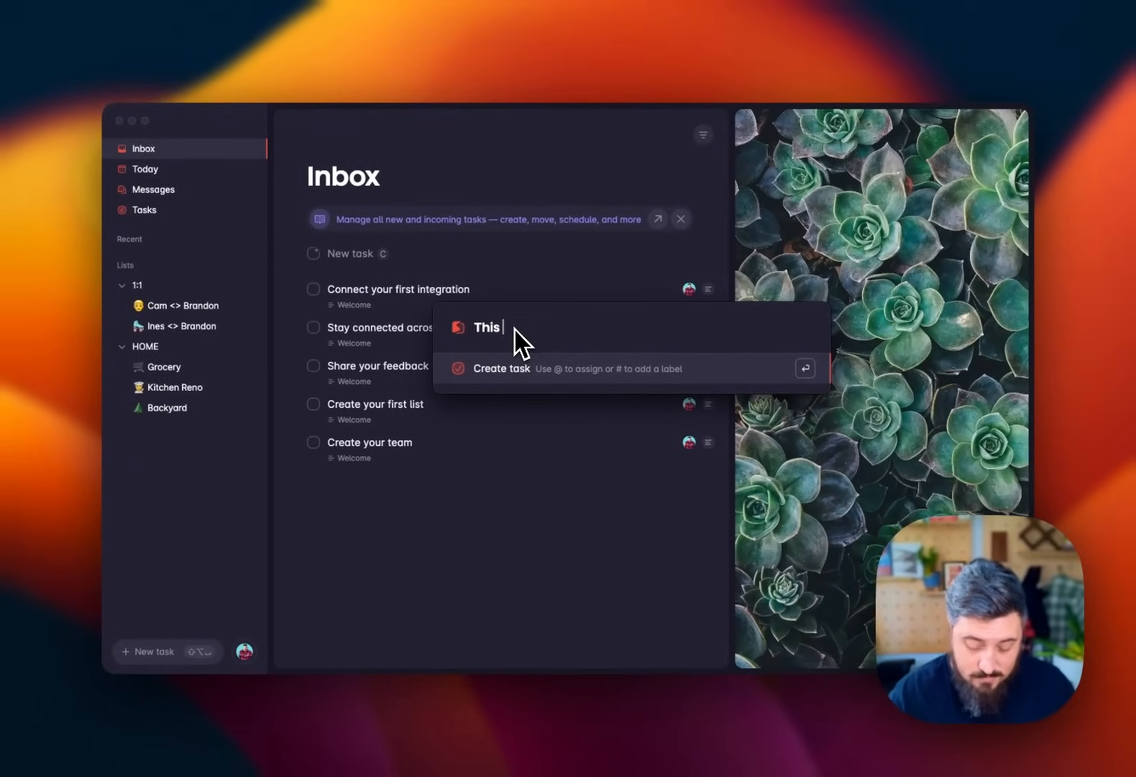
pyautogui.write('is a task')
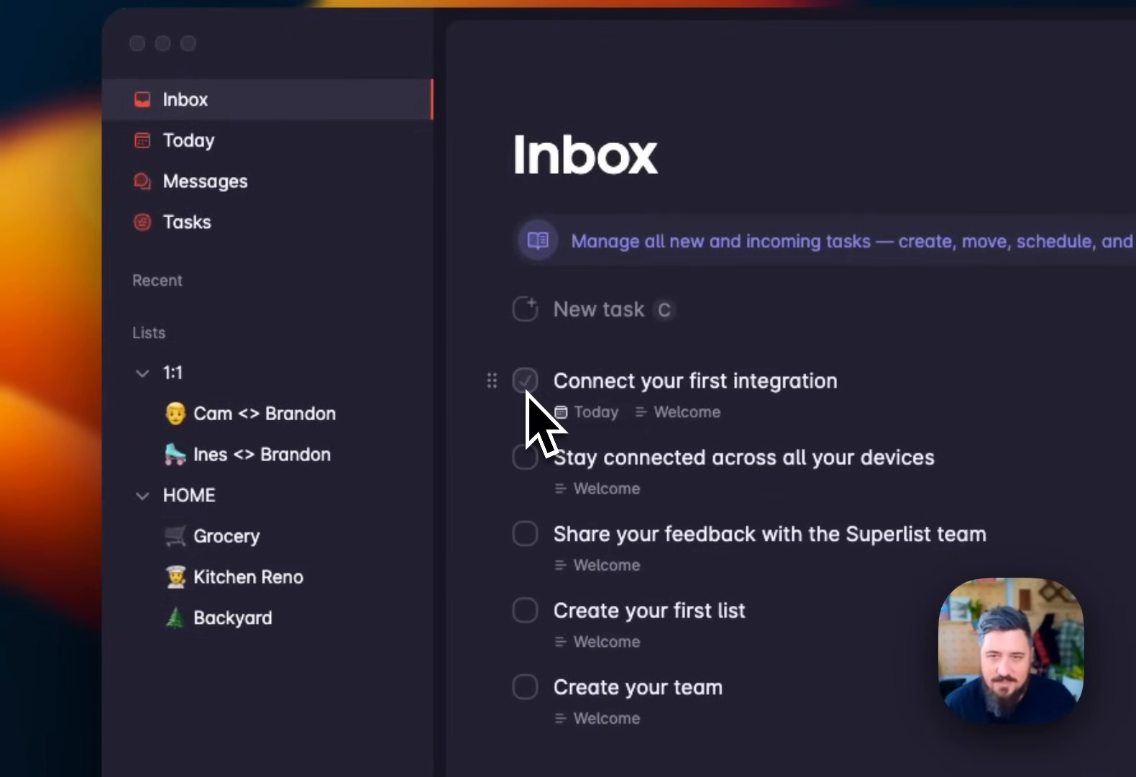
pyautogui.click(525, 381)
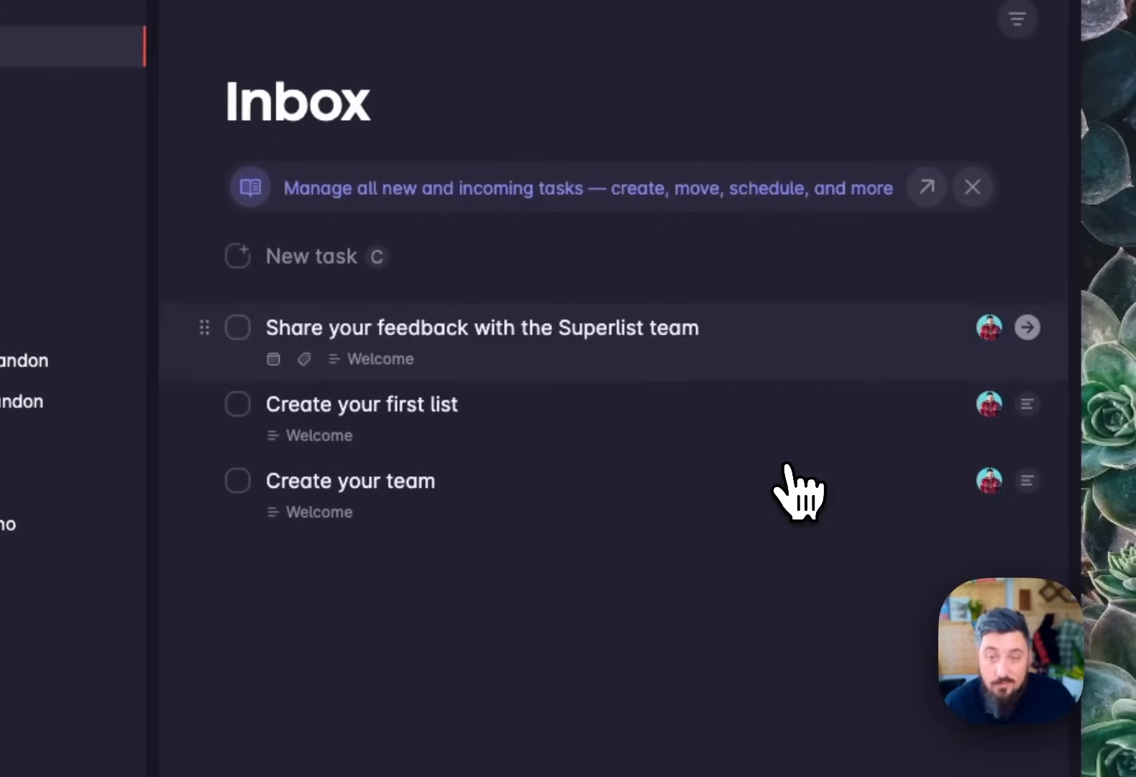
pyautogui.click(238, 327)
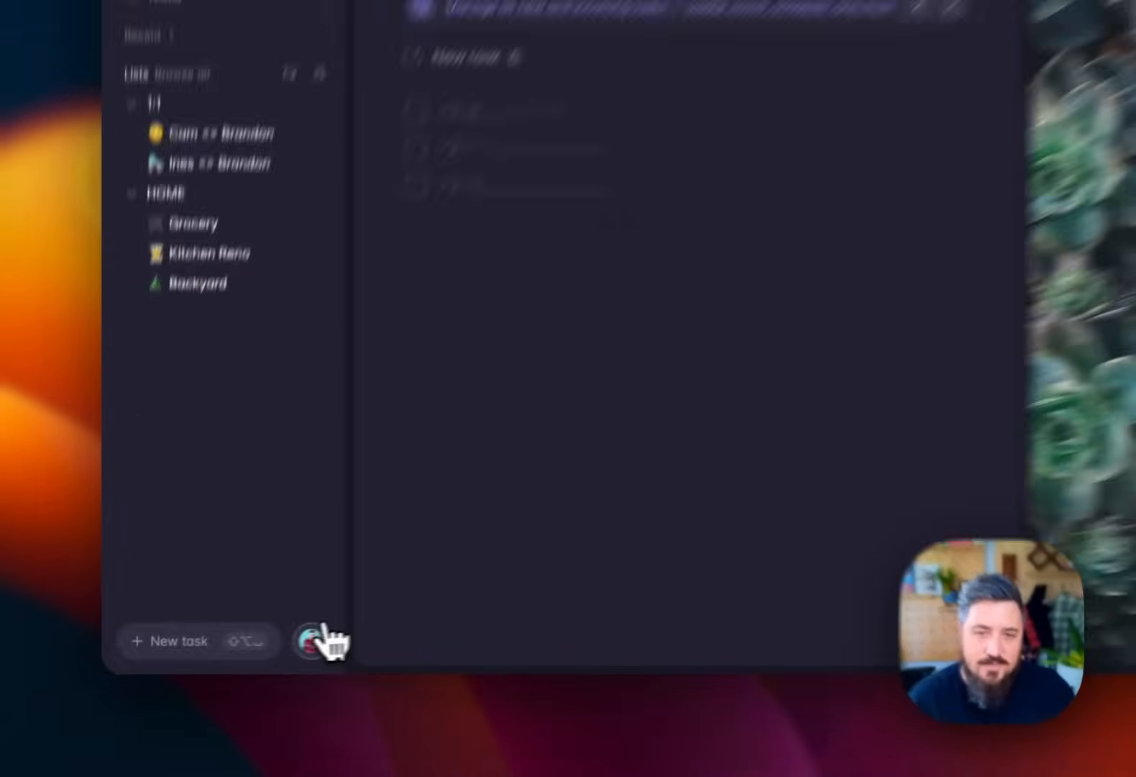
pyautogui.click(325, 640)
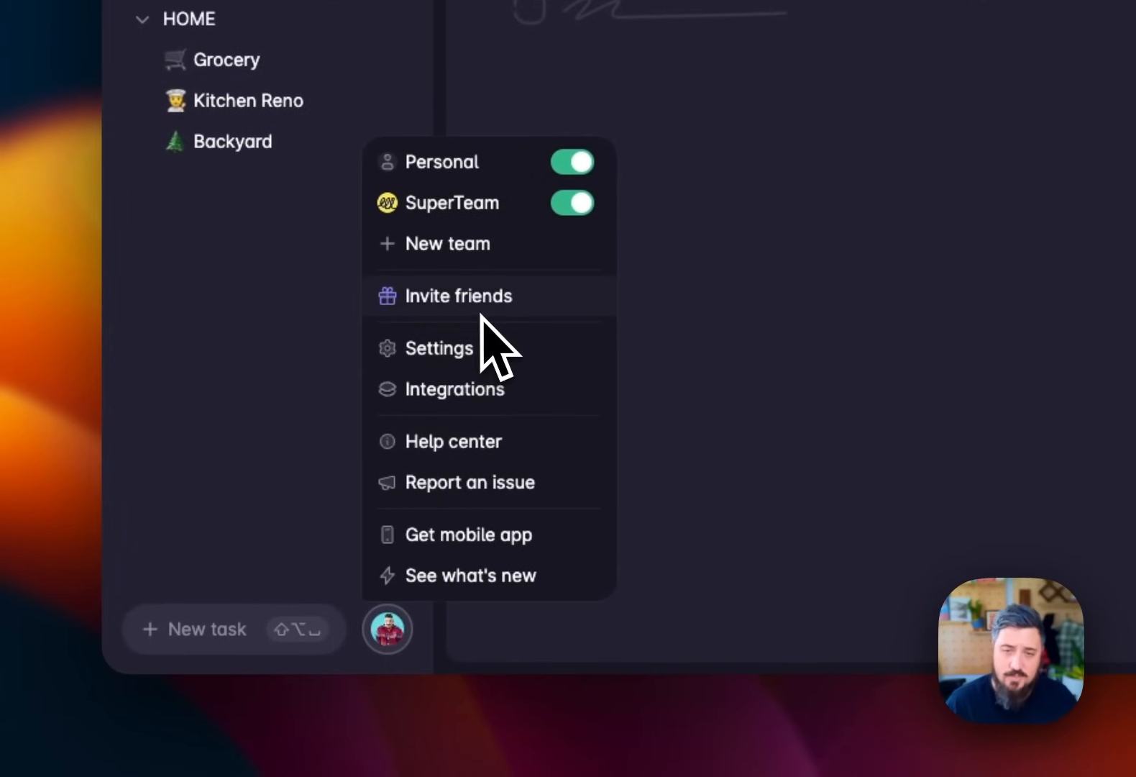